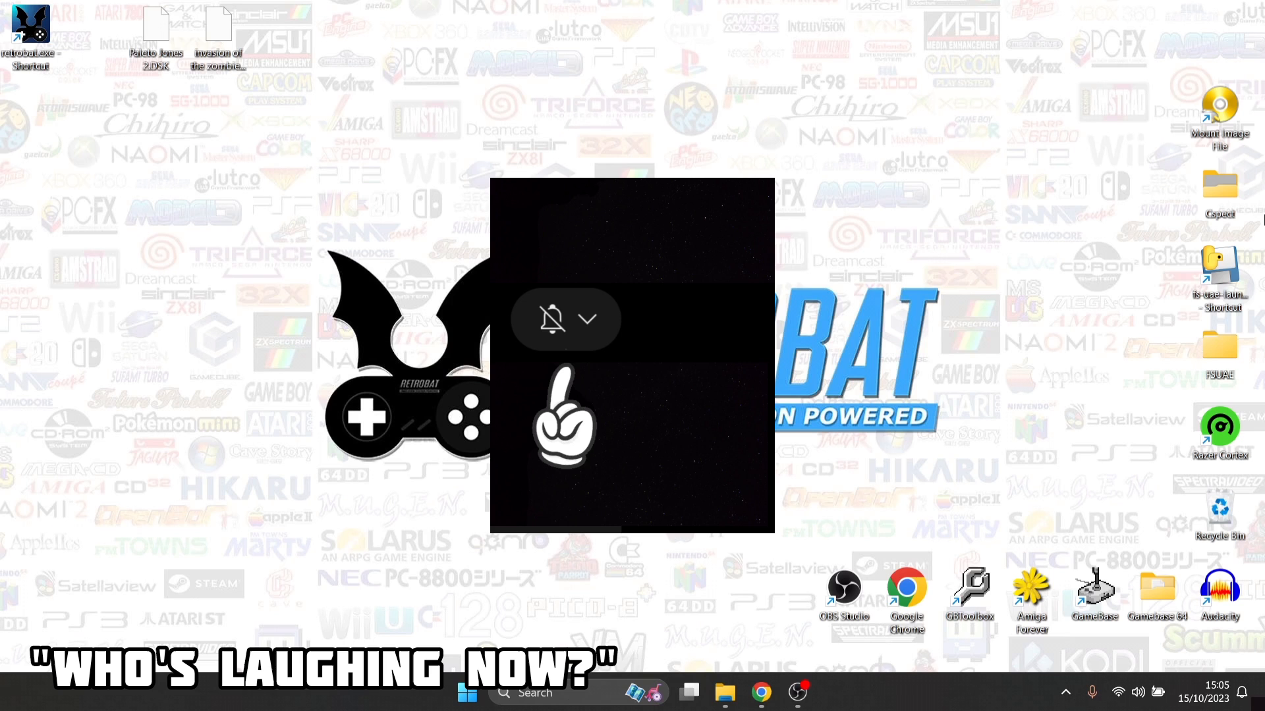
Browse from the RetroBat shortcut's file location into the roms folder and its contents
{"action": "left_click", "coordinate": [591, 319]}
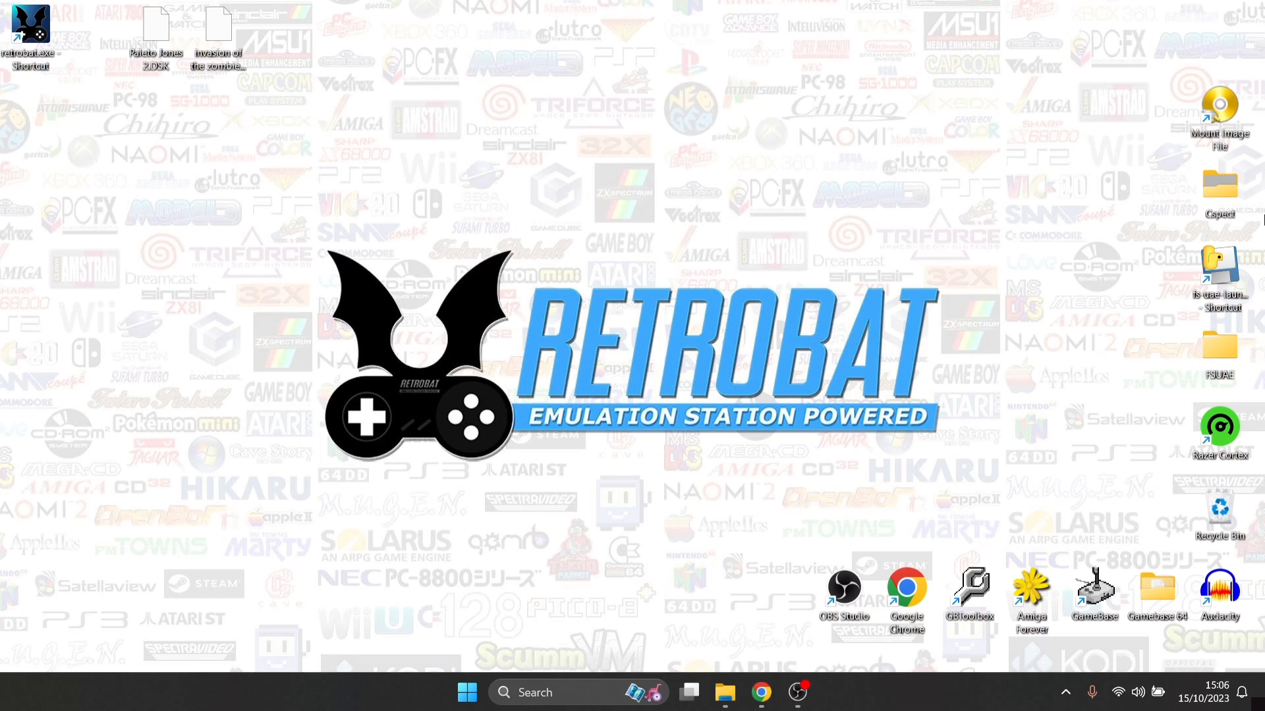
{"action": "mouse_move", "coordinate": [808, 287]}
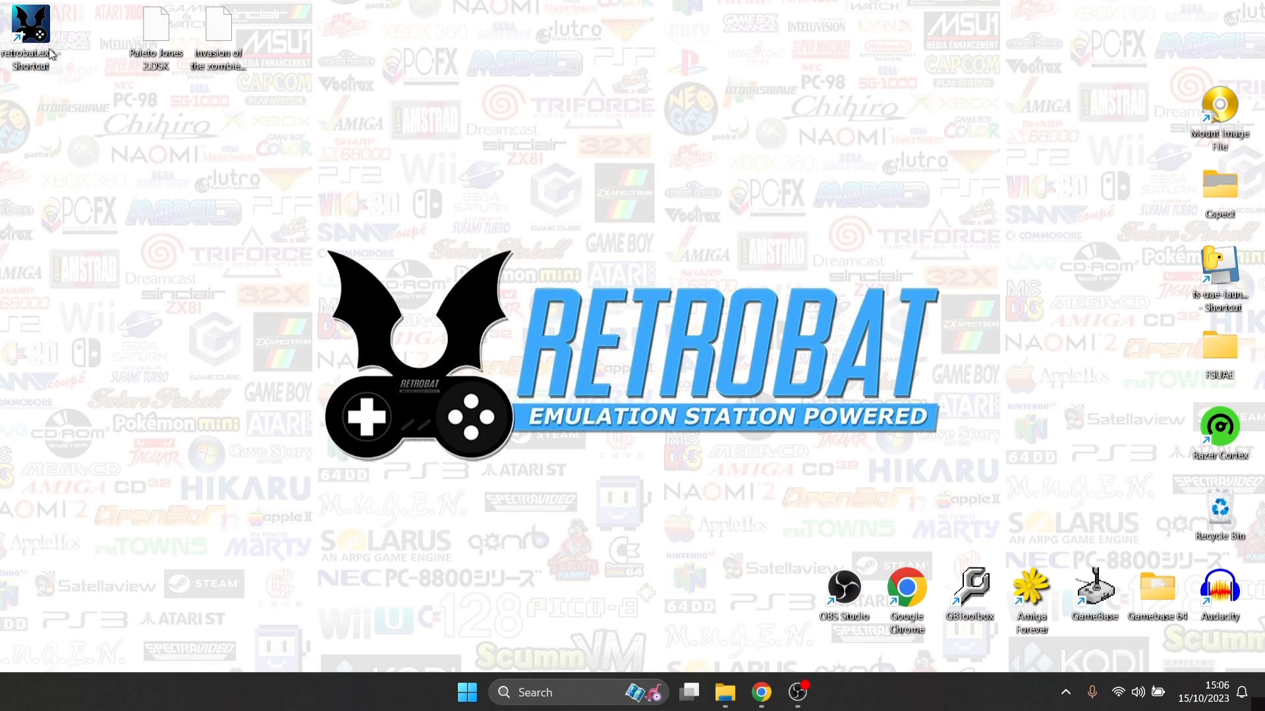
{"action": "right_click", "coordinate": [24, 24]}
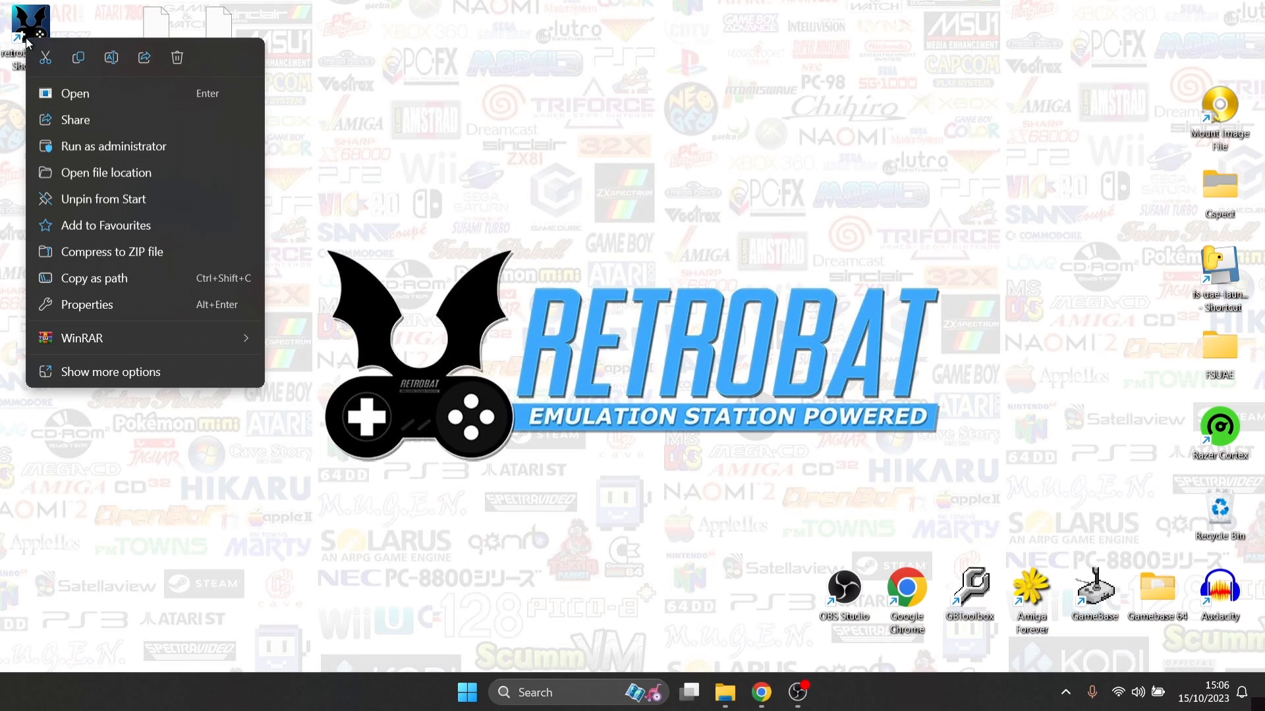
{"action": "mouse_move", "coordinate": [92, 174]}
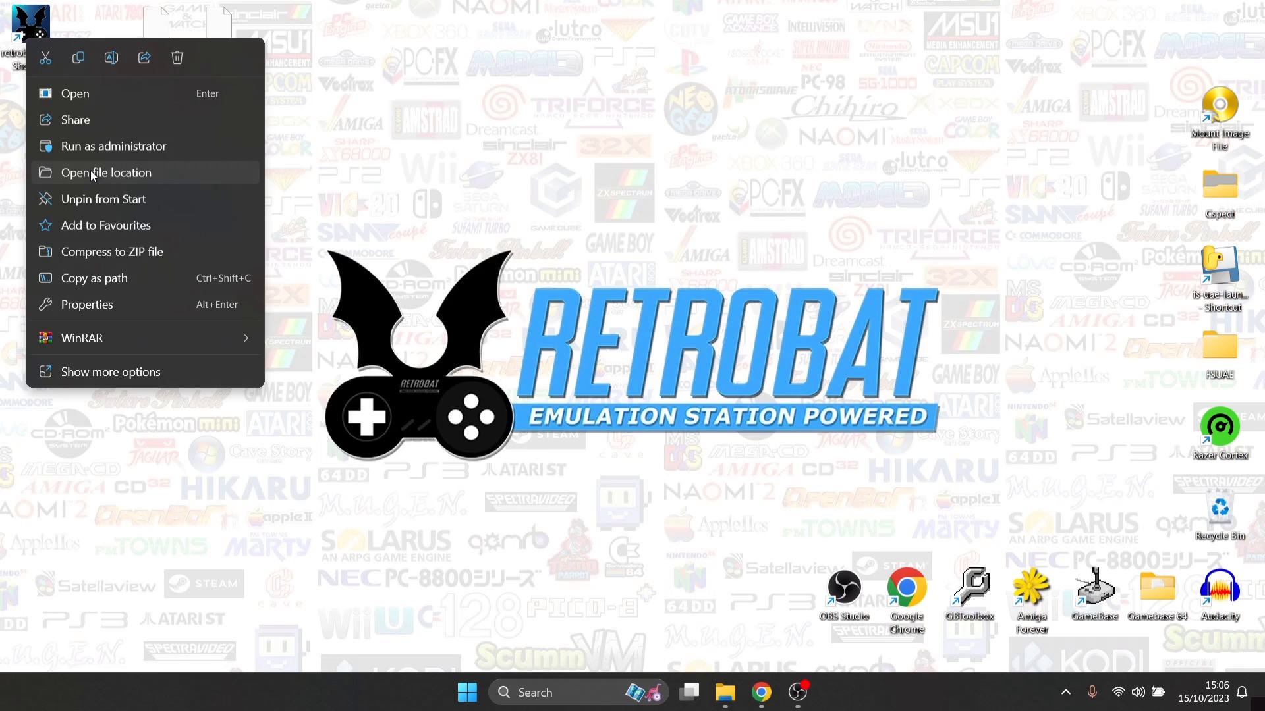
{"action": "left_click", "coordinate": [106, 172]}
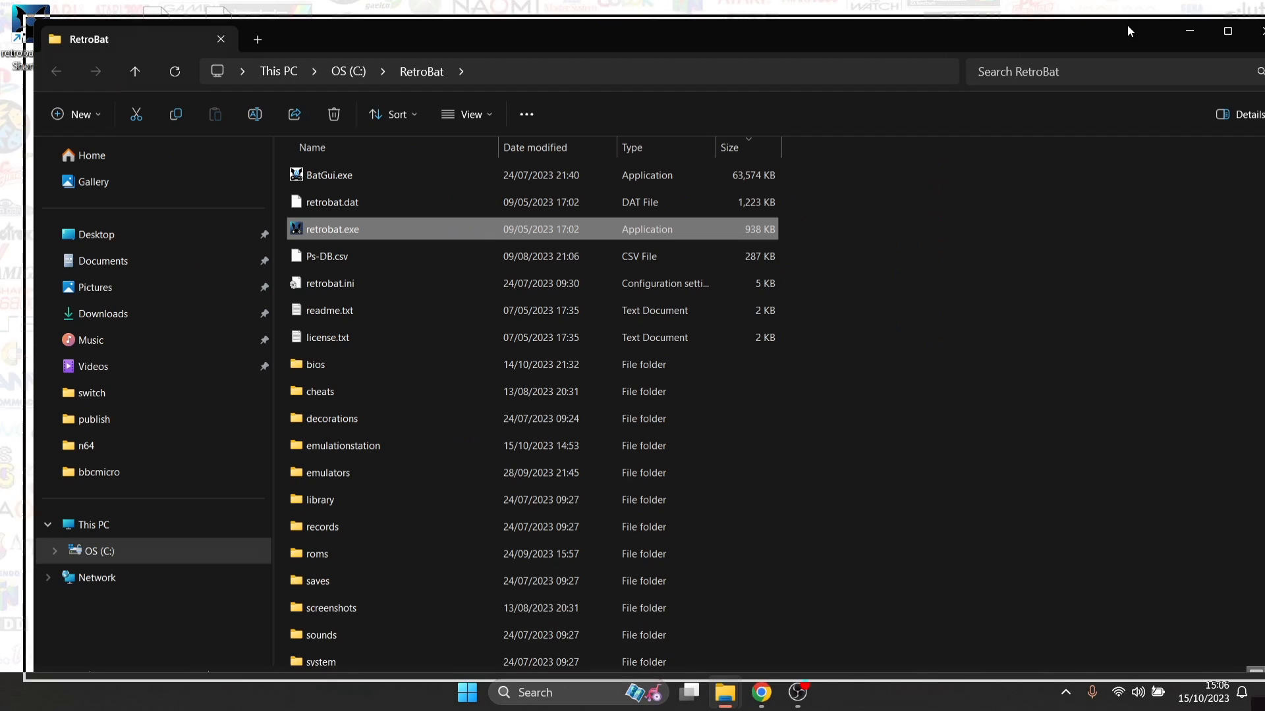
{"action": "double_click", "coordinate": [316, 554]}
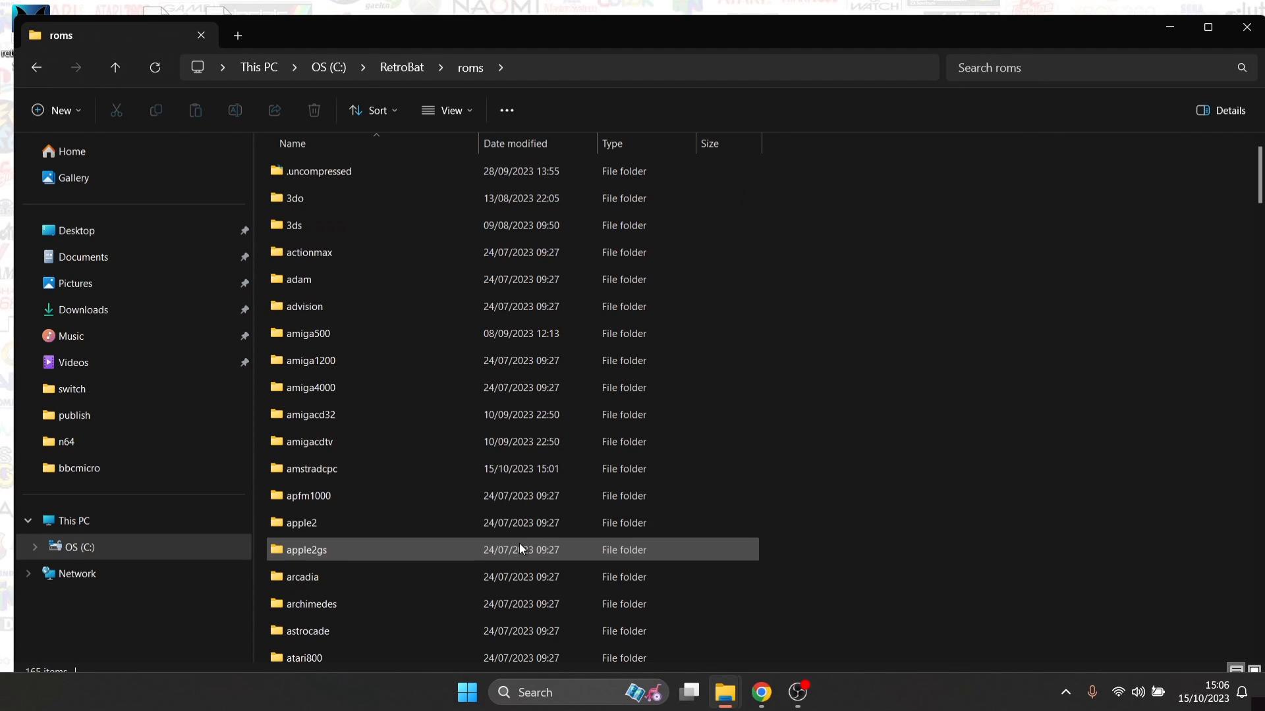
{"action": "left_click", "coordinate": [325, 225]}
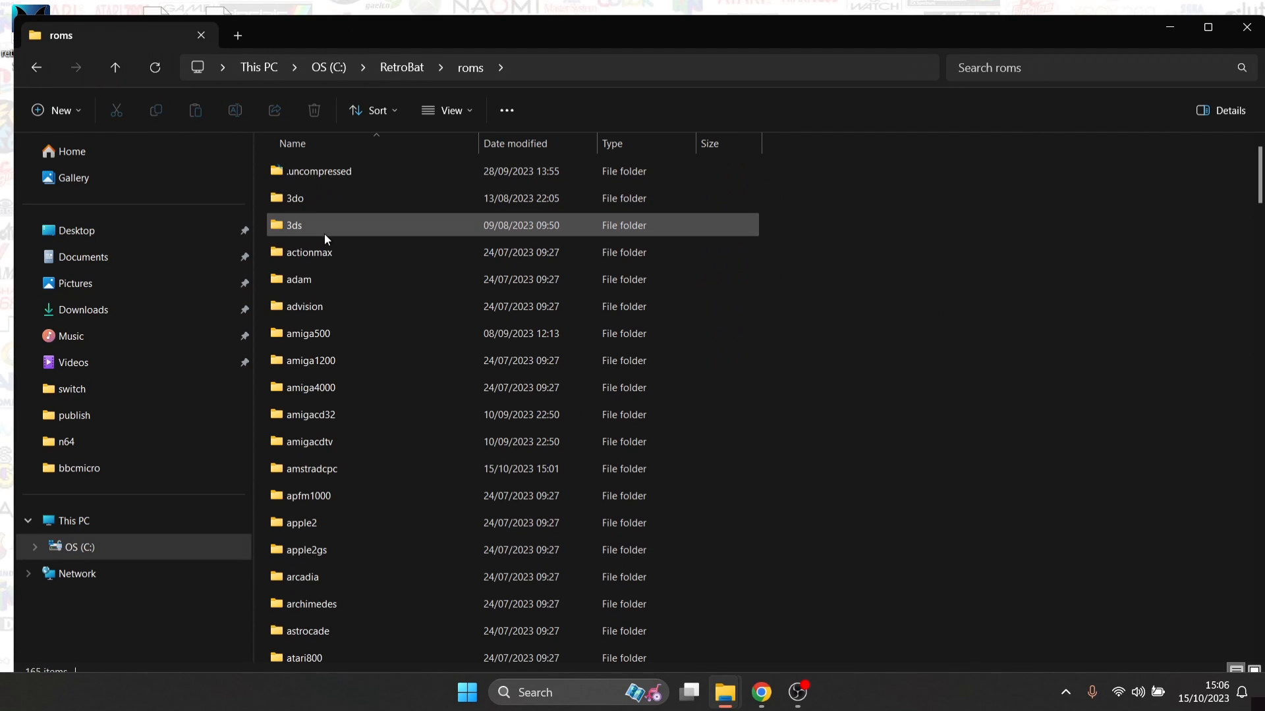
{"action": "double_click", "coordinate": [311, 469]}
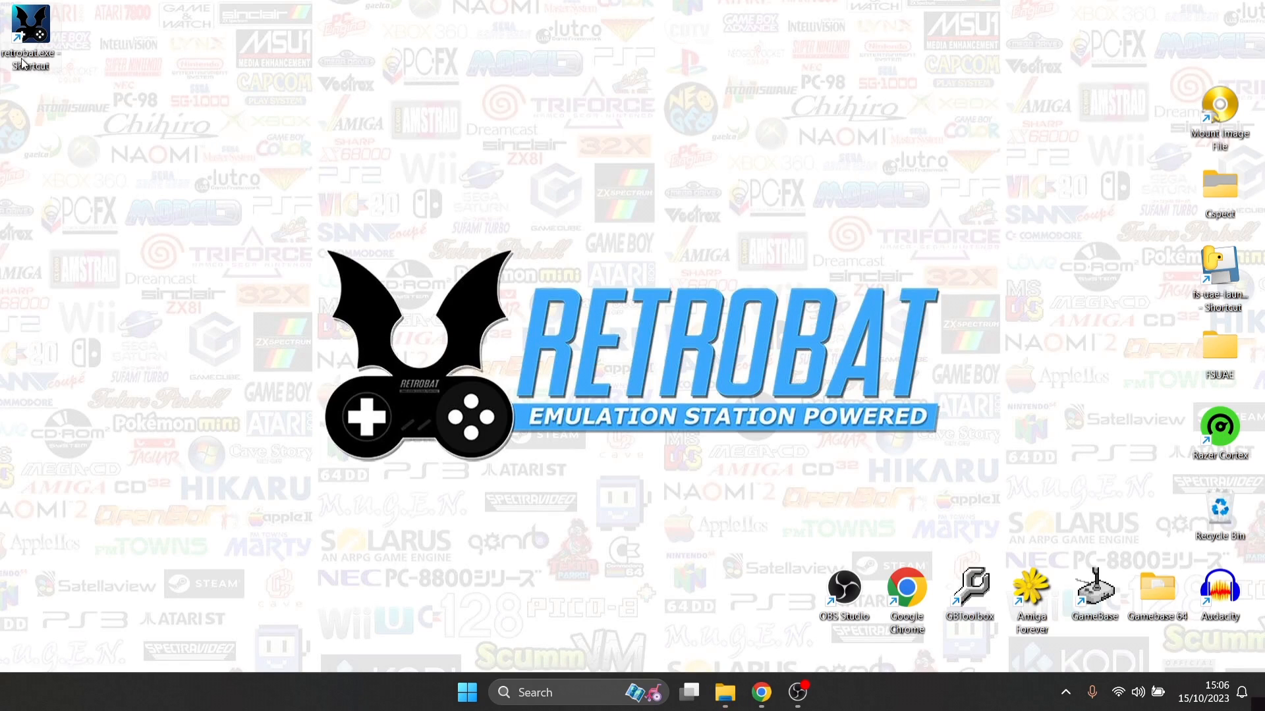
Launch RetroBat and scrape media for the Amstrad CPC games from ScreenScraper
{"action": "double_click", "coordinate": [25, 25]}
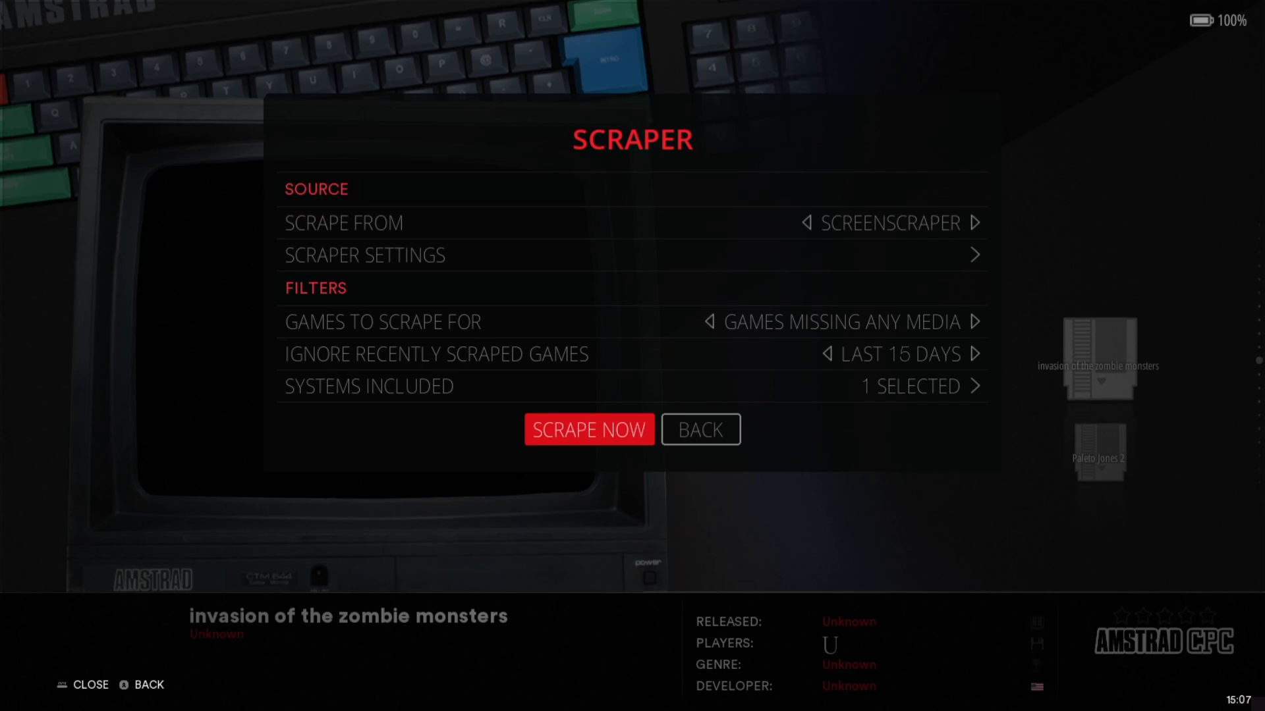
{"action": "left_click", "coordinate": [587, 430]}
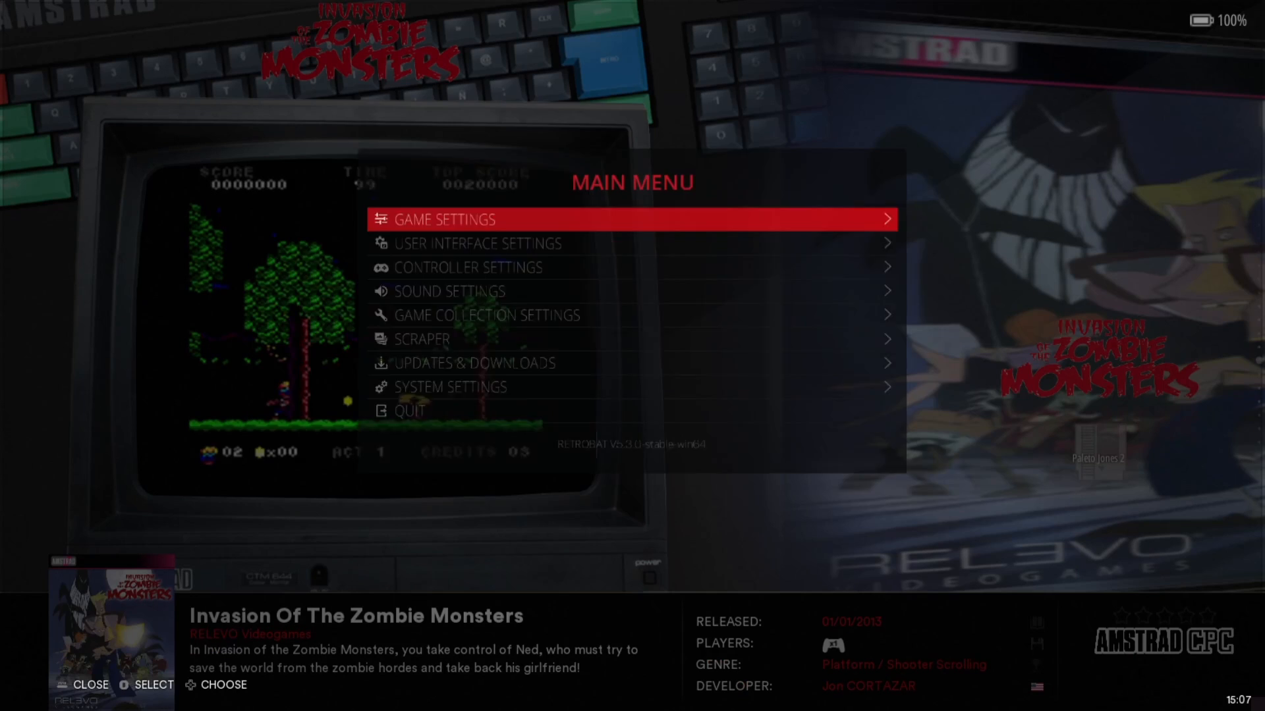
Scrape from TheGamesDB and then ArcadeDB, dismissing the no-matching-games message each time
{"action": "left_click", "coordinate": [422, 340]}
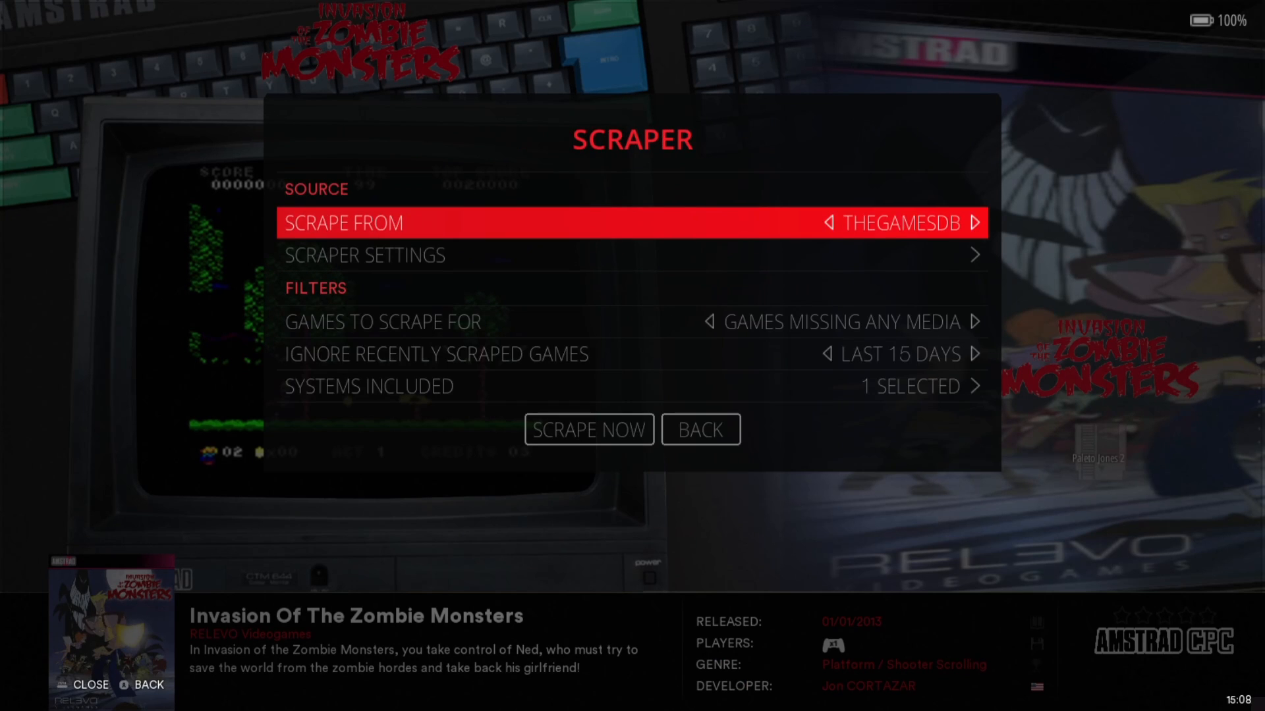
{"action": "left_click", "coordinate": [589, 429]}
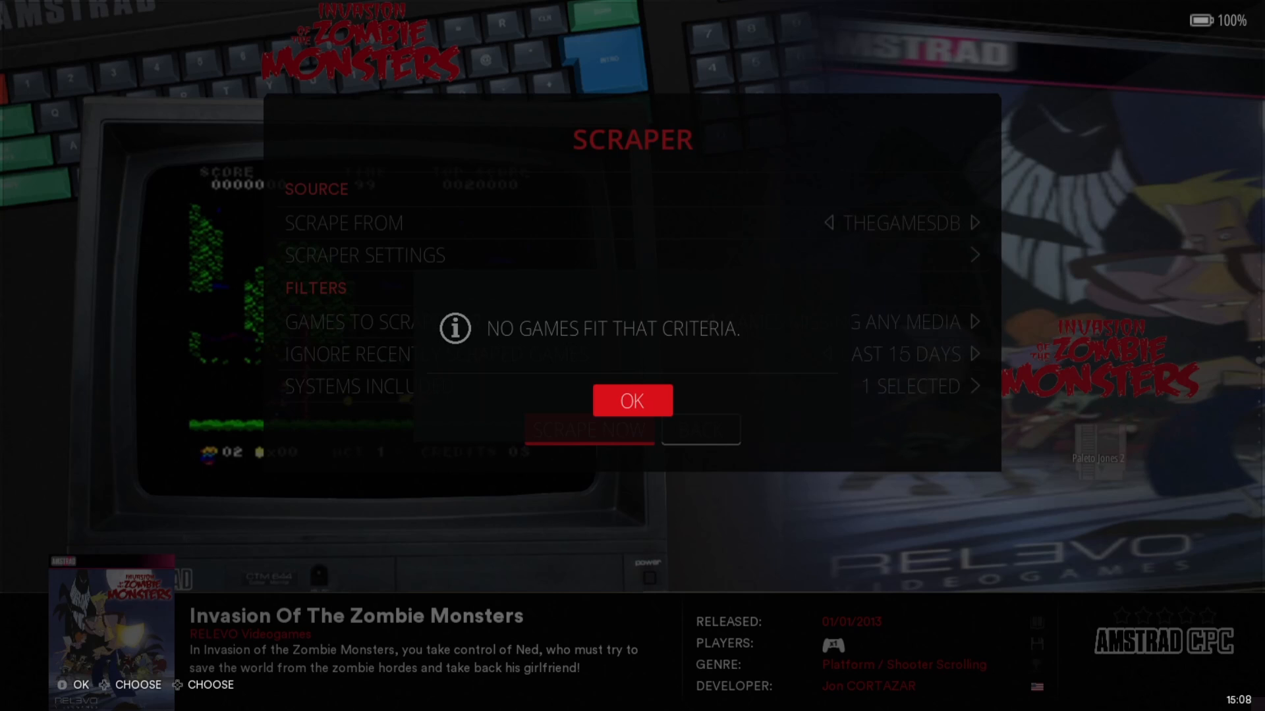
{"action": "left_click", "coordinate": [632, 401]}
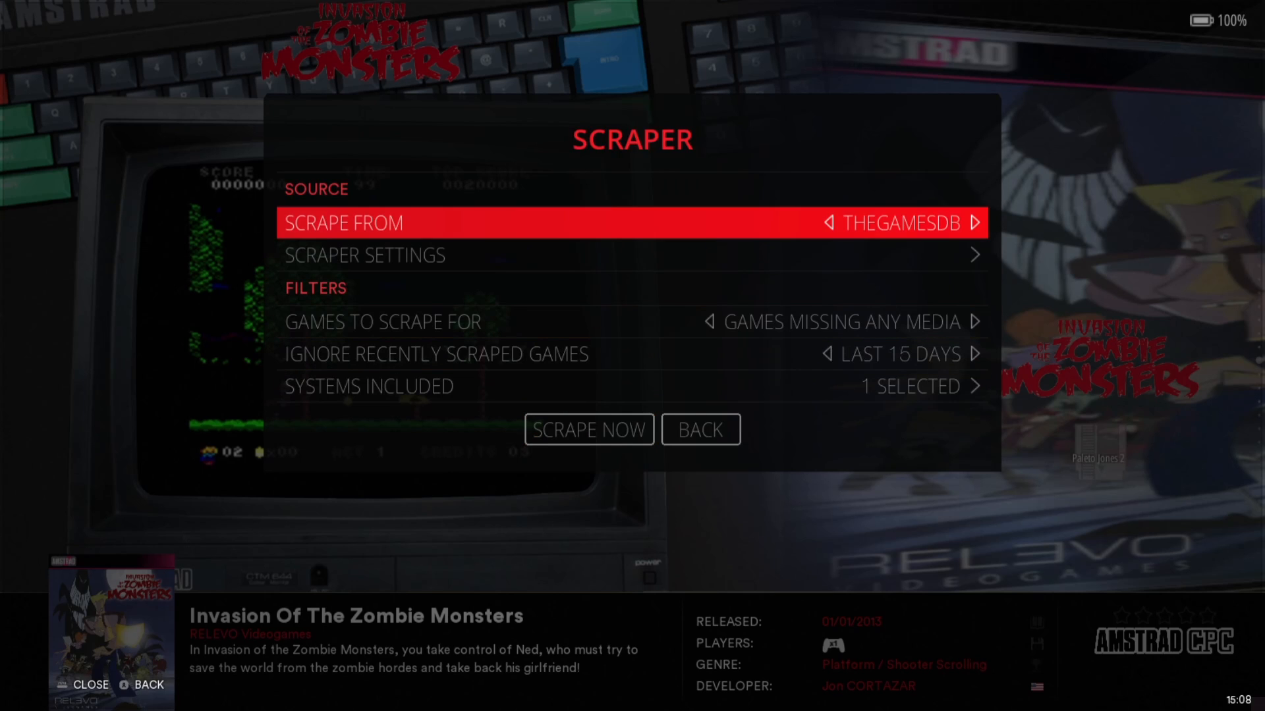
{"action": "left_click", "coordinate": [632, 224]}
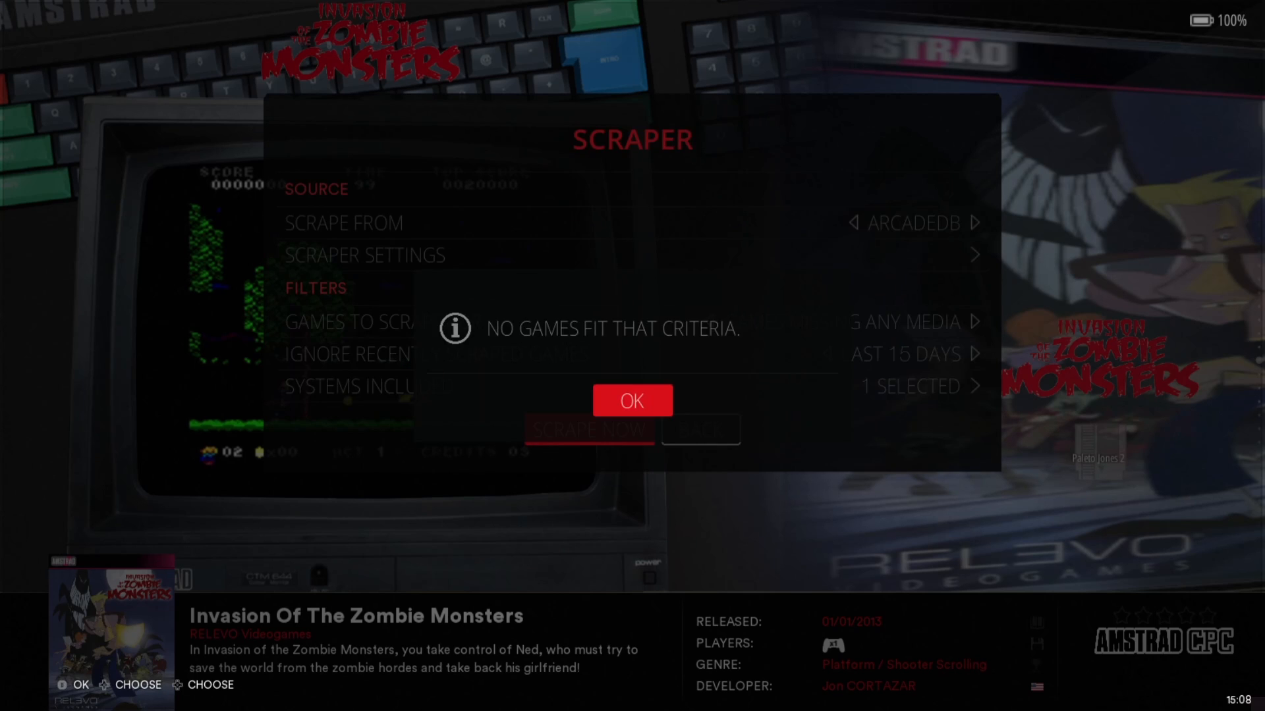
{"action": "left_click", "coordinate": [632, 401]}
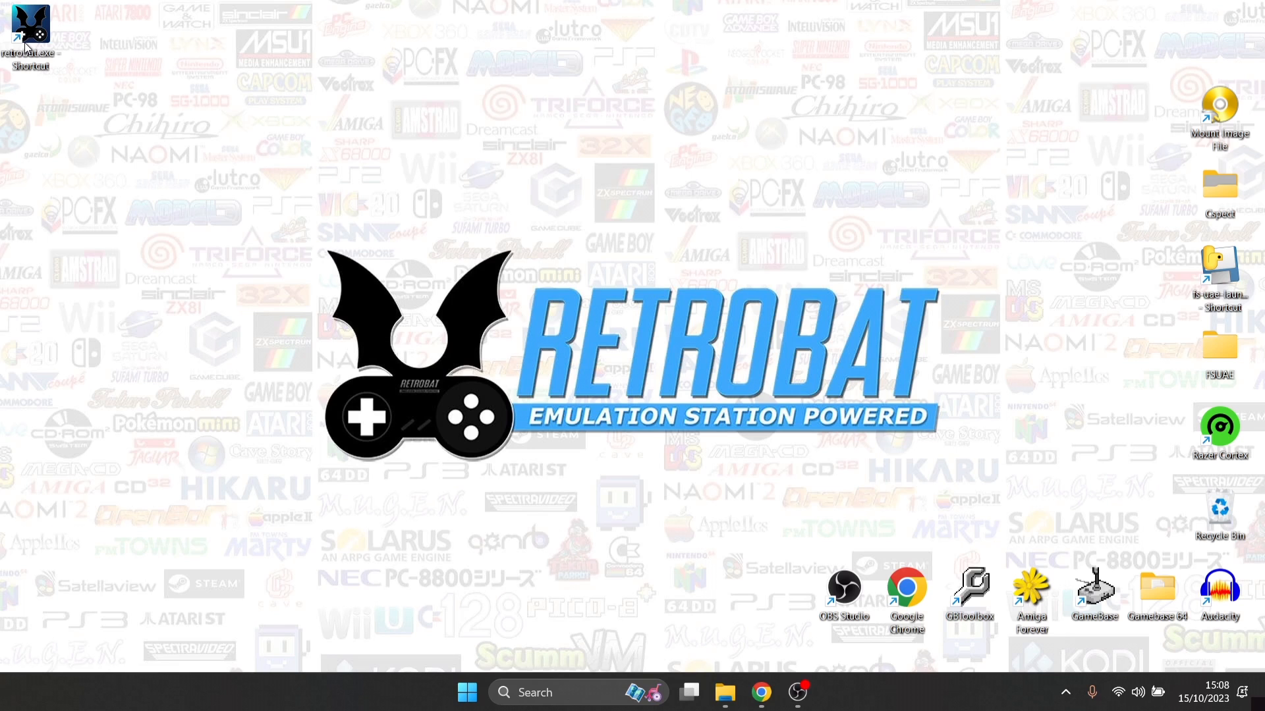
Reach the RetroBat roms\amstradcpc folder via the shortcut's file location
{"action": "right_click", "coordinate": [26, 27]}
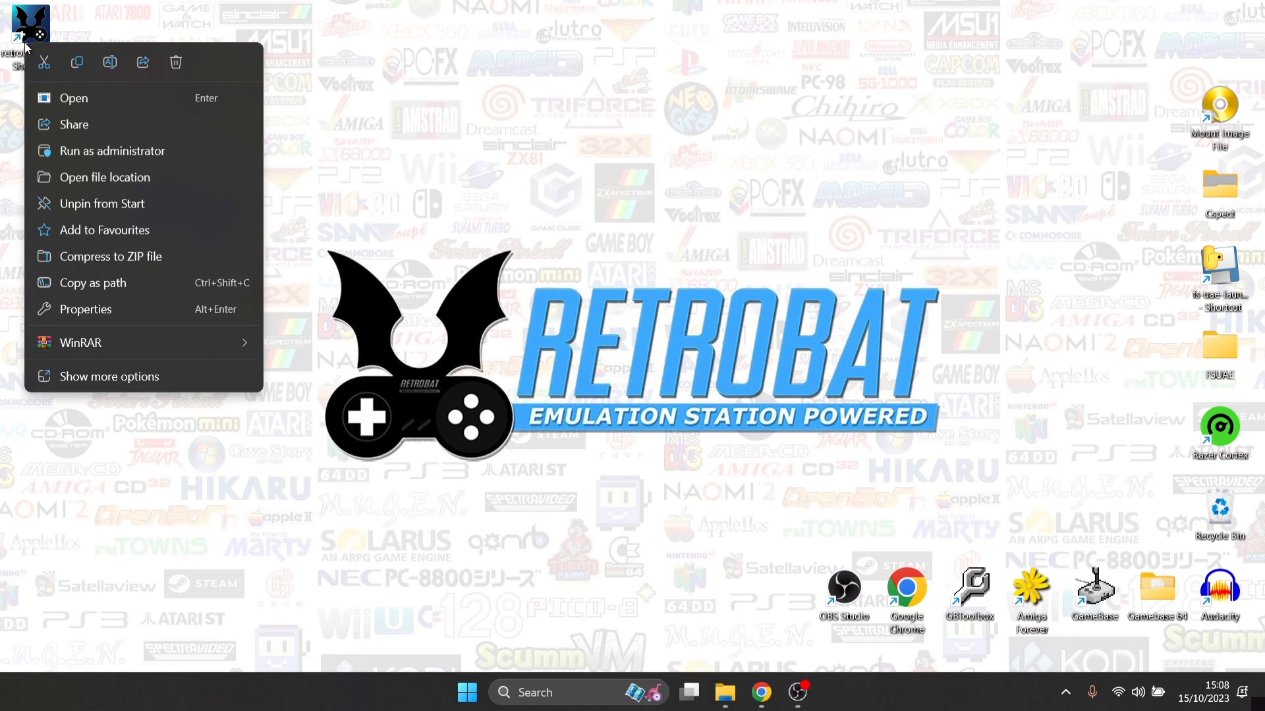
{"action": "mouse_move", "coordinate": [104, 177]}
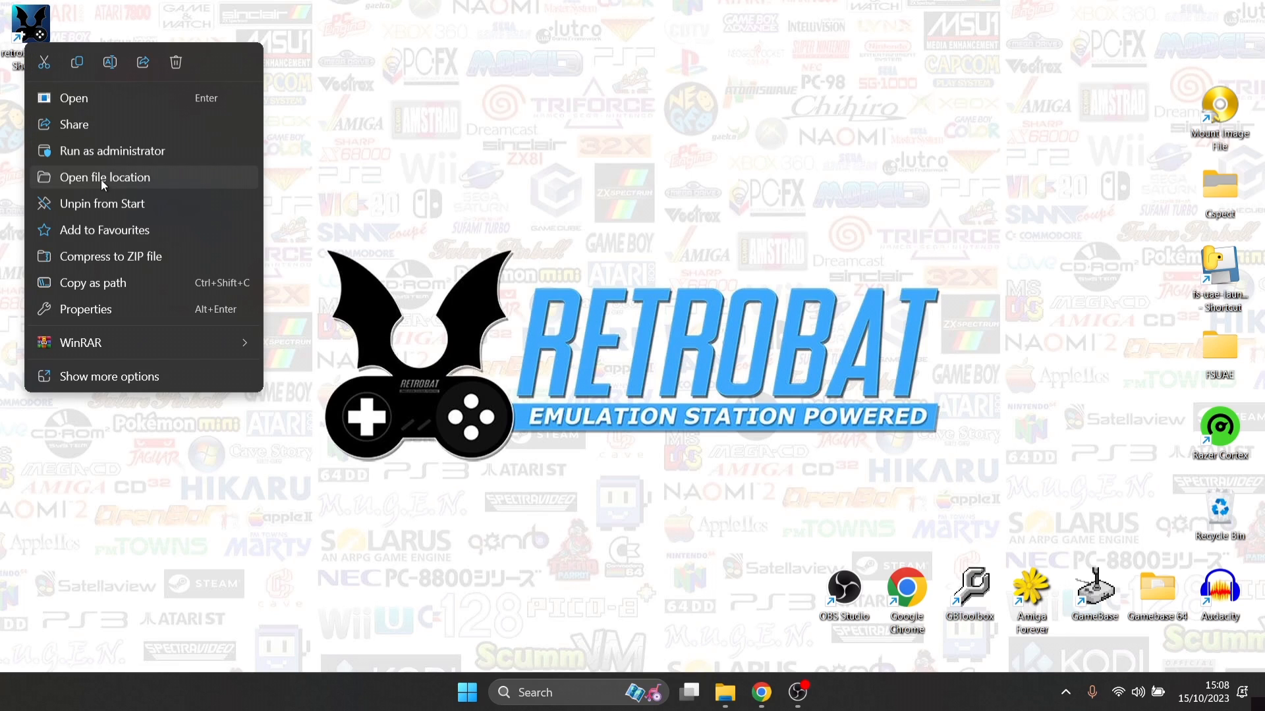
{"action": "left_click", "coordinate": [104, 177]}
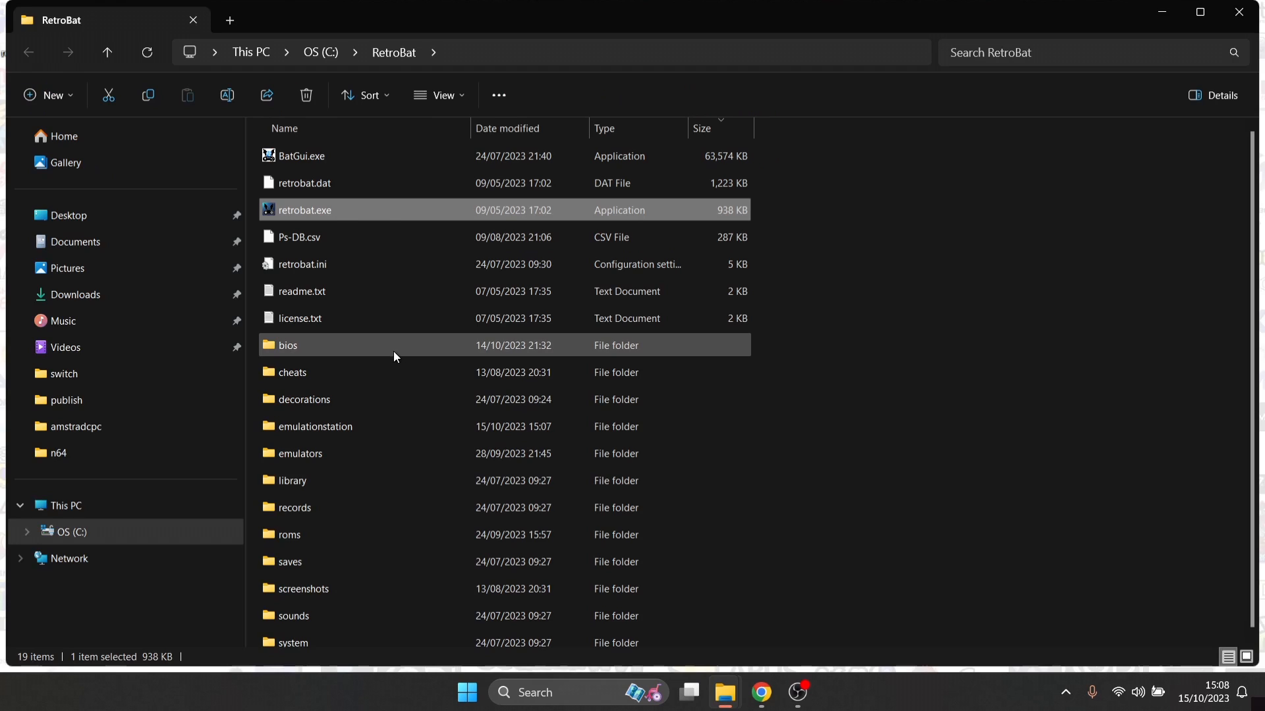
{"action": "double_click", "coordinate": [289, 535]}
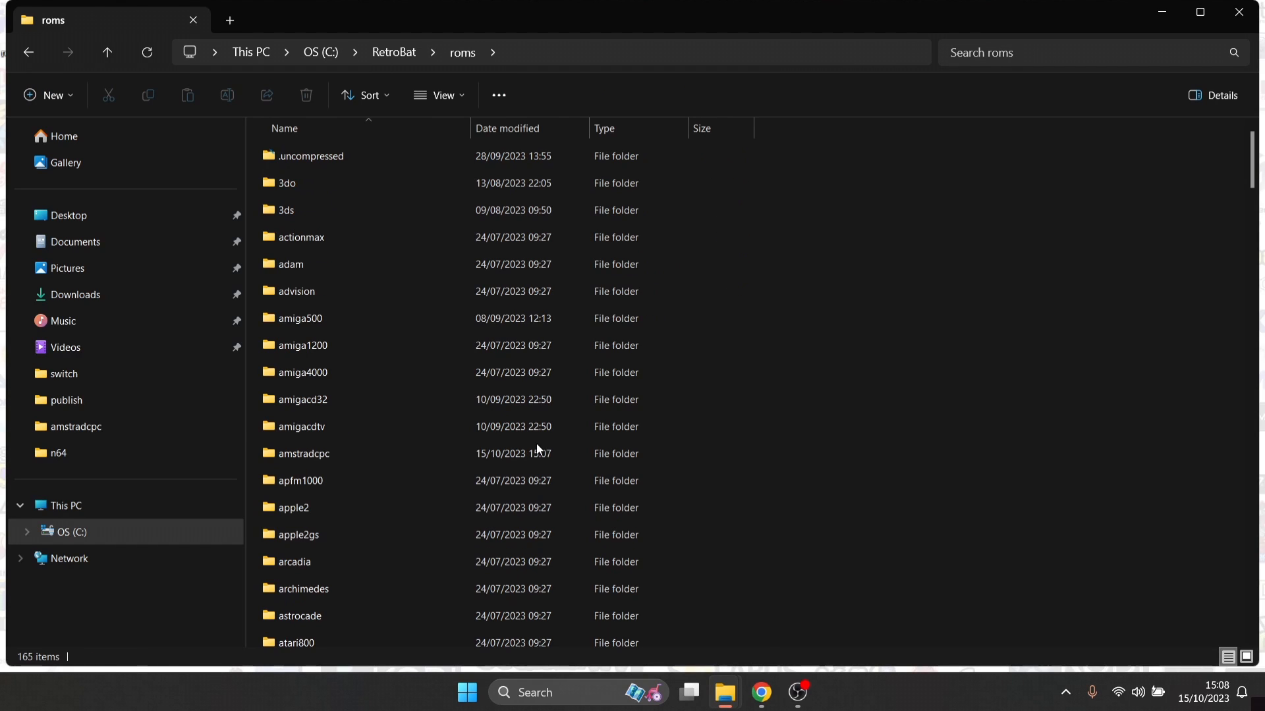
{"action": "mouse_move", "coordinate": [780, 414]}
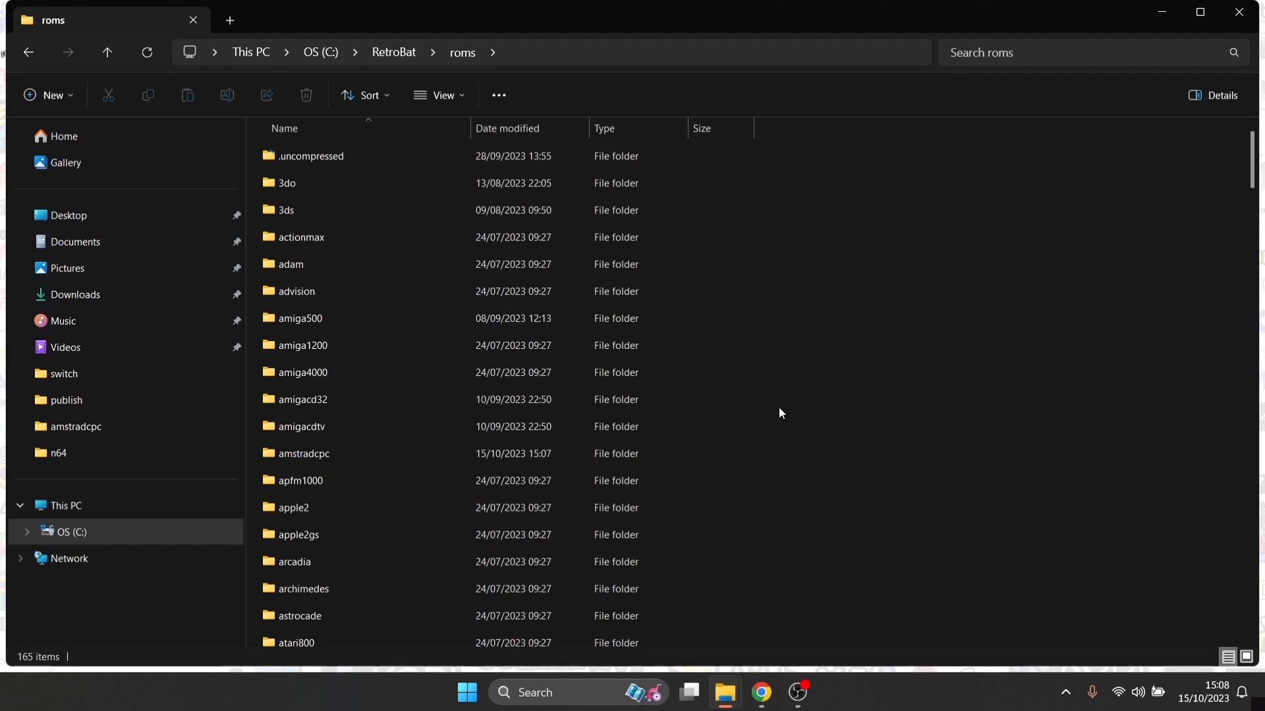
{"action": "mouse_move", "coordinate": [455, 435]}
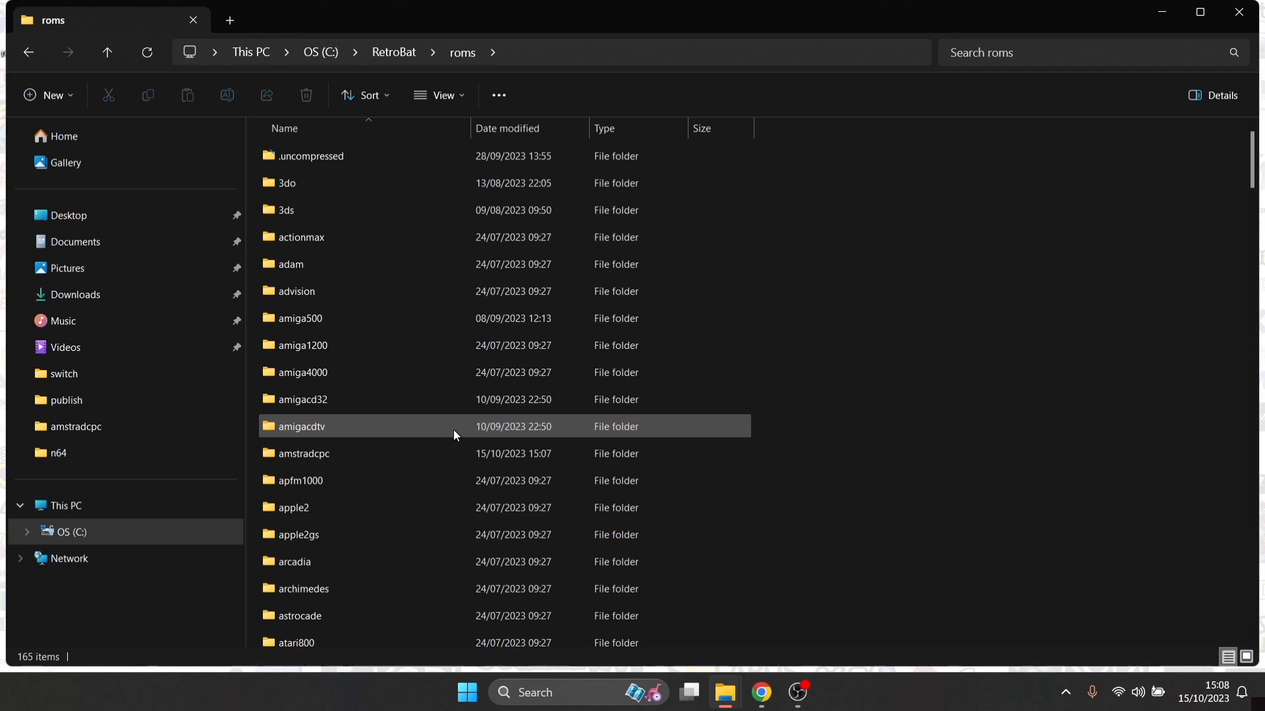
{"action": "double_click", "coordinate": [303, 453]}
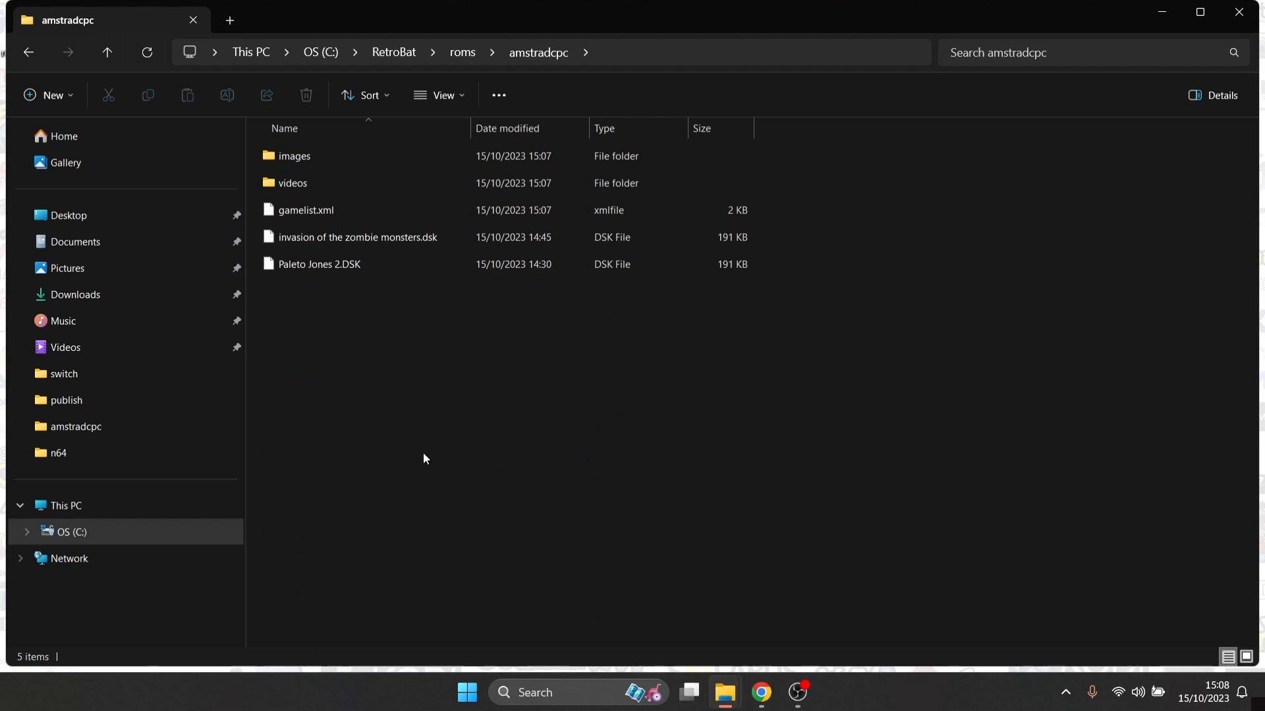
{"action": "left_click", "coordinate": [292, 183]}
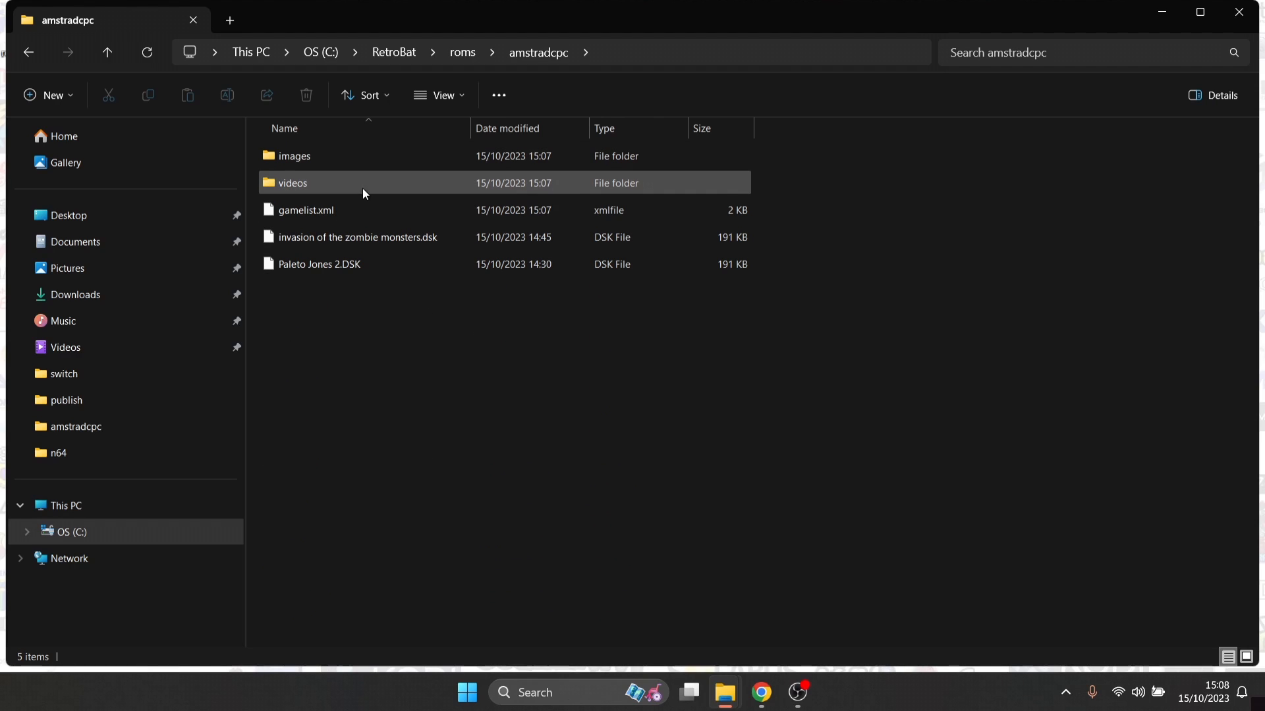
{"action": "left_click", "coordinate": [306, 210]}
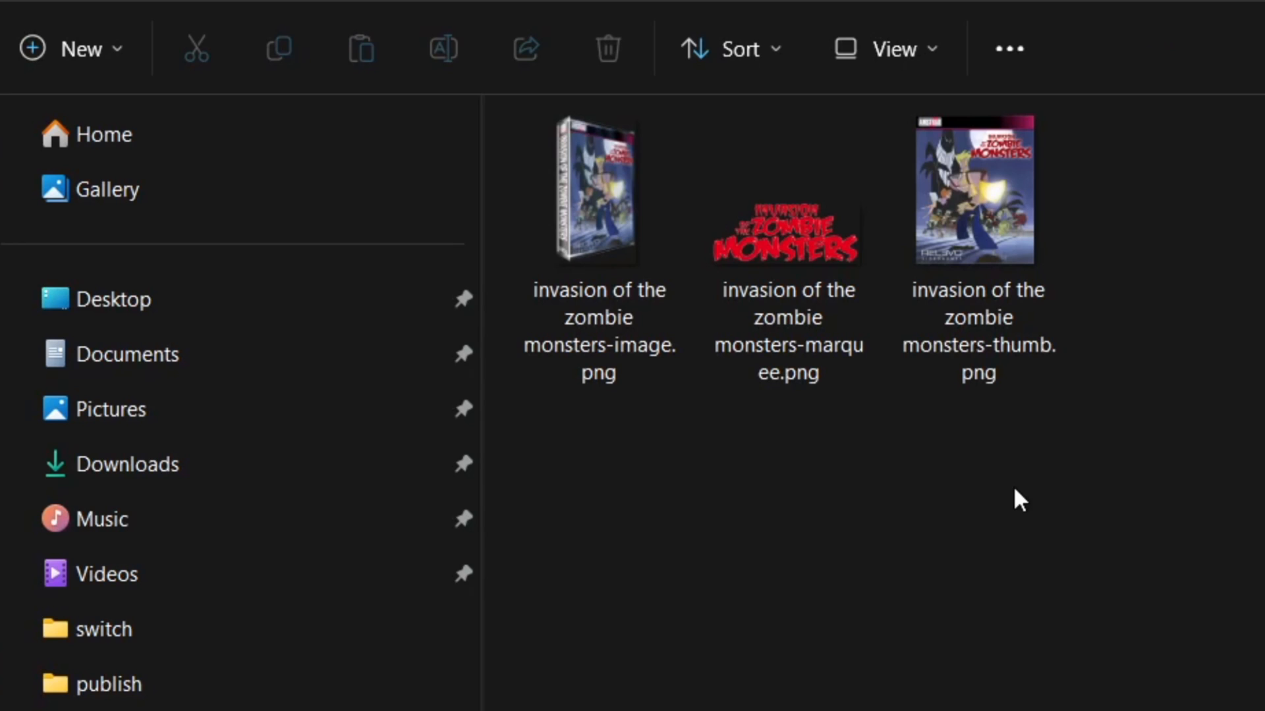
{"action": "mouse_move", "coordinate": [630, 456]}
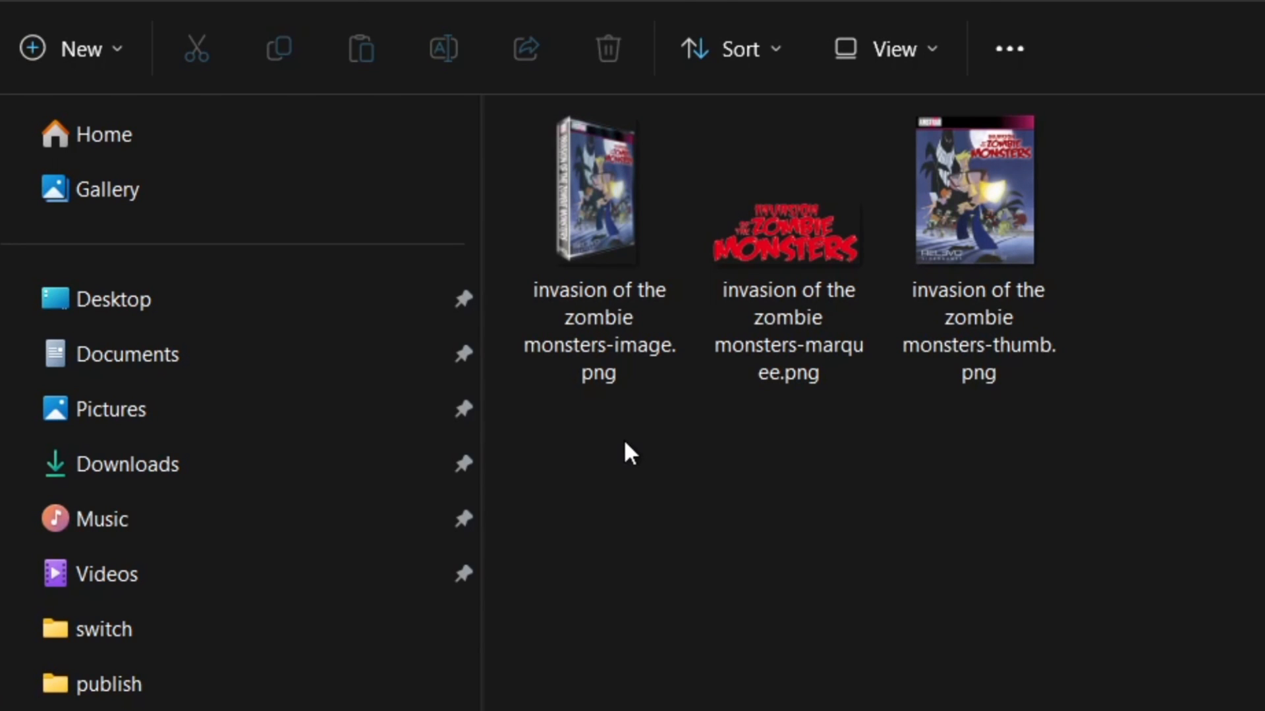
{"action": "left_click", "coordinate": [787, 237]}
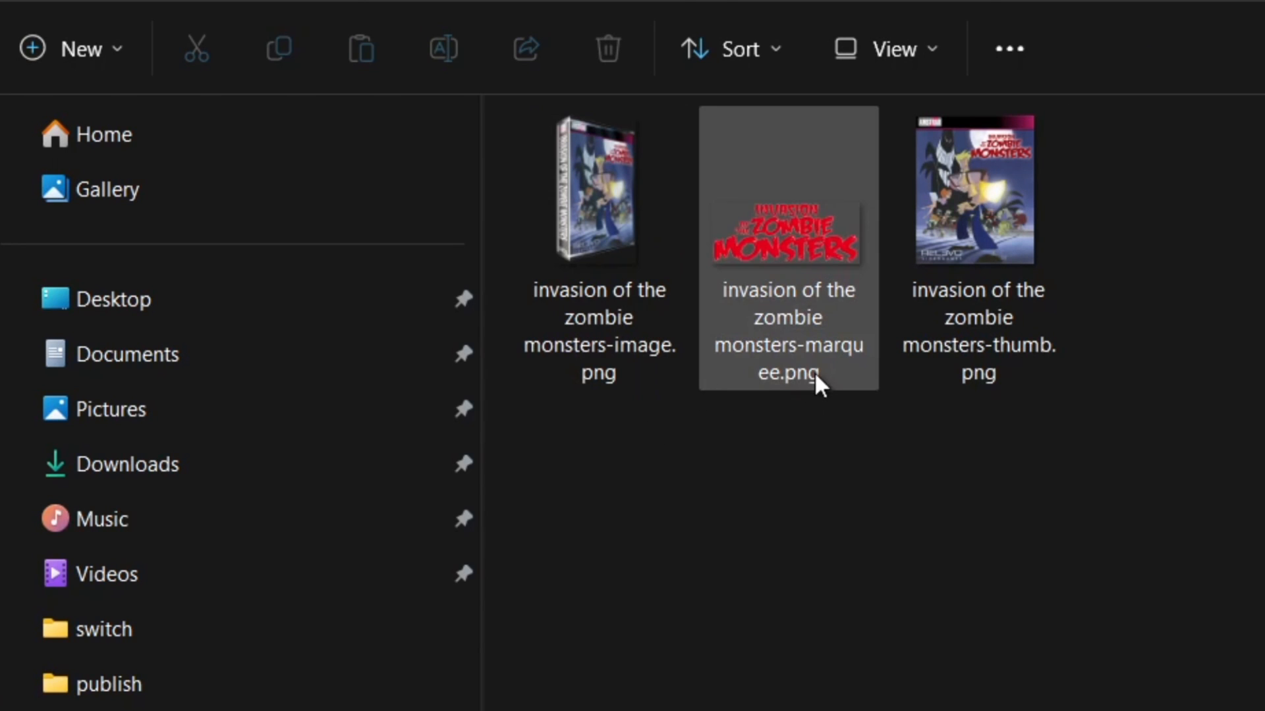
{"action": "left_click", "coordinate": [978, 198]}
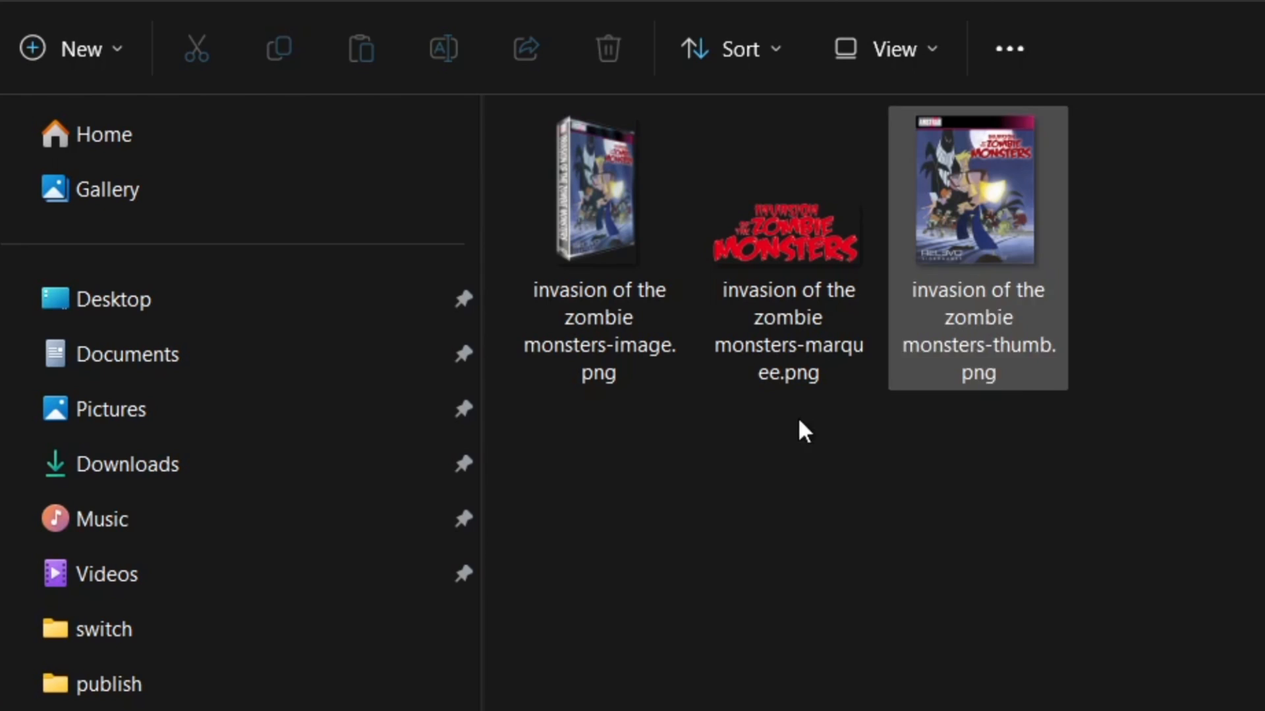
{"action": "mouse_move", "coordinate": [594, 191]}
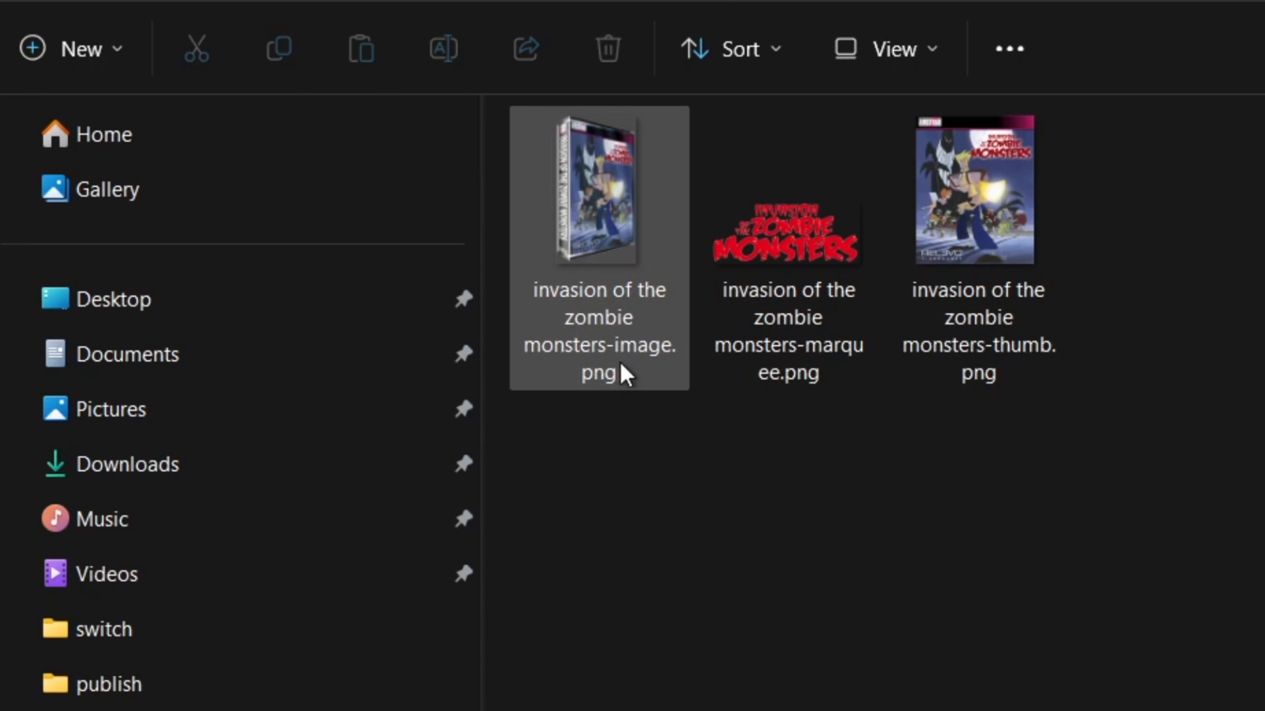
{"action": "mouse_move", "coordinate": [656, 374]}
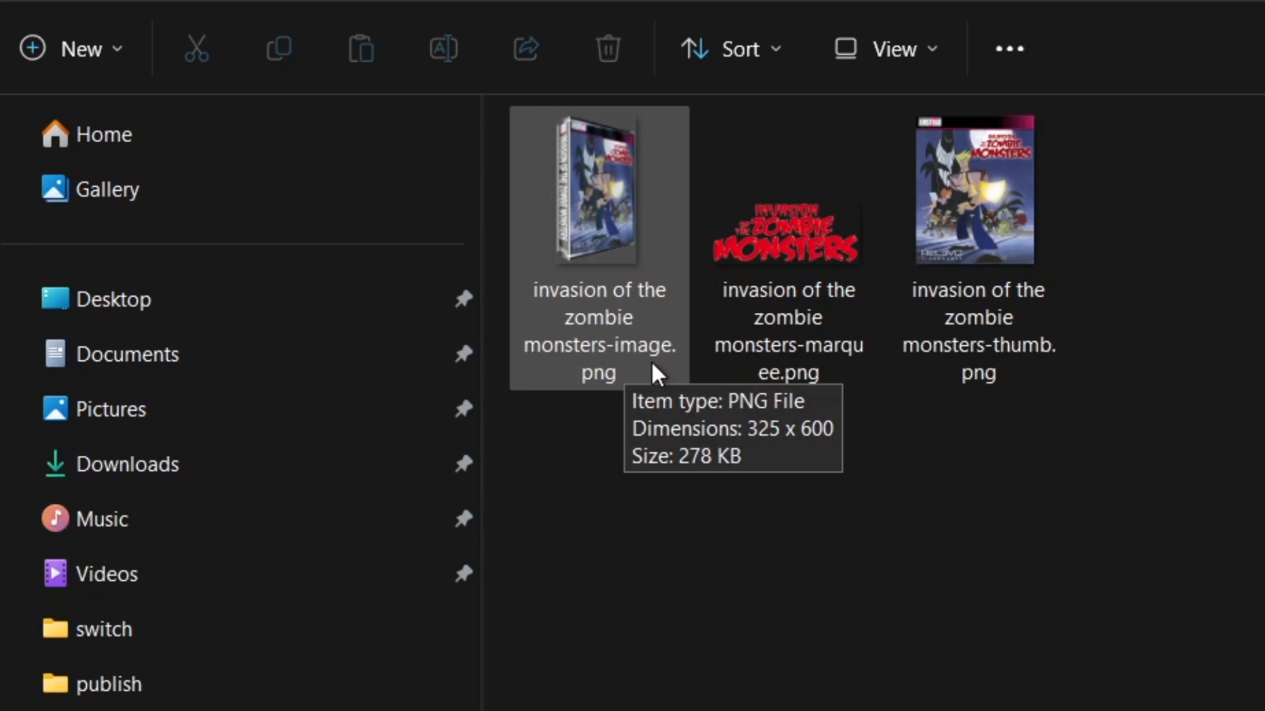
{"action": "mouse_move", "coordinate": [815, 372]}
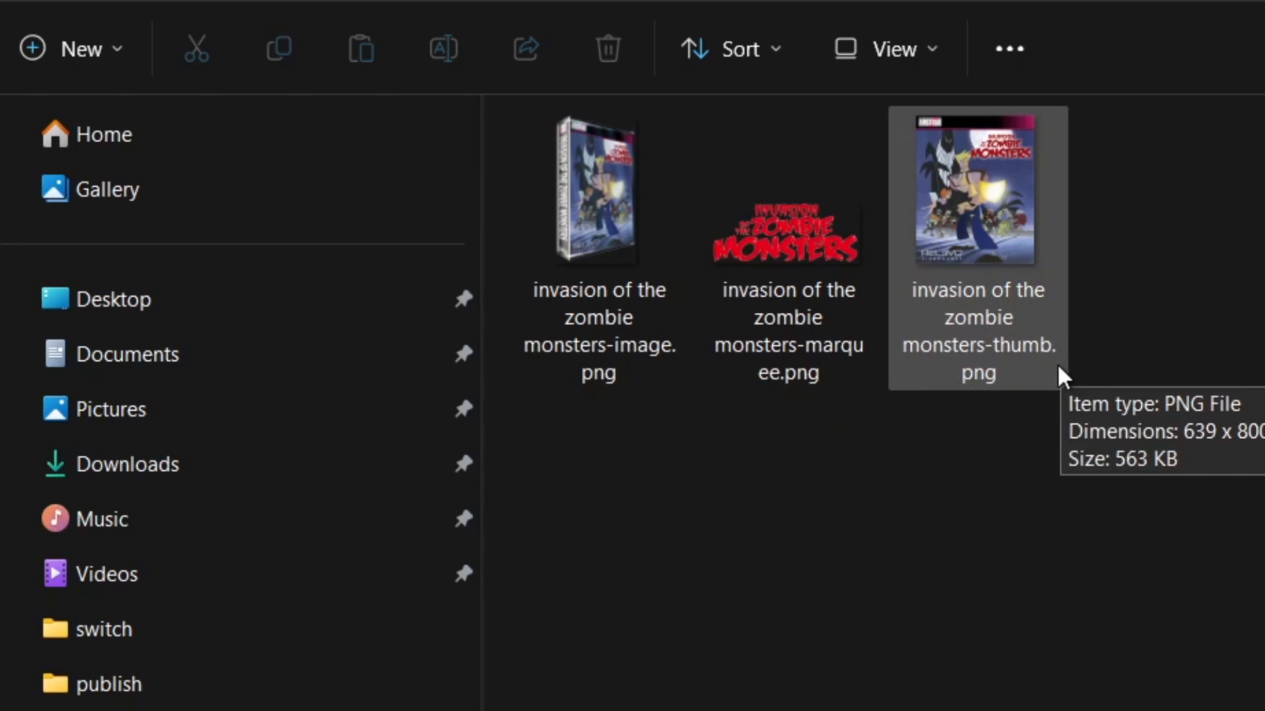
{"action": "left_click", "coordinate": [786, 230]}
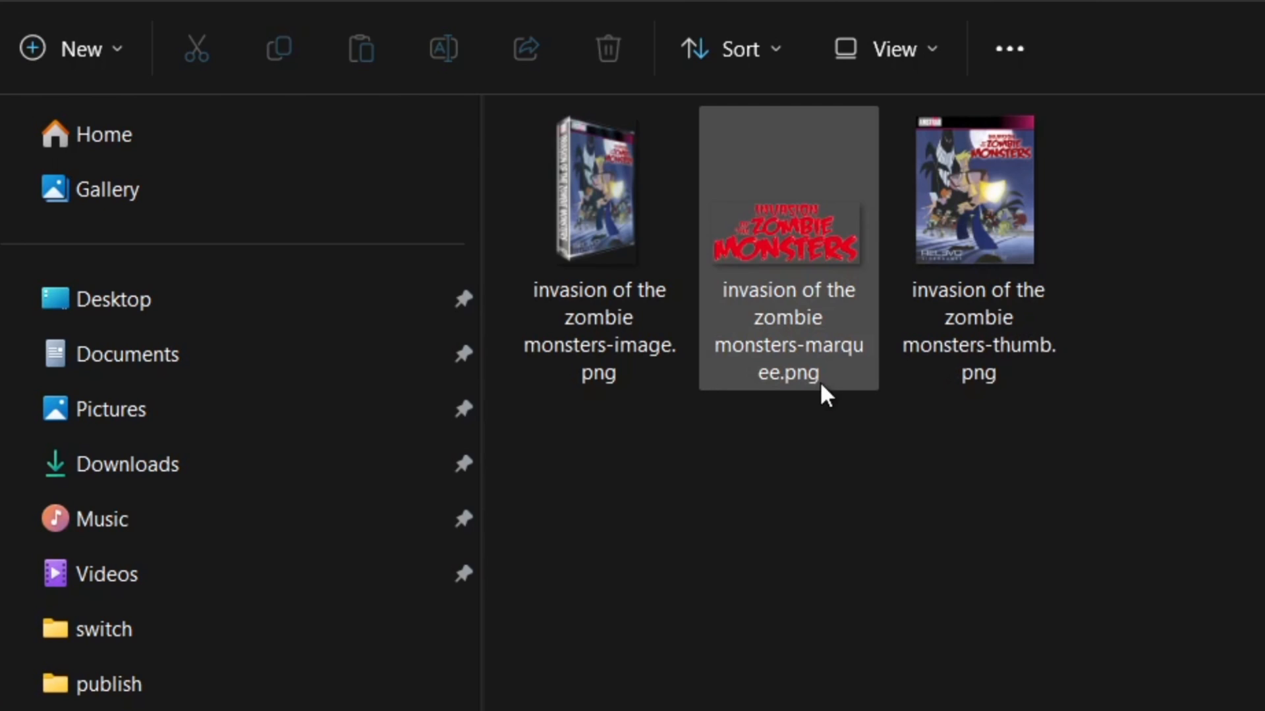
{"action": "left_click", "coordinate": [846, 443]}
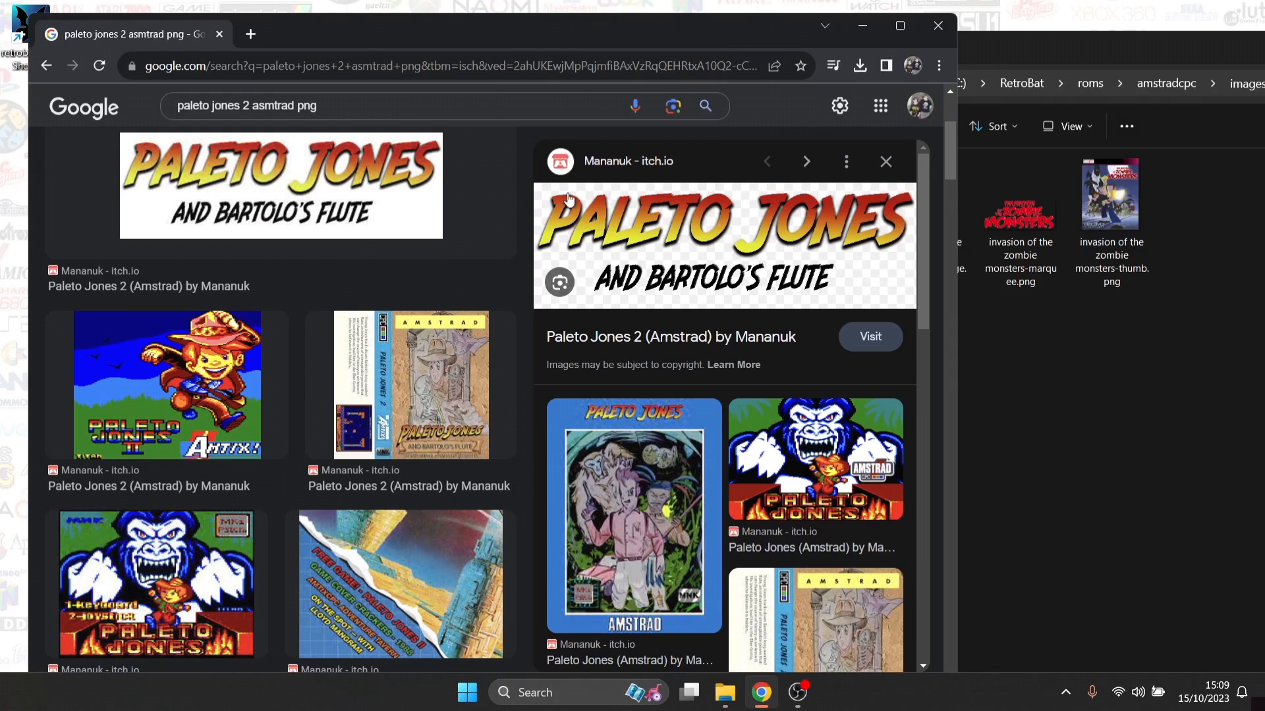
{"action": "mouse_move", "coordinate": [662, 253]}
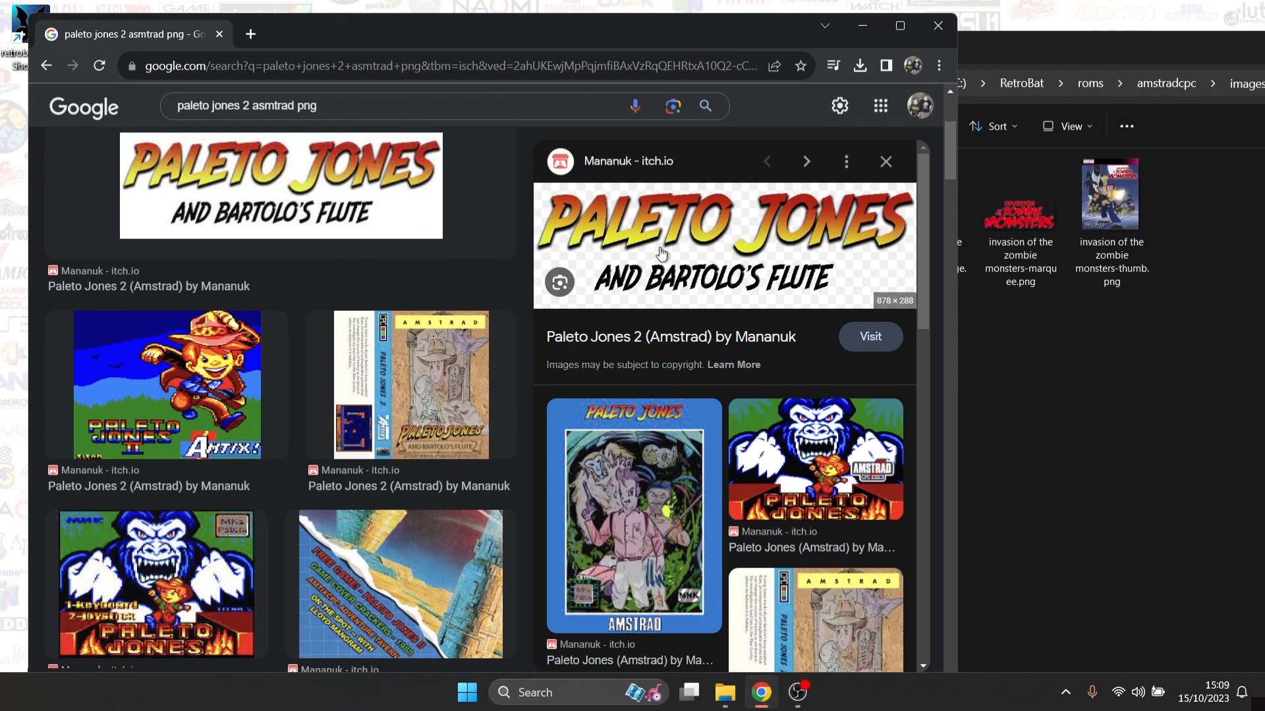
{"action": "mouse_move", "coordinate": [634, 275]}
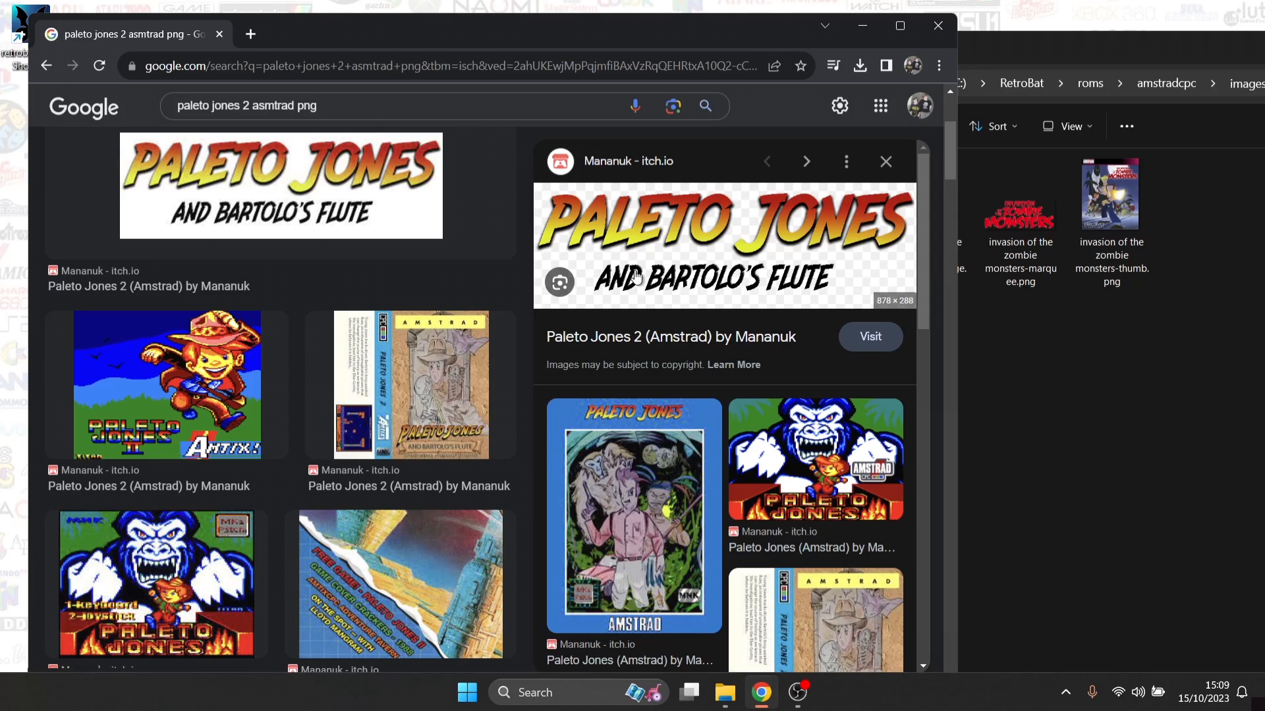
{"action": "mouse_move", "coordinate": [678, 266]}
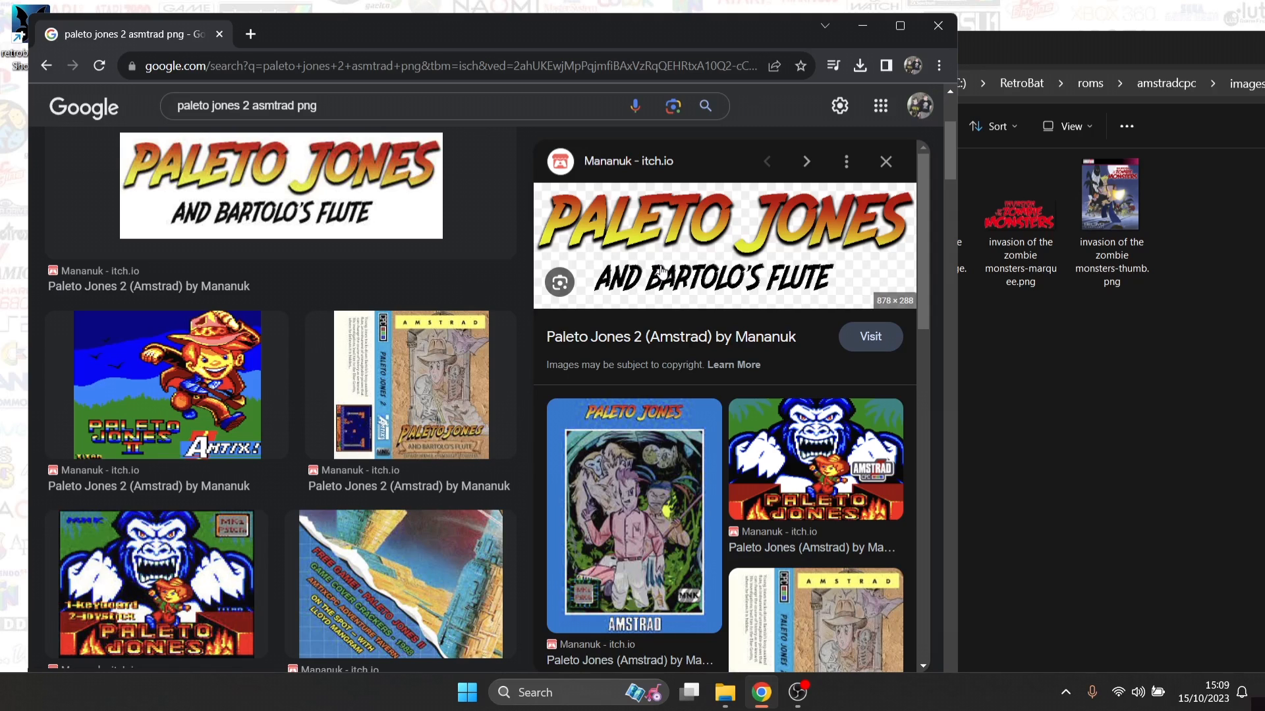
{"action": "mouse_move", "coordinate": [689, 258]}
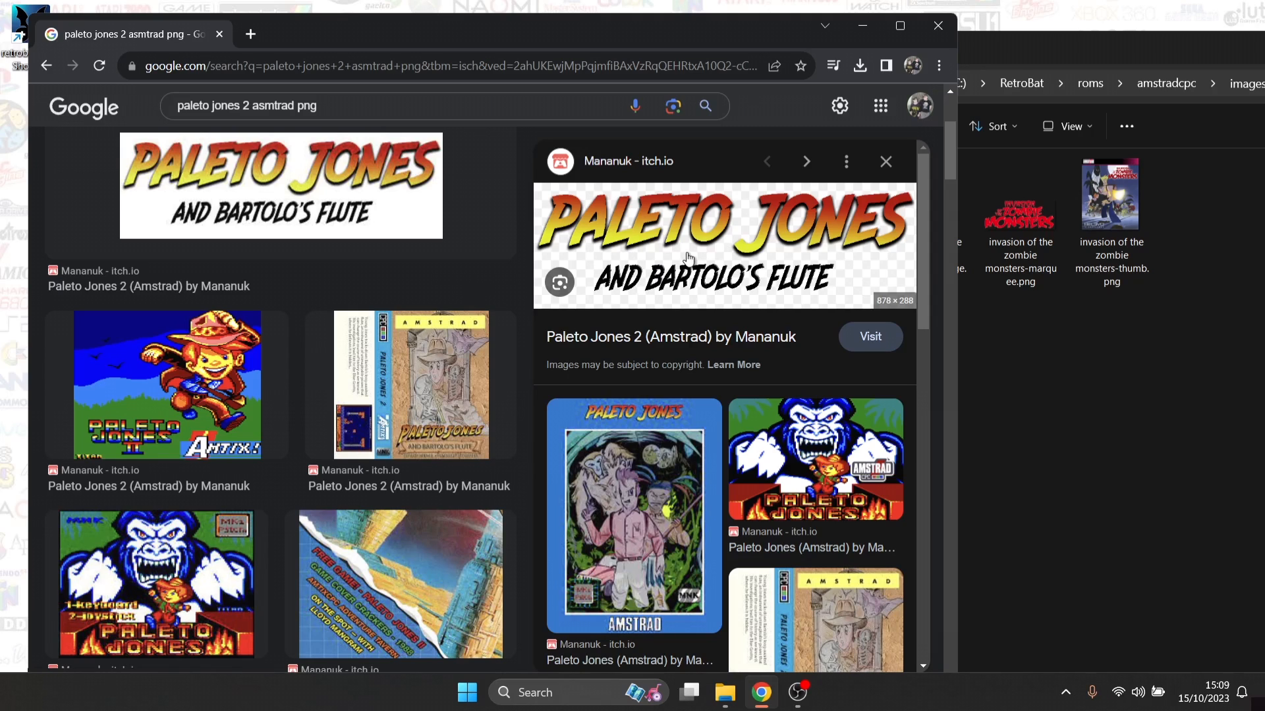
{"action": "mouse_move", "coordinate": [770, 268]}
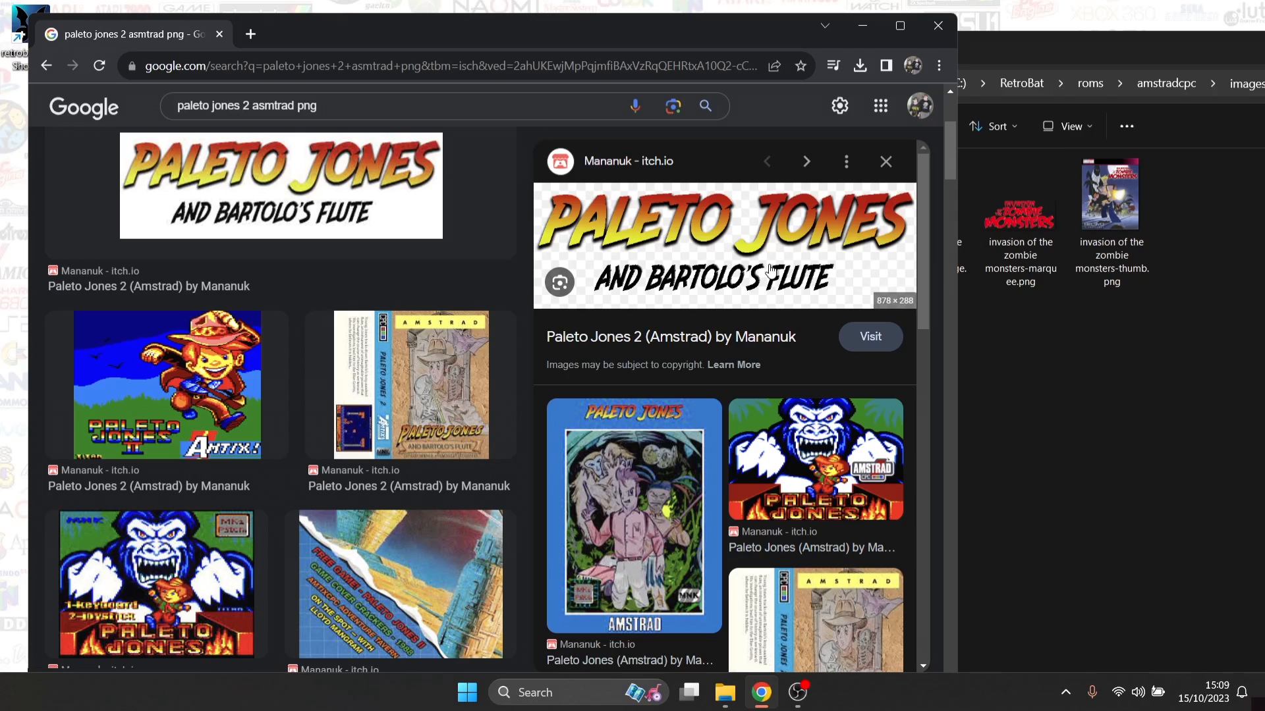
{"action": "mouse_move", "coordinate": [702, 258]}
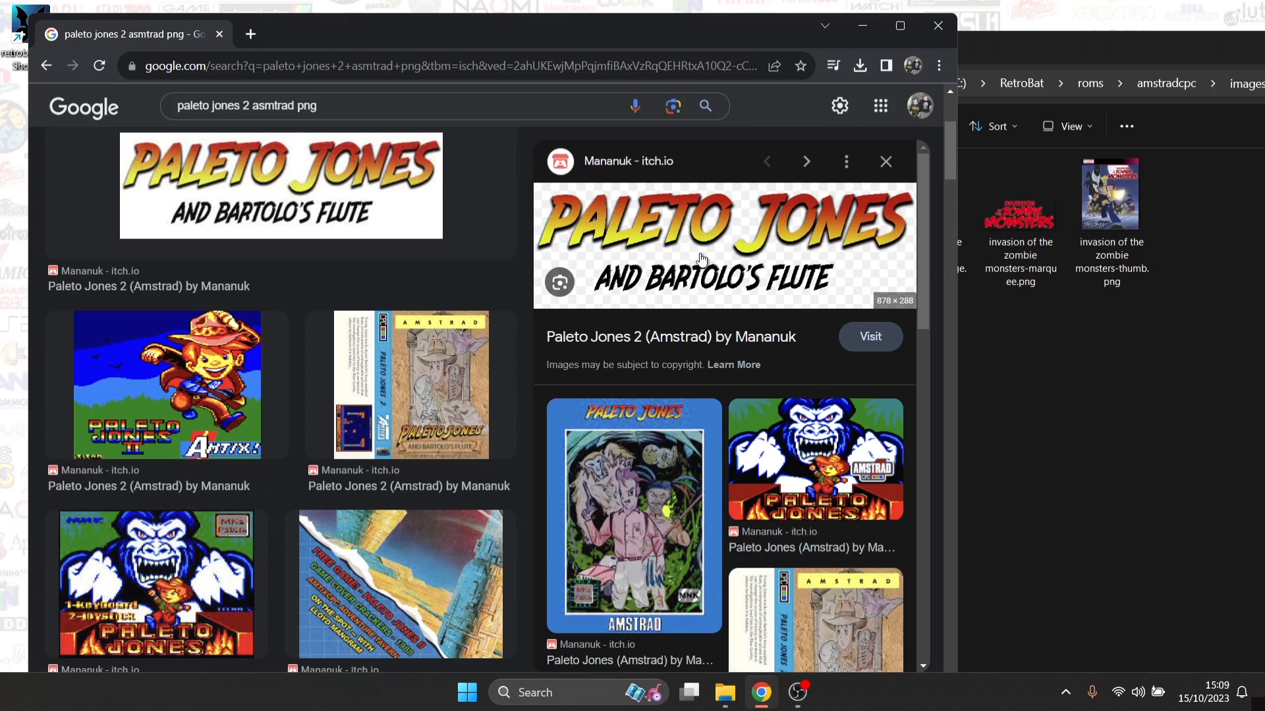
Bring up image actions for the previewed Paleto Jones and Bartolo's Flute logo
{"action": "right_click", "coordinate": [701, 258]}
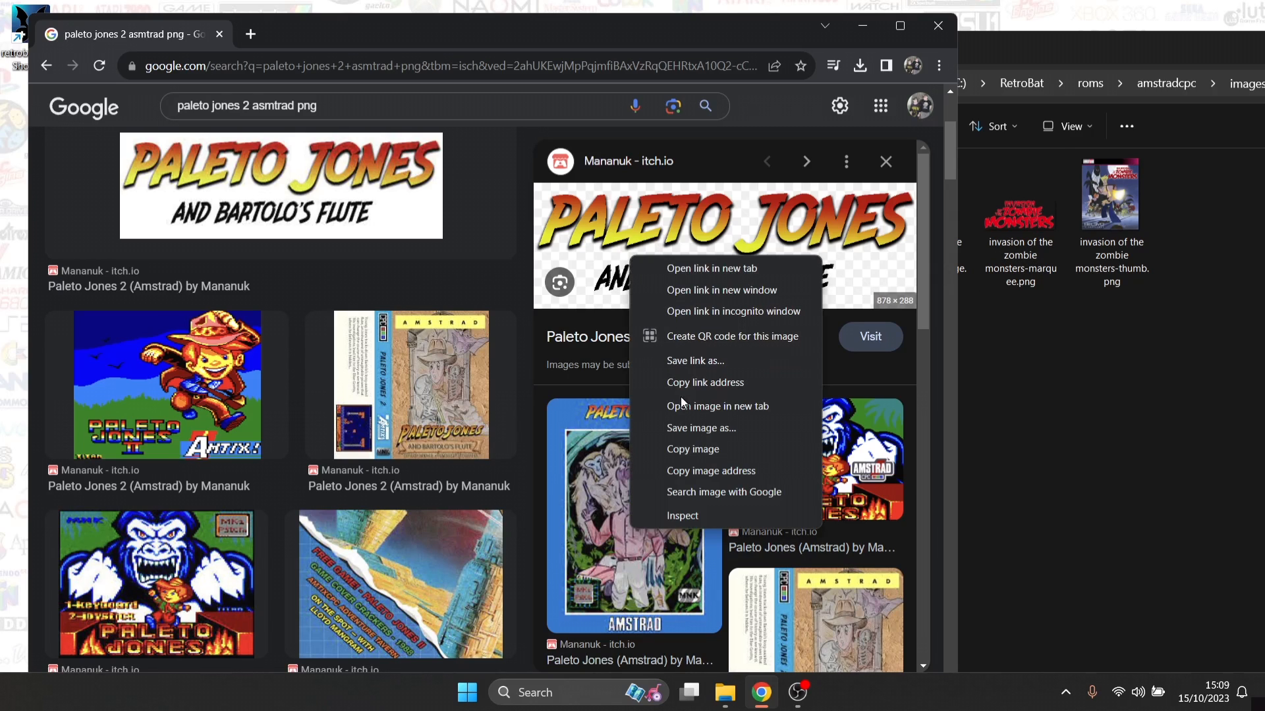
Save the Paleto Jones logo as HN+TTu.png into RetroBat\roms\amstradcpc\images
{"action": "left_click", "coordinate": [701, 427]}
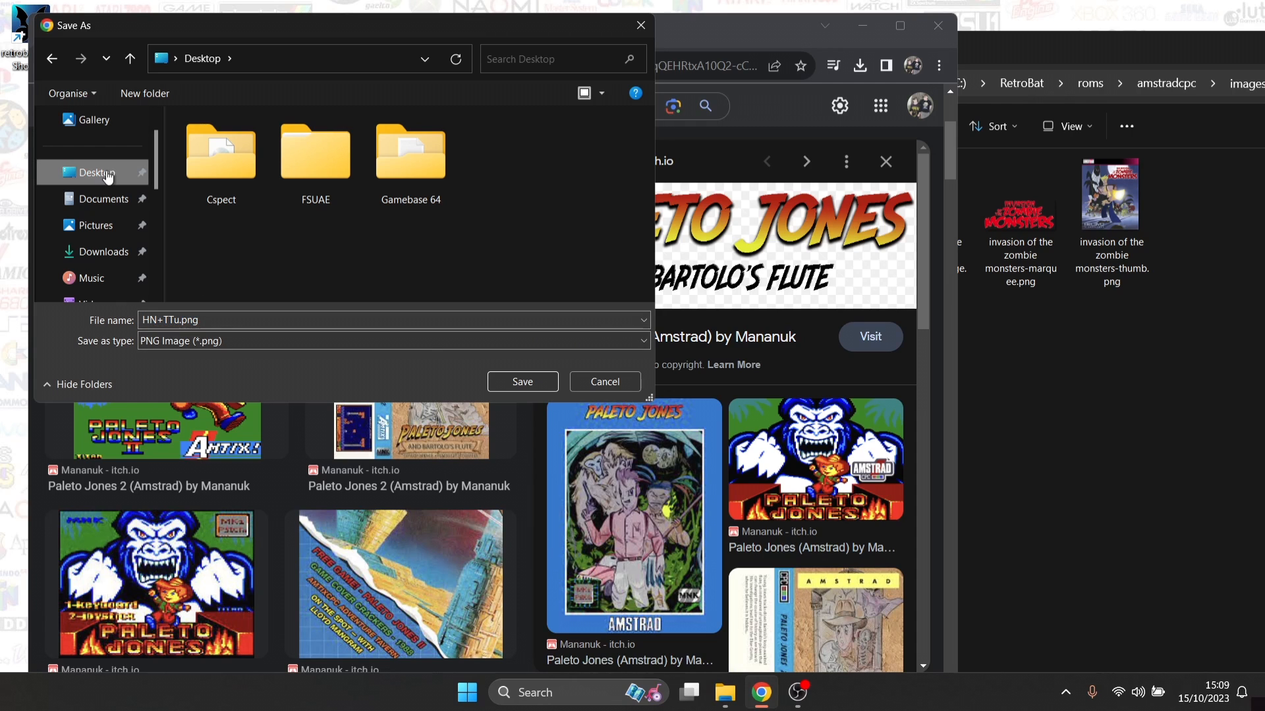
{"action": "left_click", "coordinate": [521, 382]}
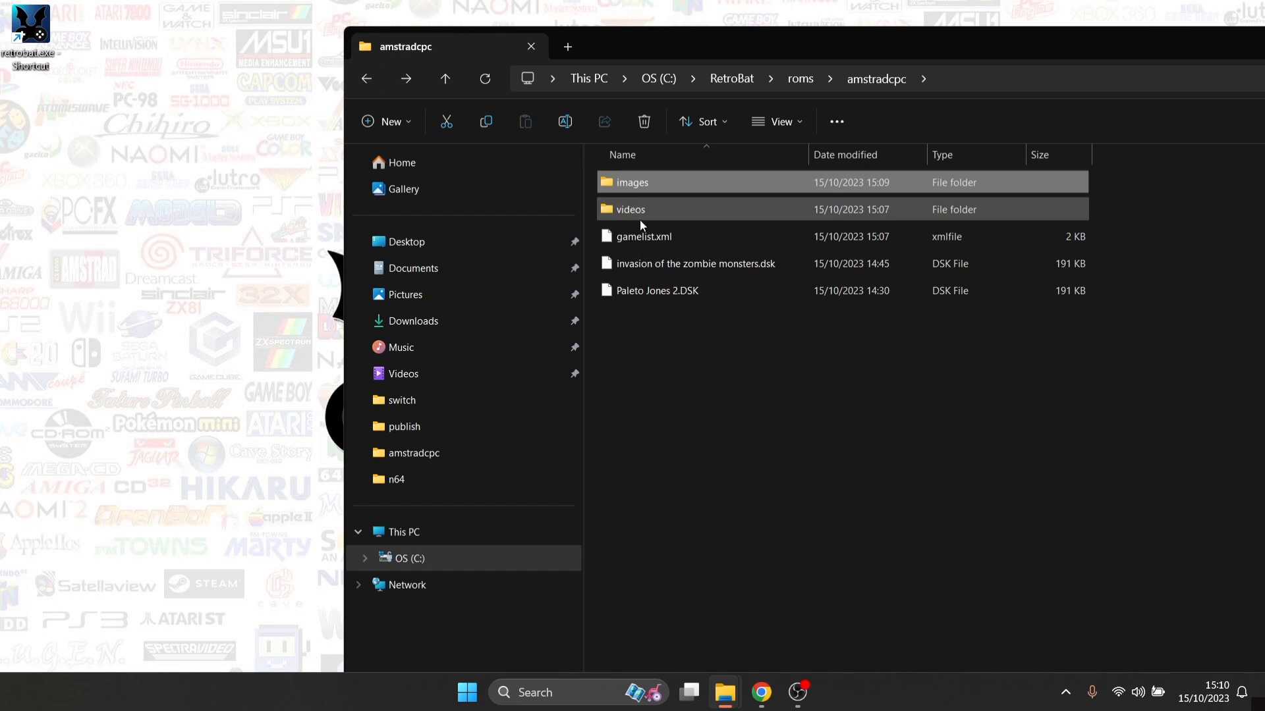
{"action": "mouse_move", "coordinate": [688, 295]}
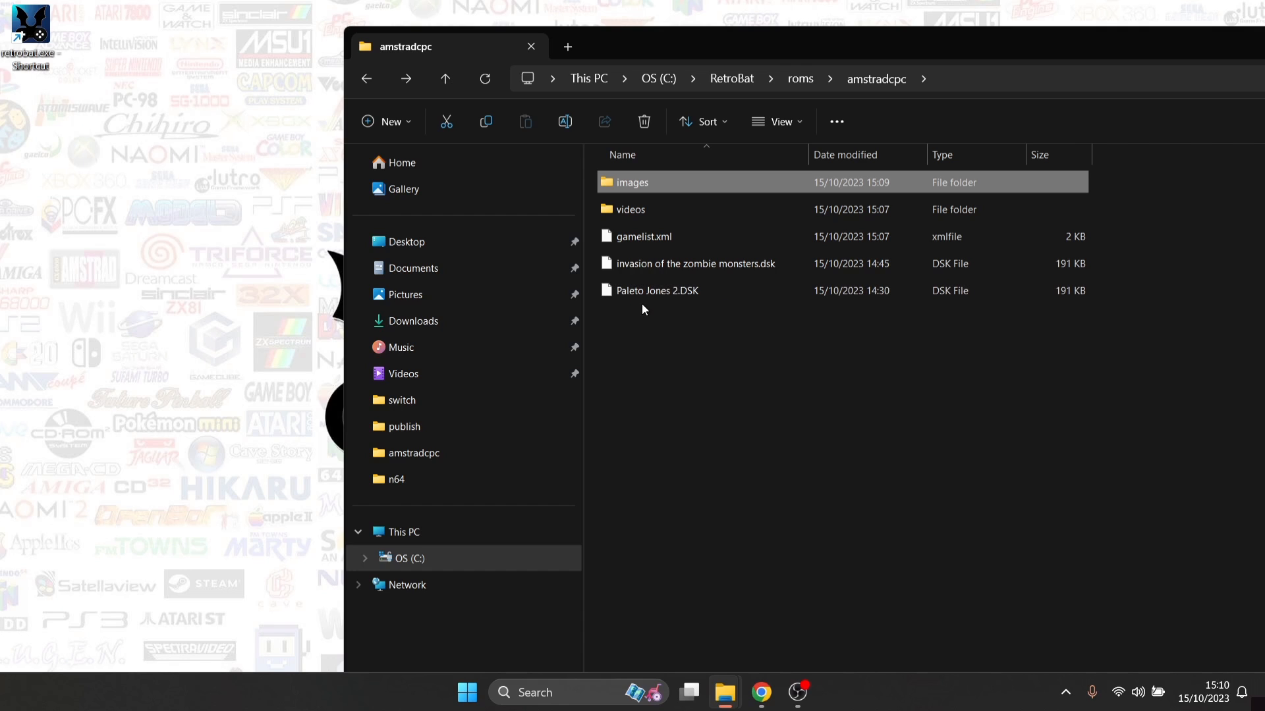
{"action": "mouse_move", "coordinate": [660, 300]}
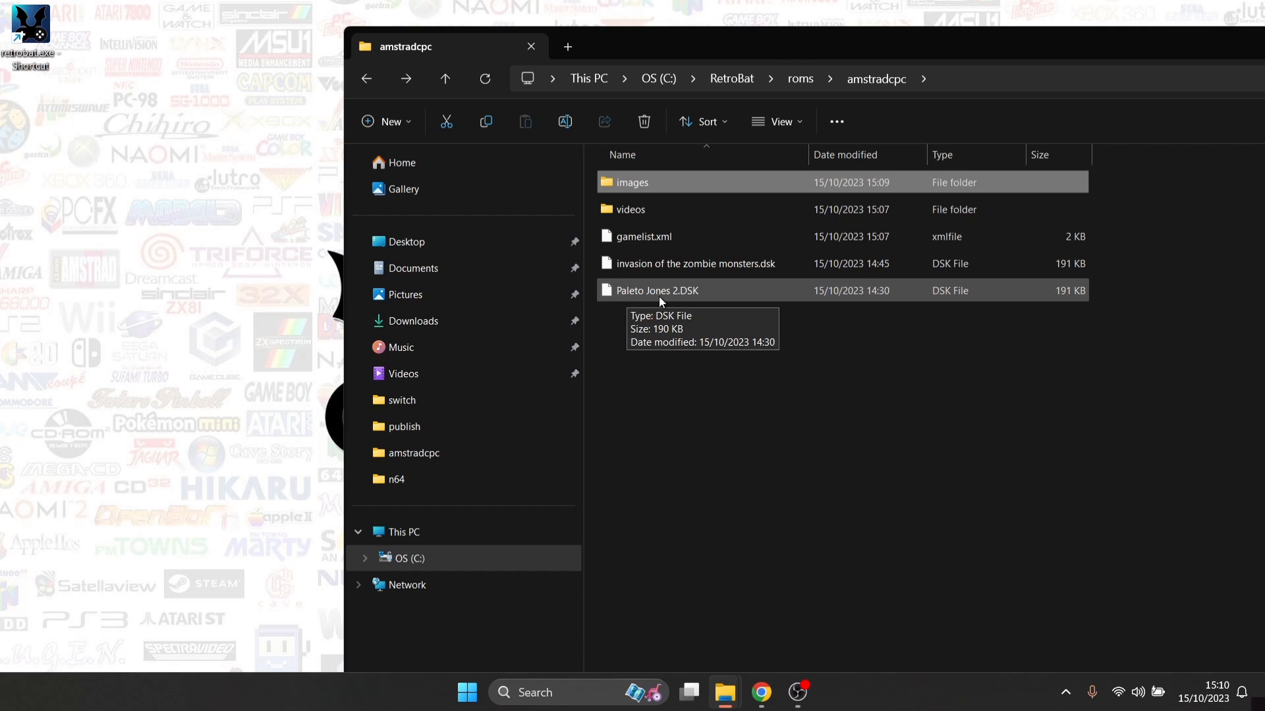
Enter the amstradcpc images folder holding HN+TTu.png and the Zombie Monsters PNGs
{"action": "left_click", "coordinate": [633, 182]}
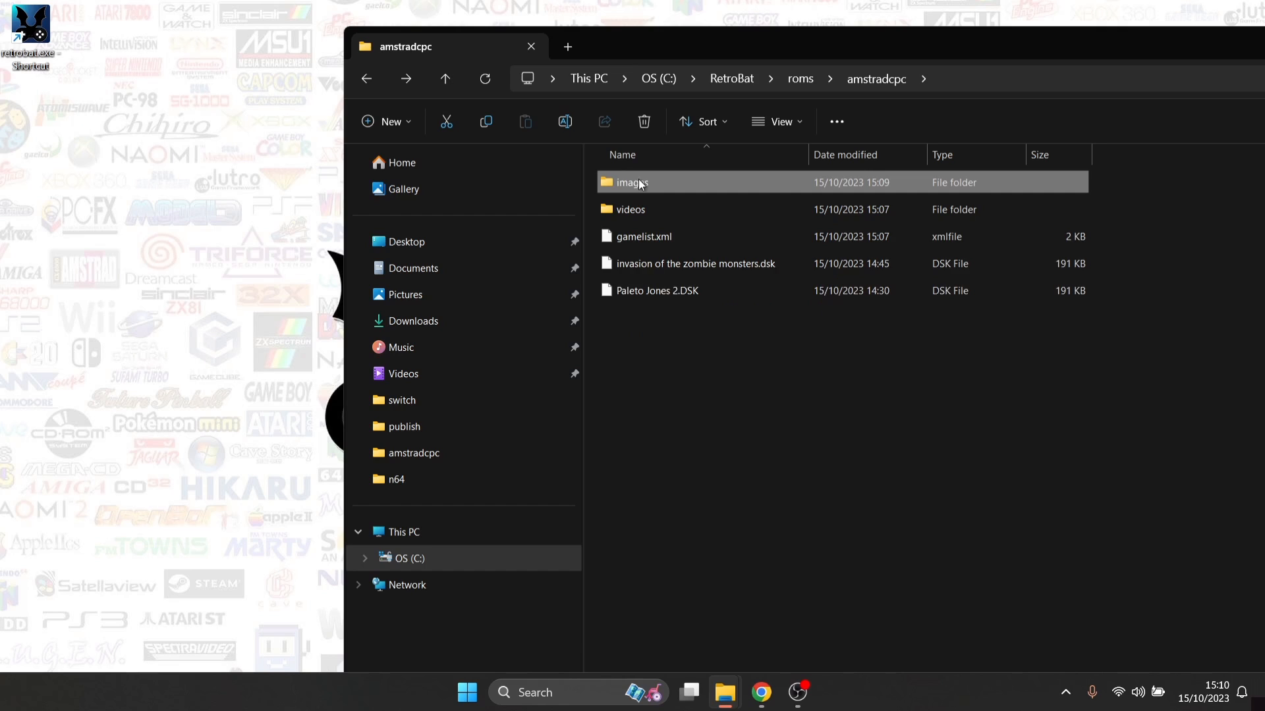
{"action": "double_click", "coordinate": [633, 182]}
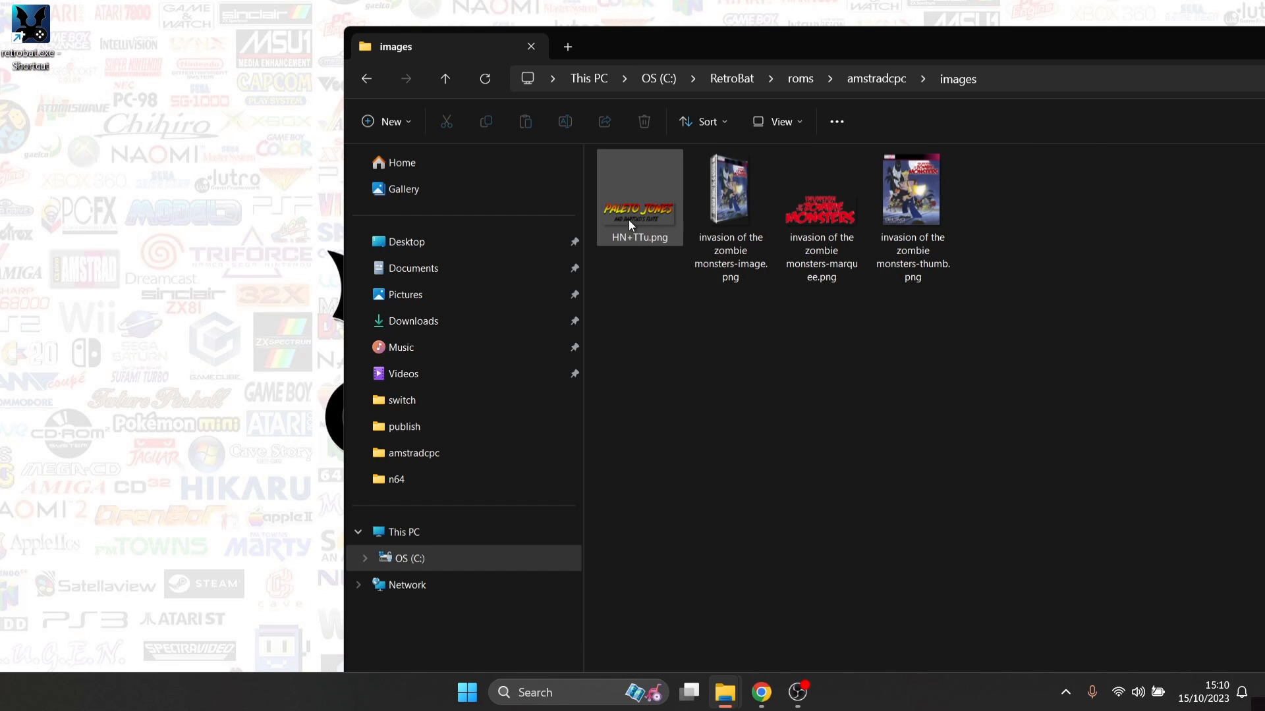
Rename HN+TTu.png to 'Paleto Jones 2-marquee.png'
{"action": "right_click", "coordinate": [633, 208]}
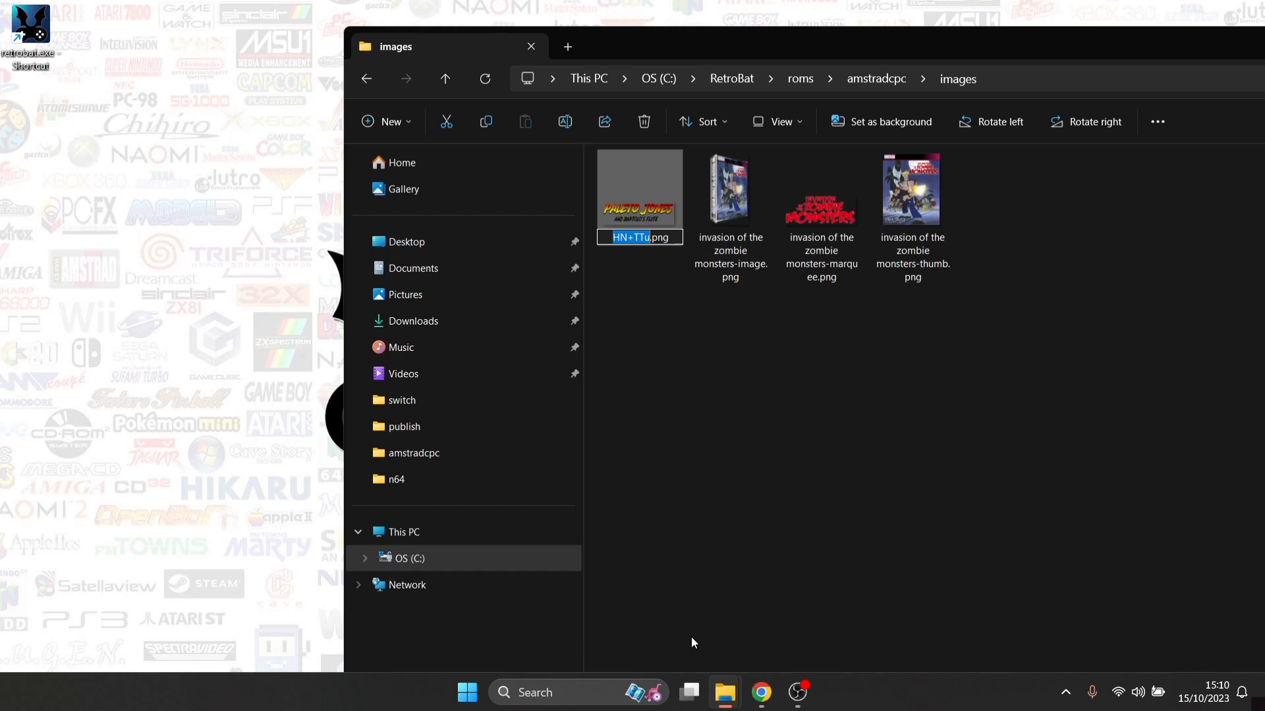
{"action": "type", "text": "Paleto Jones 2.png"}
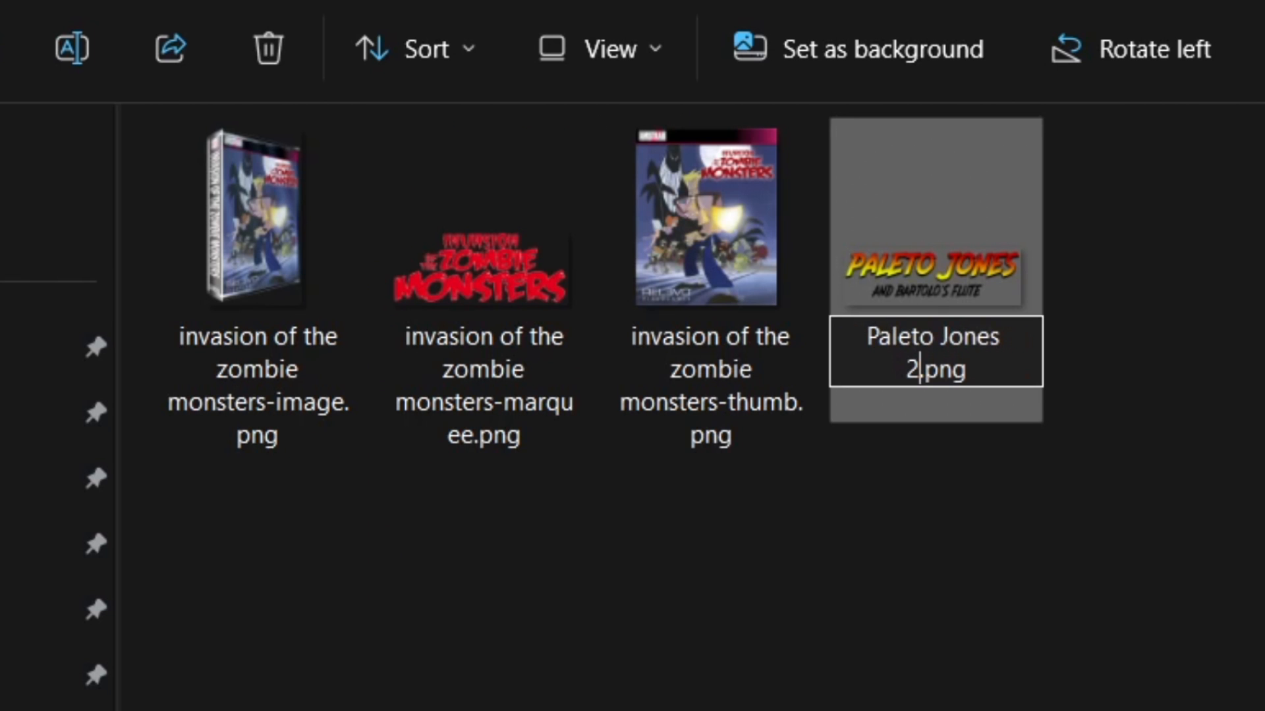
{"action": "type", "text": "-"}
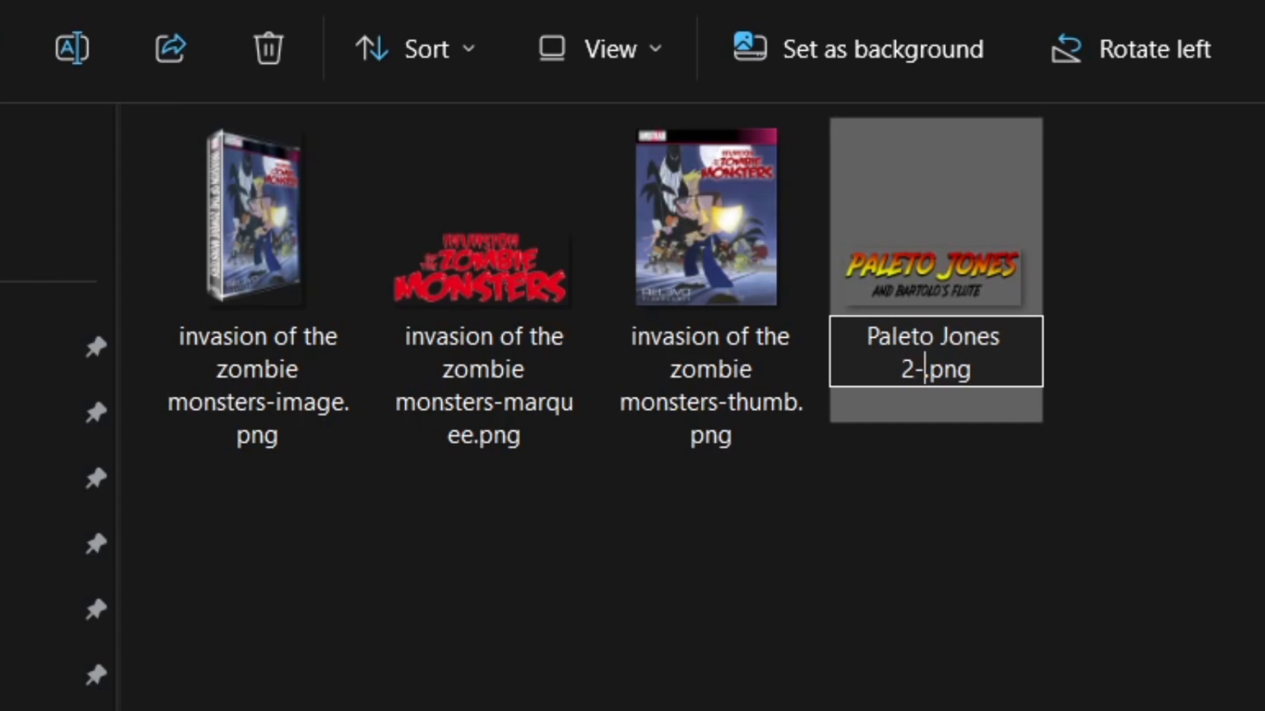
{"action": "type", "text": "m"}
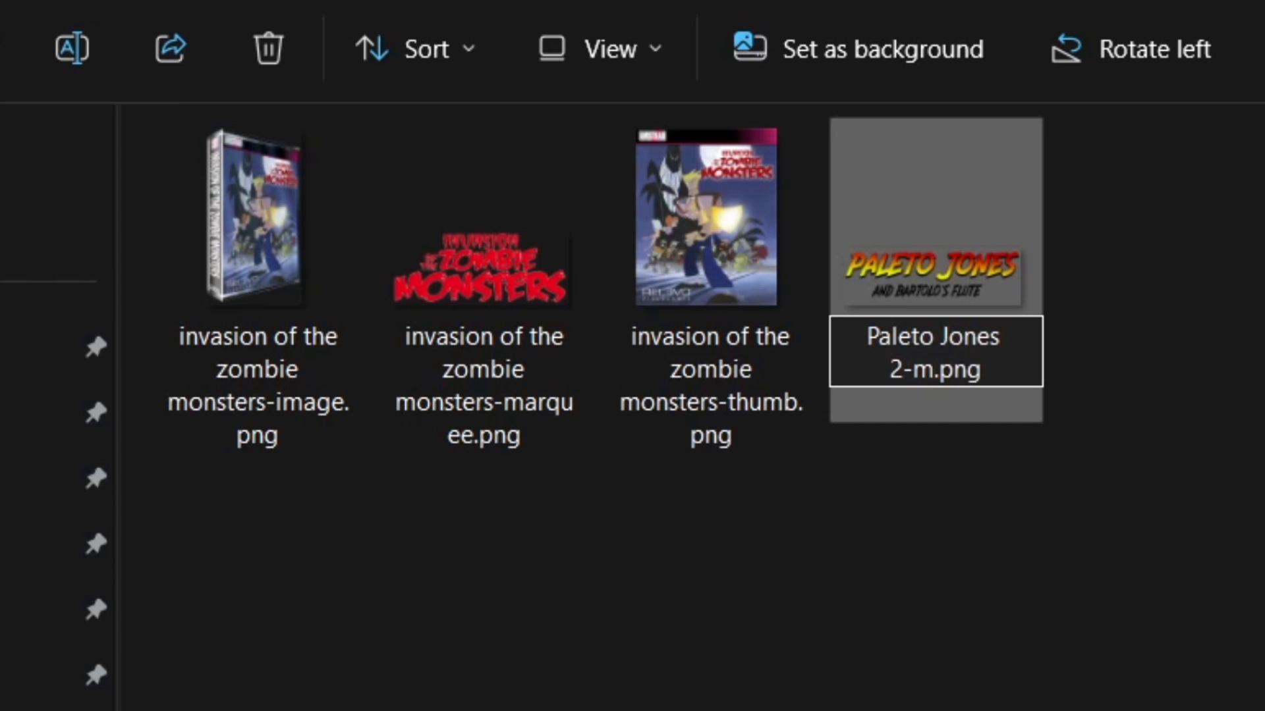
{"action": "type", "text": "arquee"}
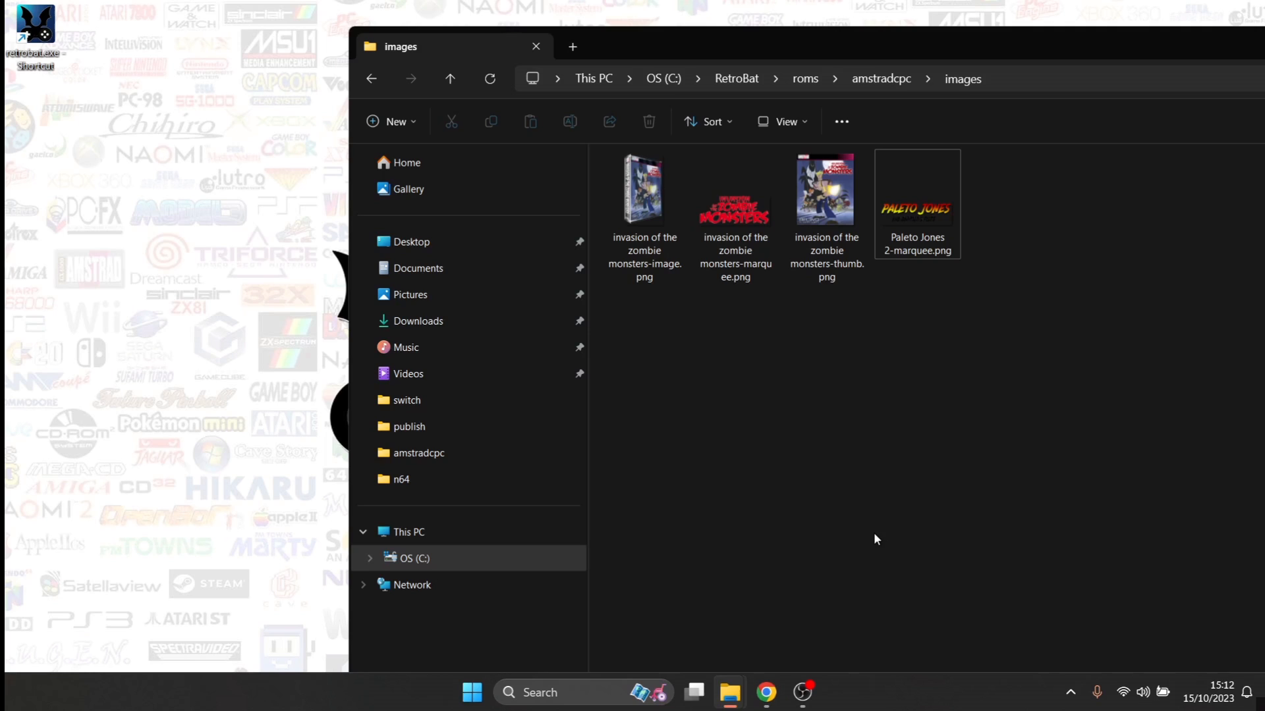
Check the Zombie Monsters image and marquee files, then bring the Google Images results back in front
{"action": "left_click", "coordinate": [644, 211]}
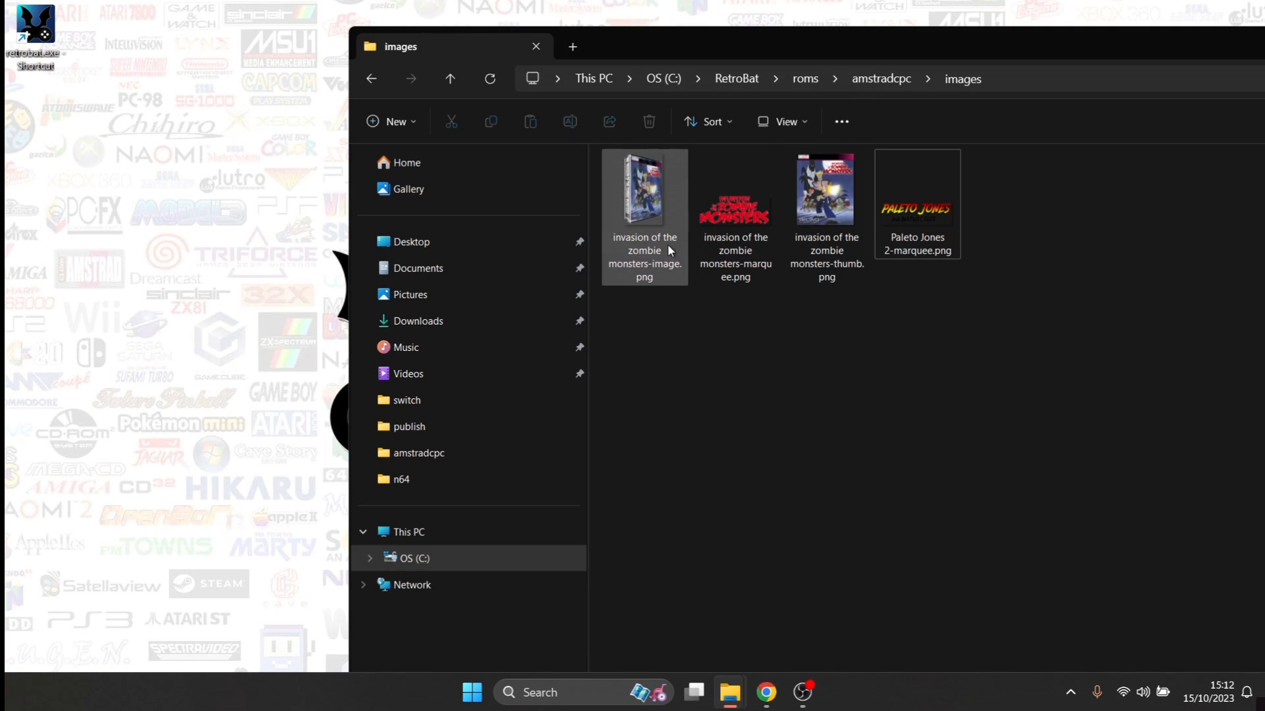
{"action": "left_click", "coordinate": [735, 211]}
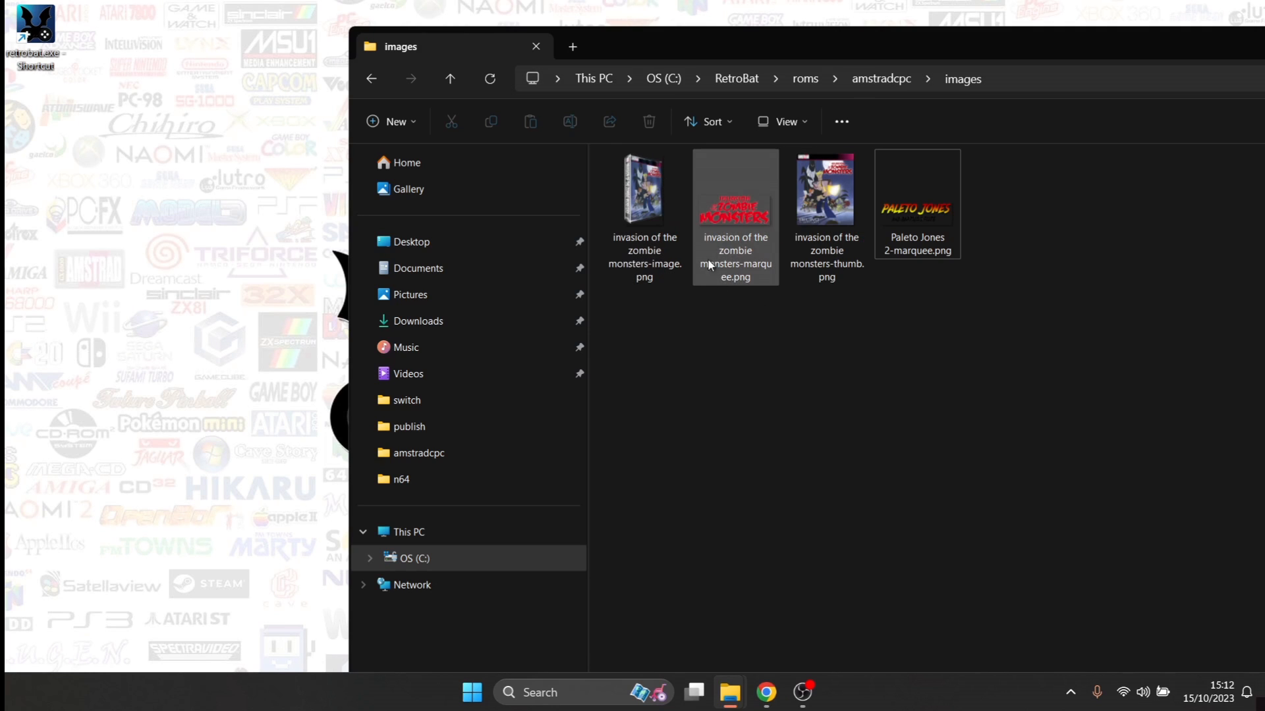
{"action": "left_click", "coordinate": [738, 353]}
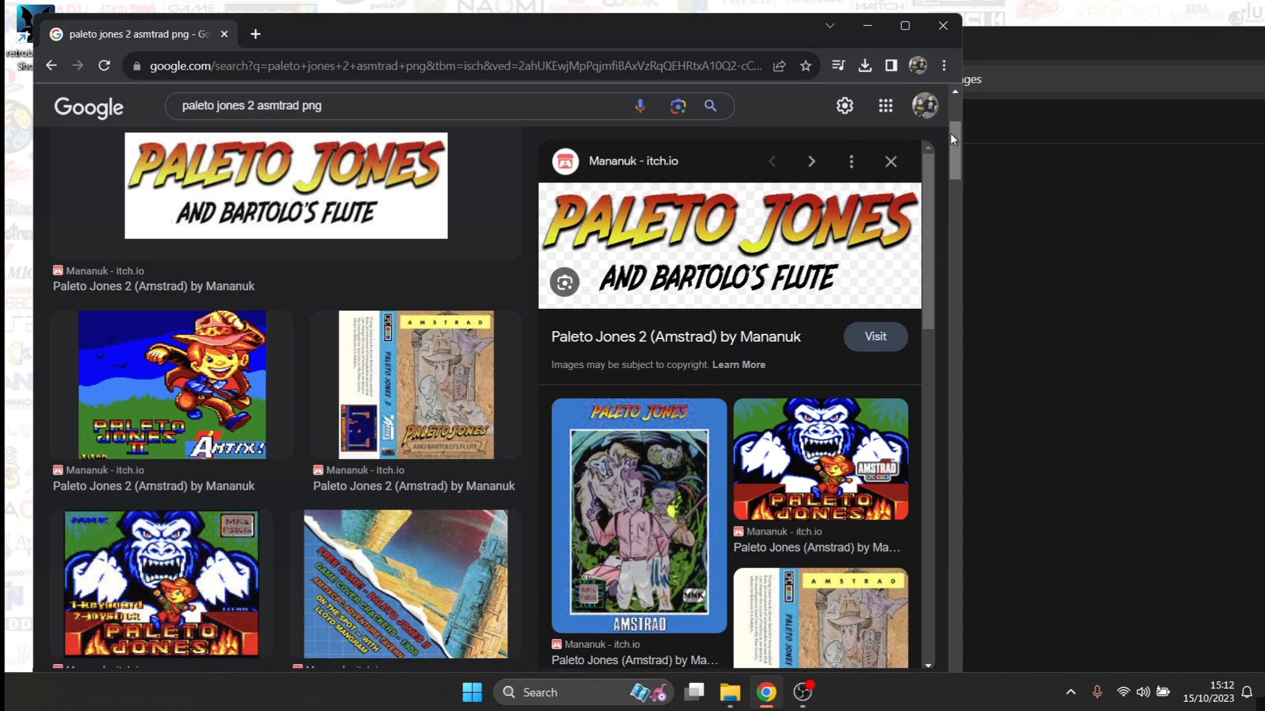
{"action": "left_click", "coordinate": [730, 693]}
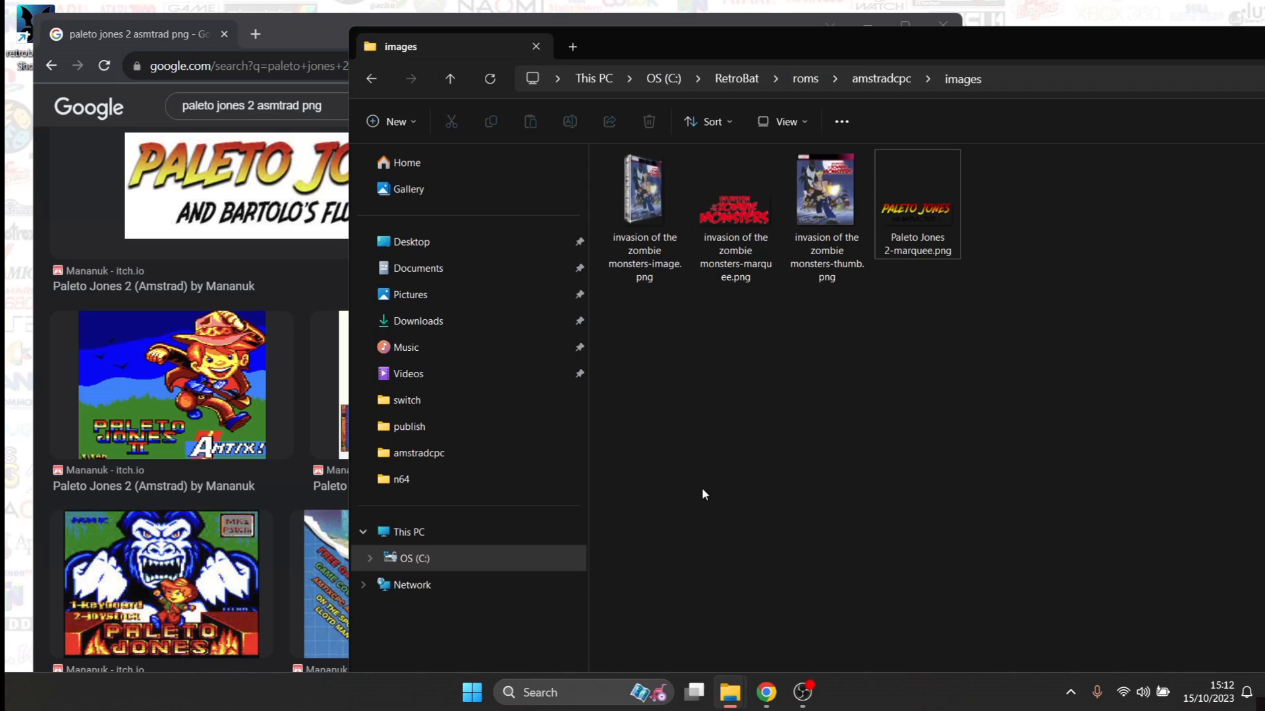
{"action": "mouse_move", "coordinate": [841, 314]}
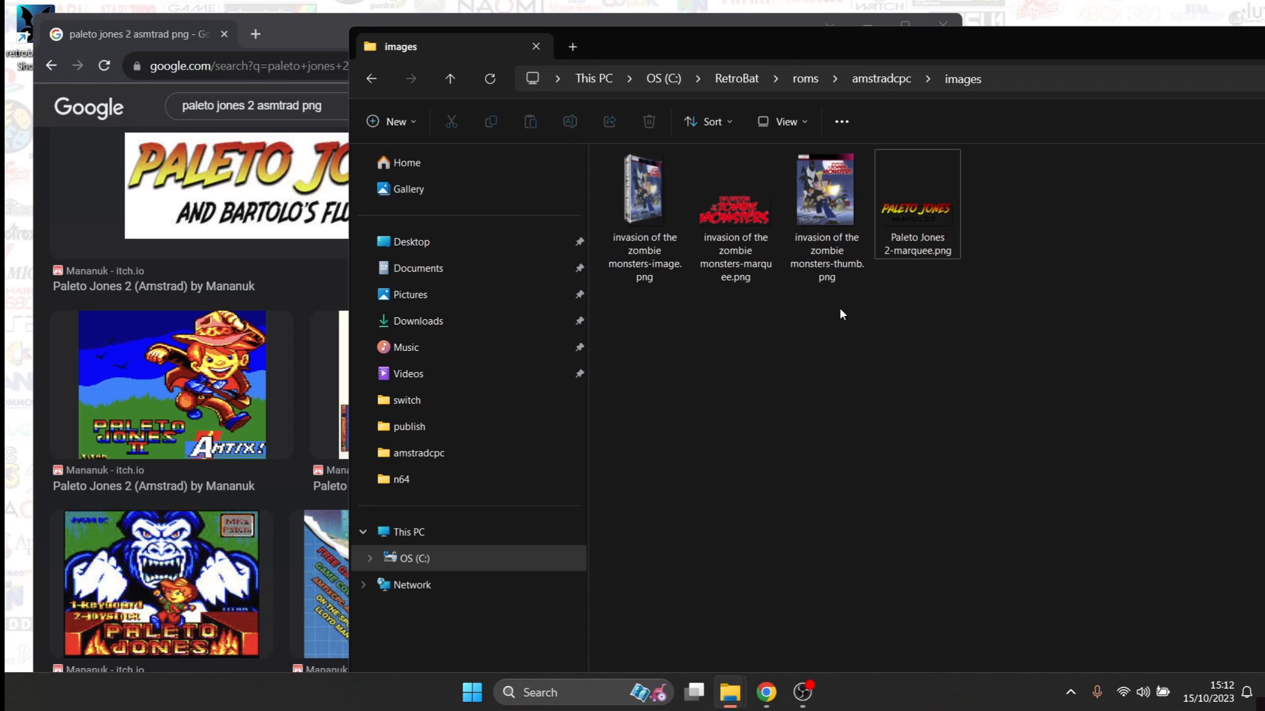
{"action": "mouse_move", "coordinate": [642, 350]}
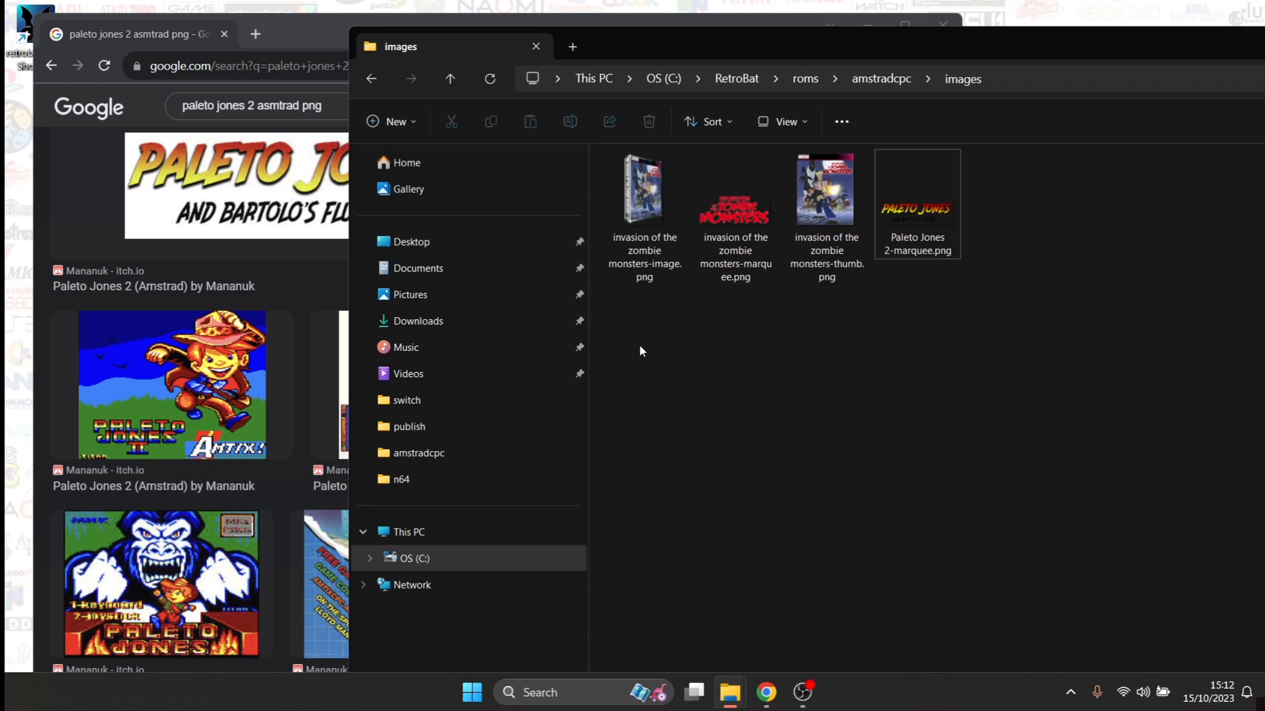
{"action": "left_click", "coordinate": [826, 189]}
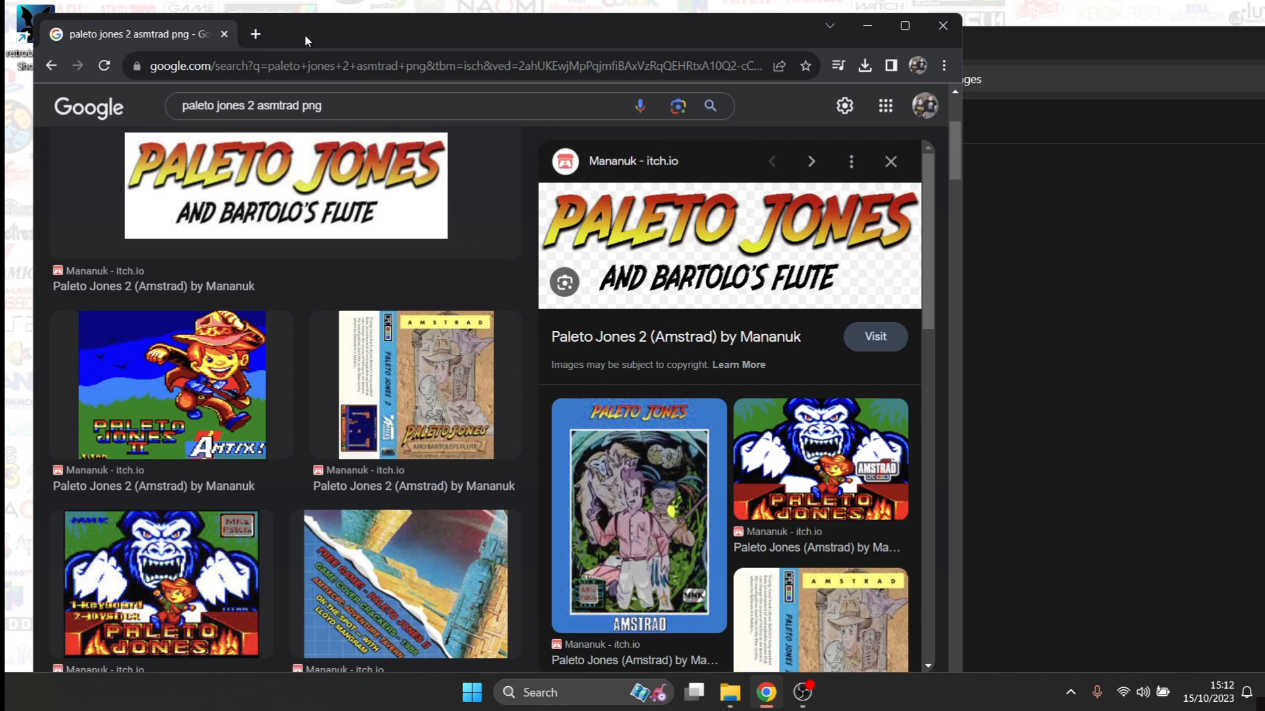
{"action": "mouse_move", "coordinate": [956, 165]}
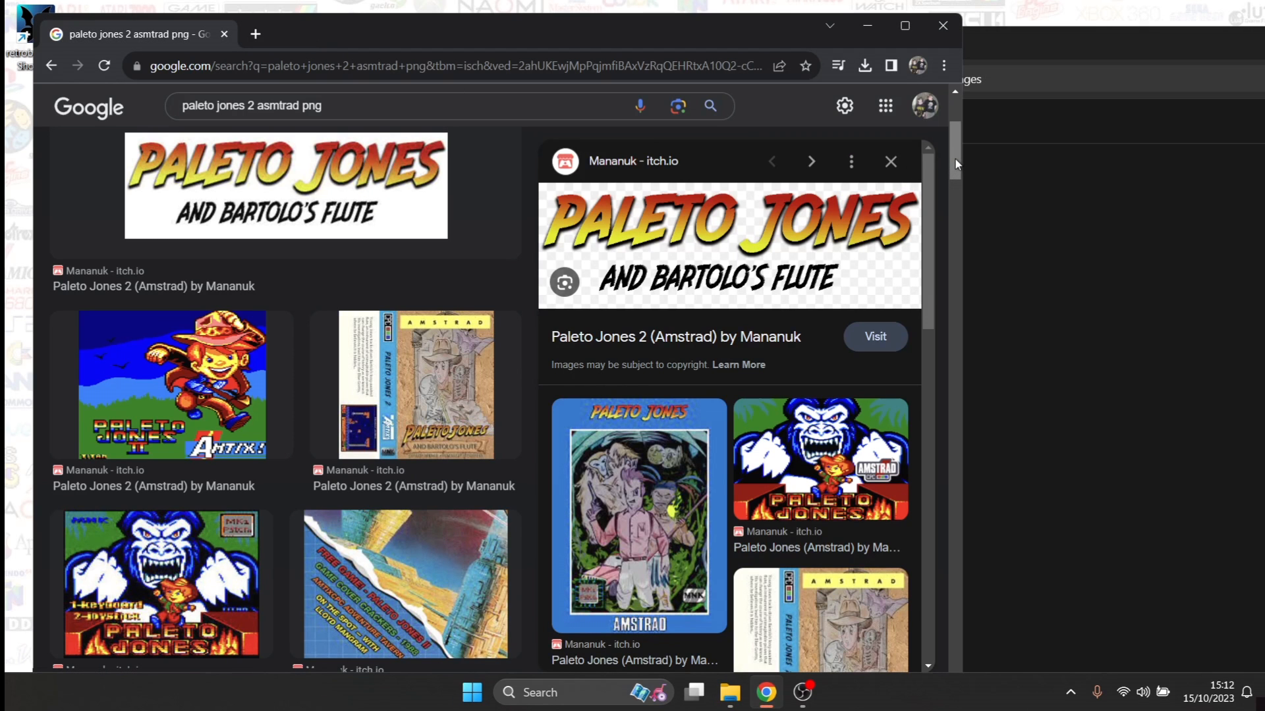
Scroll further down the Paleto Jones 2 image results to find the black disk picture
{"action": "scroll", "scroll_direction": "down", "scroll_amount": 3}
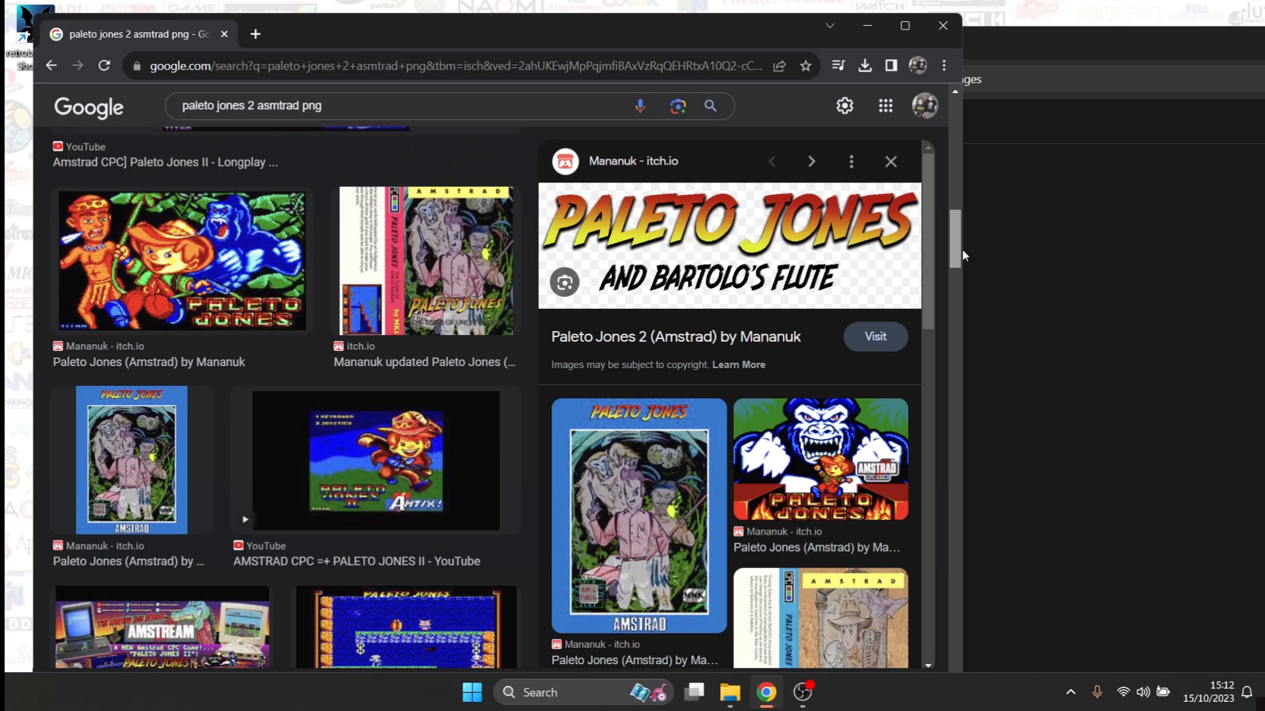
{"action": "scroll", "scroll_direction": "down", "scroll_amount": 3}
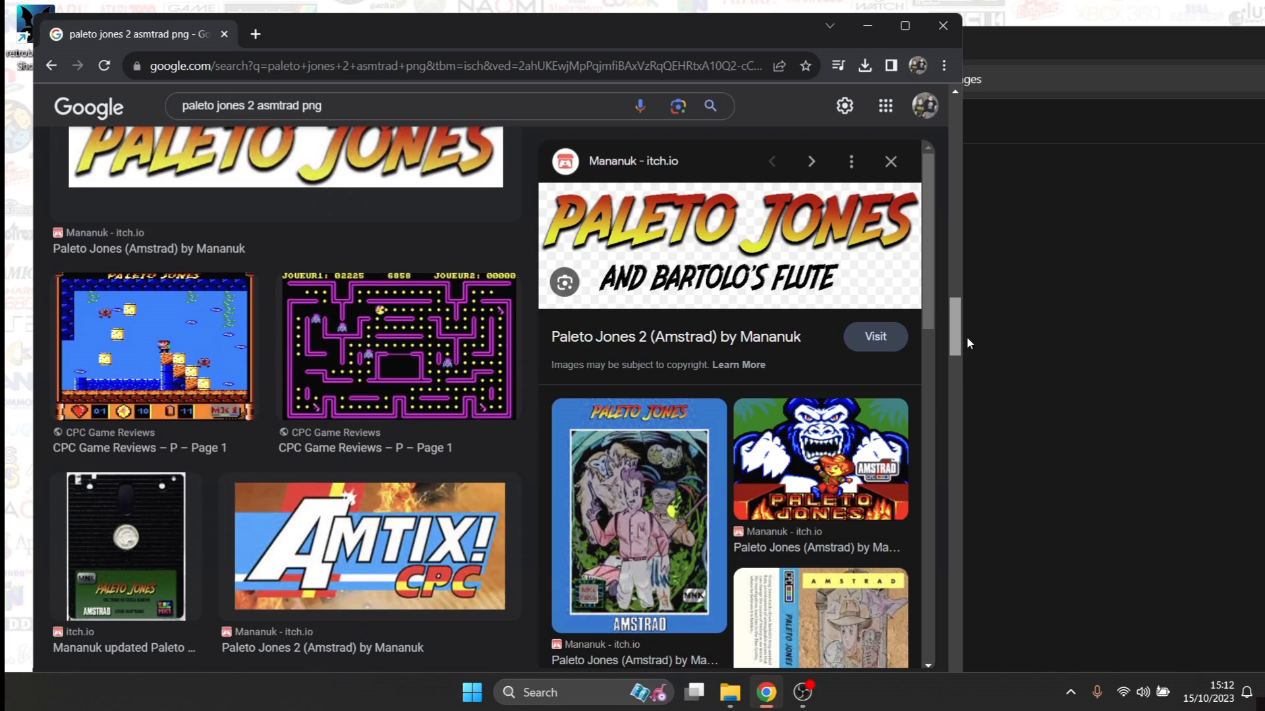
{"action": "scroll", "scroll_direction": "down", "scroll_amount": 3}
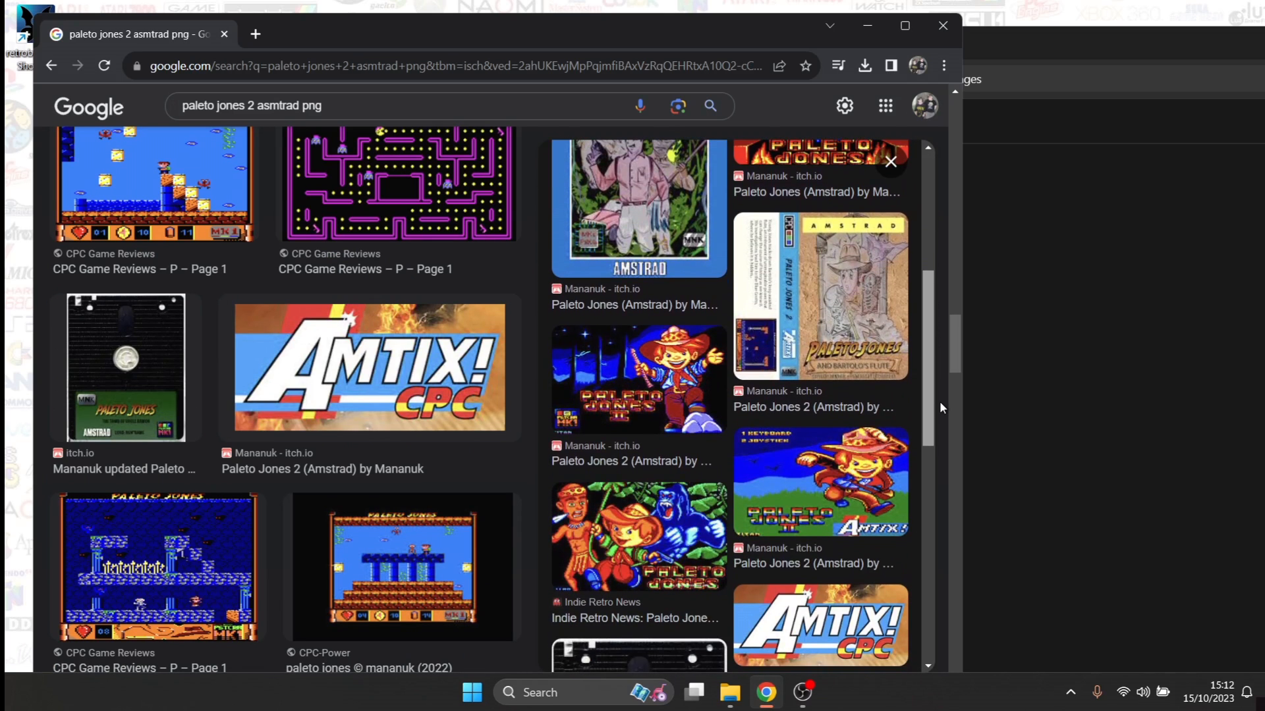
{"action": "scroll", "scroll_direction": "down", "scroll_amount": 3}
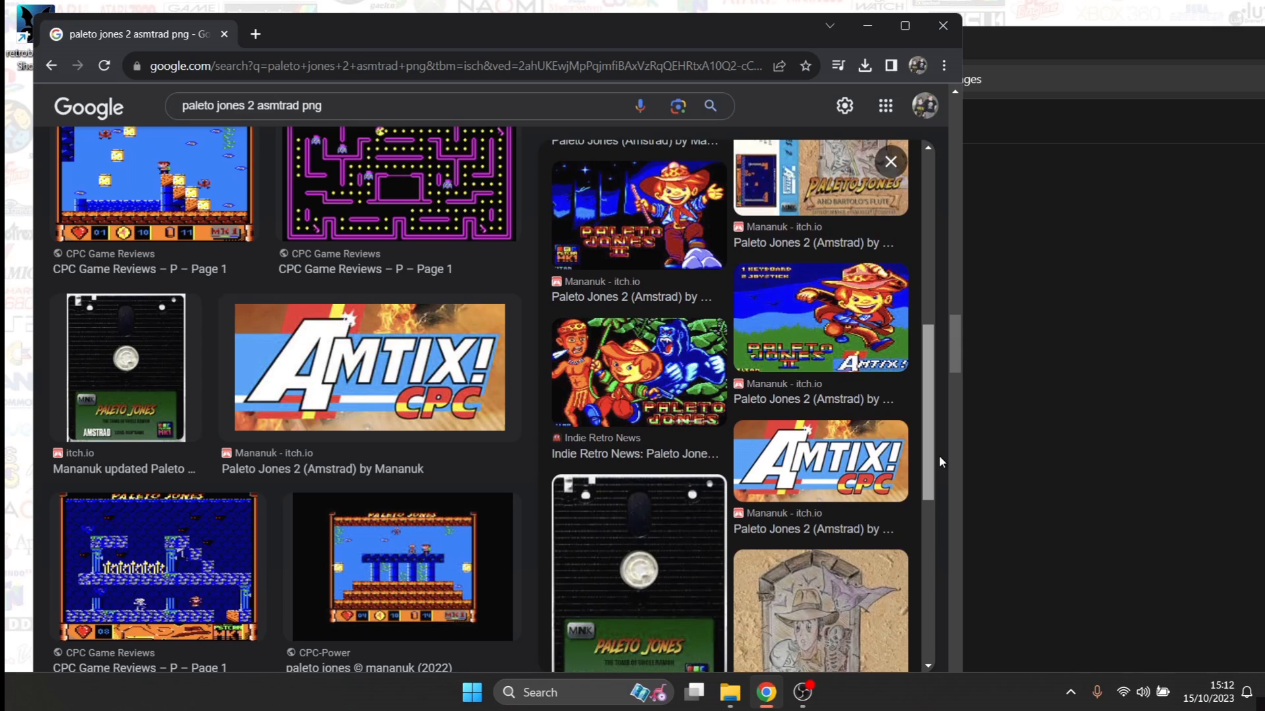
{"action": "scroll", "scroll_direction": "down", "scroll_amount": 3}
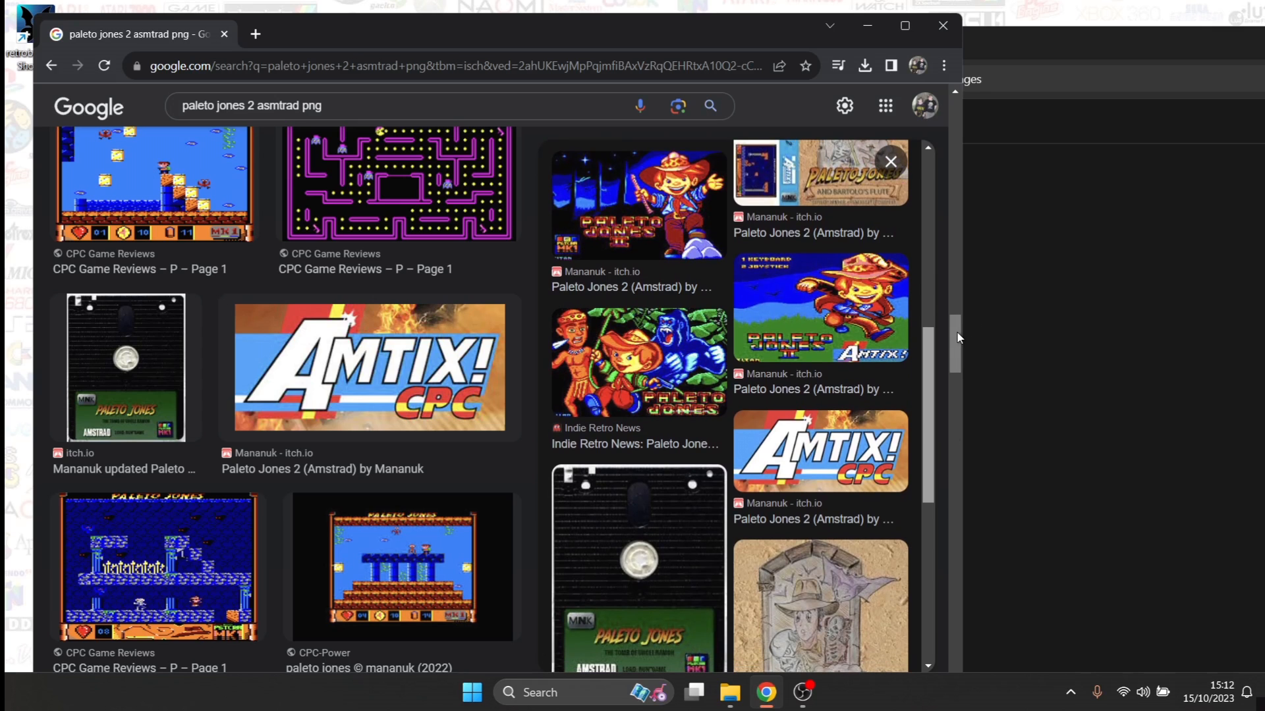
{"action": "scroll", "scroll_direction": "down", "scroll_amount": 3}
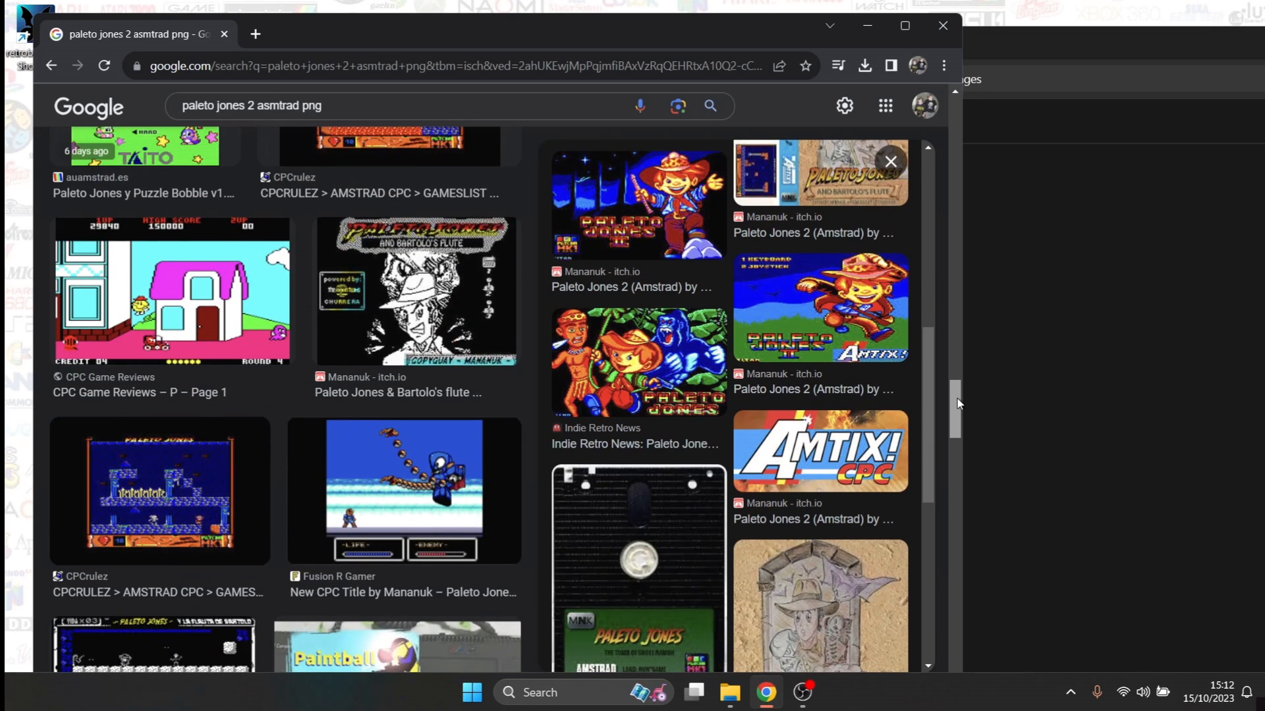
{"action": "scroll", "scroll_direction": "down", "scroll_amount": 3}
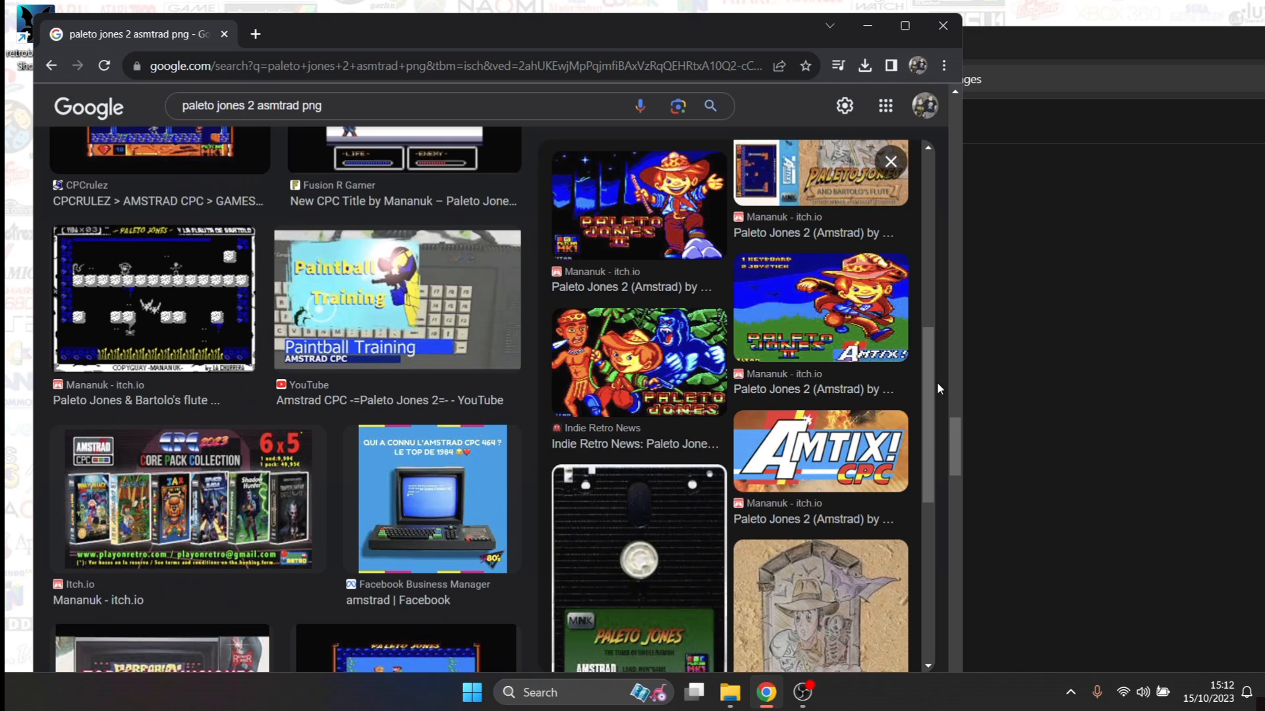
{"action": "mouse_move", "coordinate": [928, 412]}
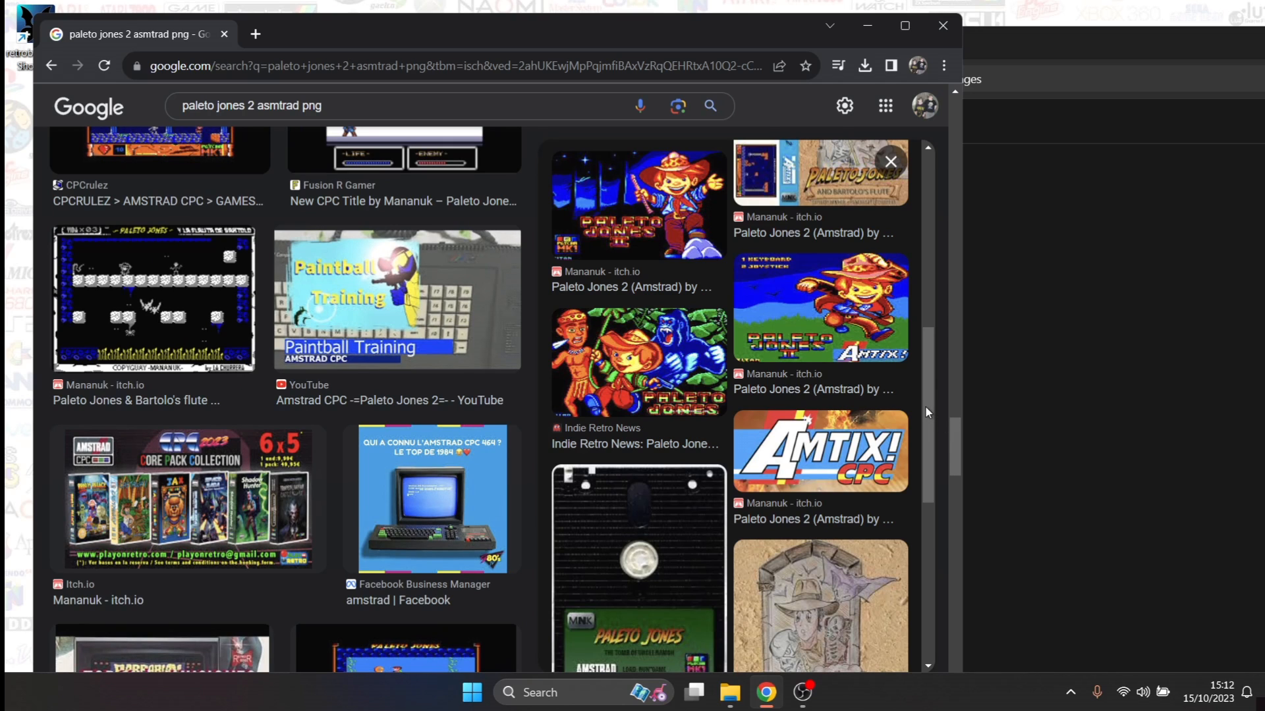
{"action": "scroll", "scroll_direction": "down", "scroll_amount": 3}
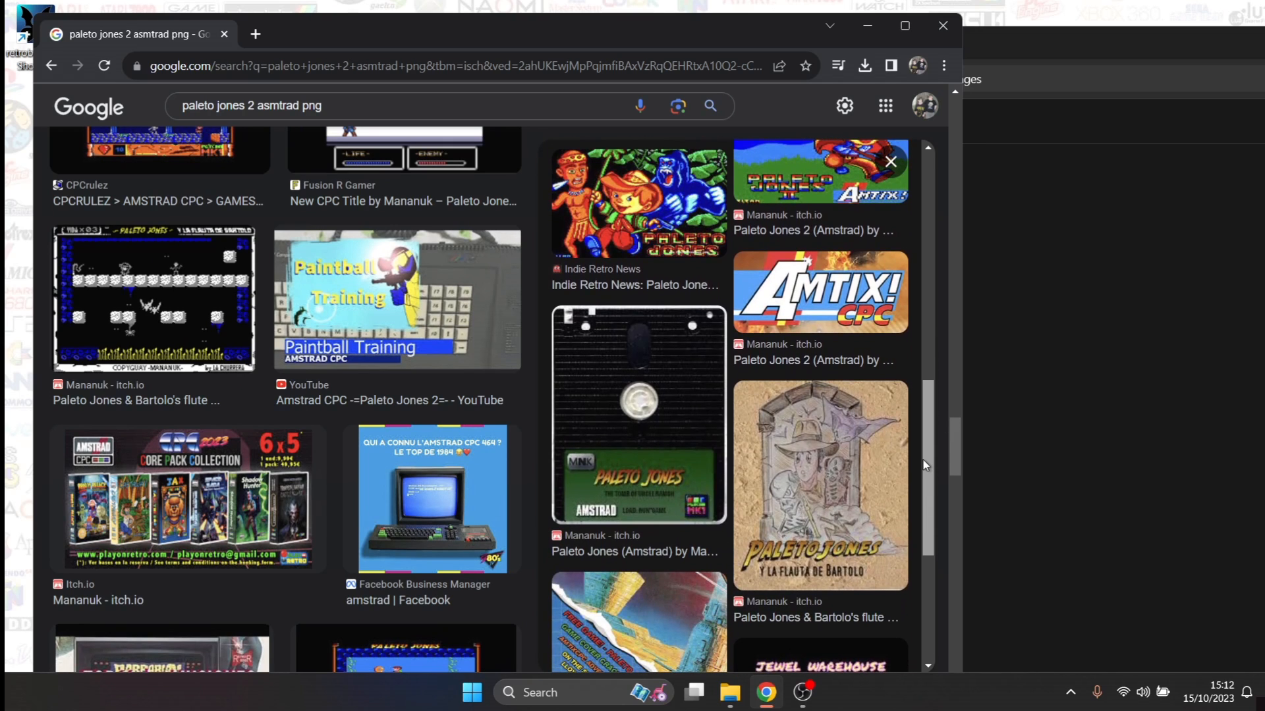
Preview the black Paleto Jones disk image from Mananuk and save it as a PNG
{"action": "left_click", "coordinate": [637, 415]}
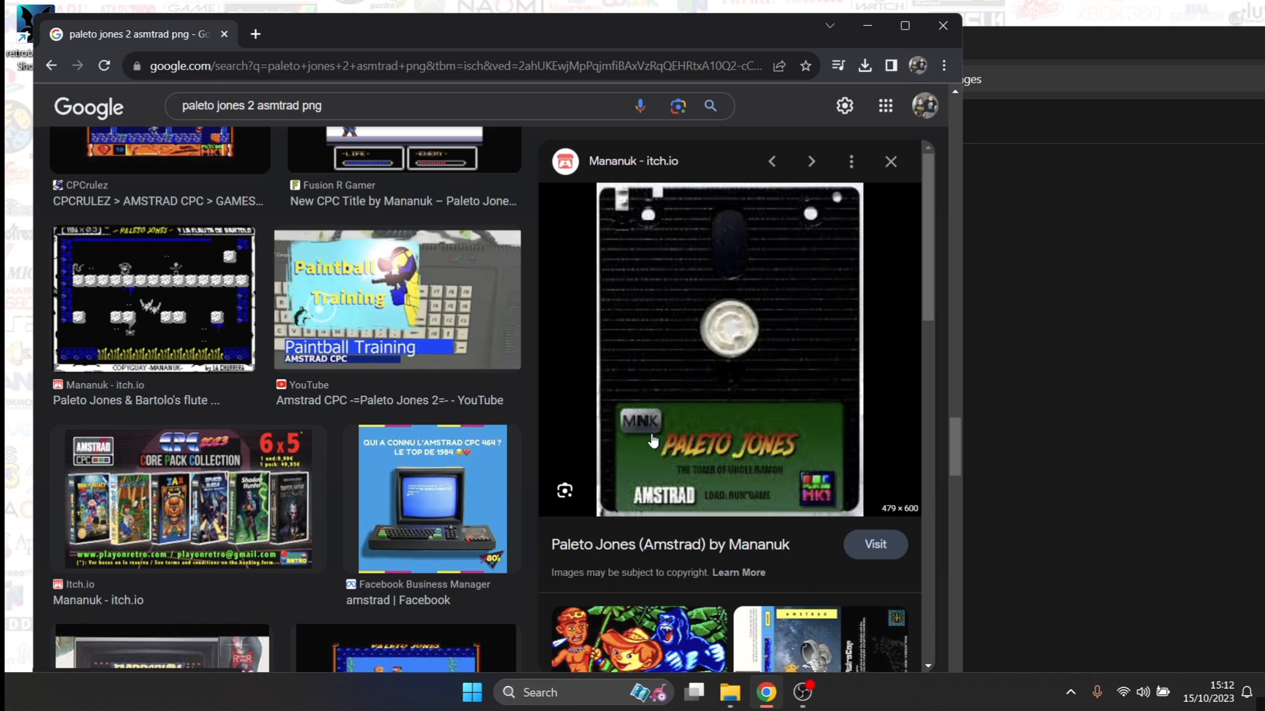
{"action": "mouse_move", "coordinate": [784, 377]}
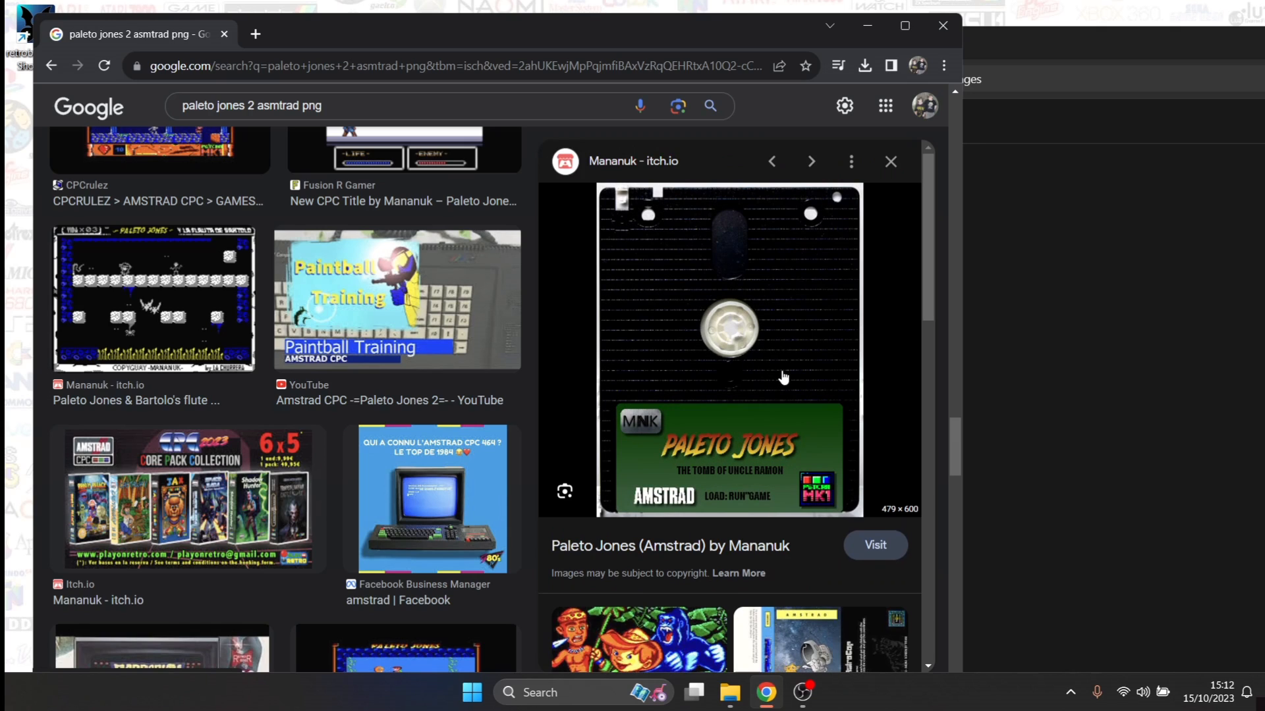
{"action": "mouse_move", "coordinate": [769, 377]}
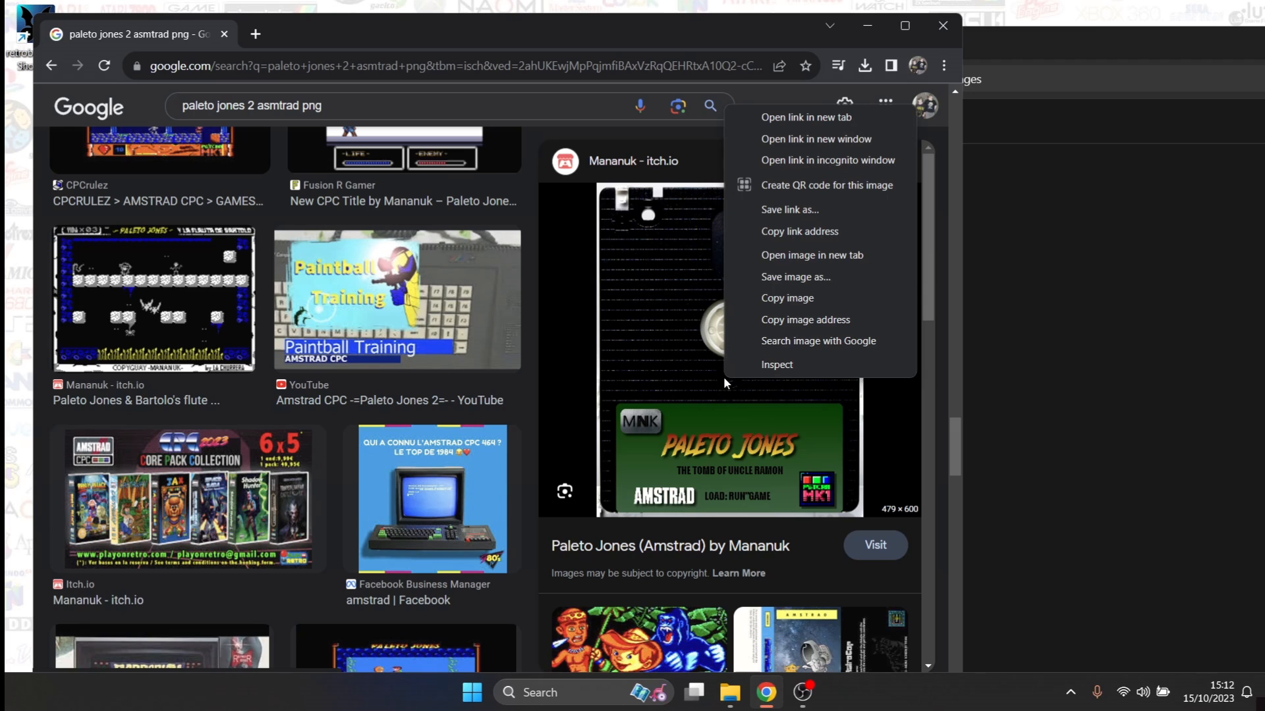
{"action": "mouse_move", "coordinate": [797, 348]}
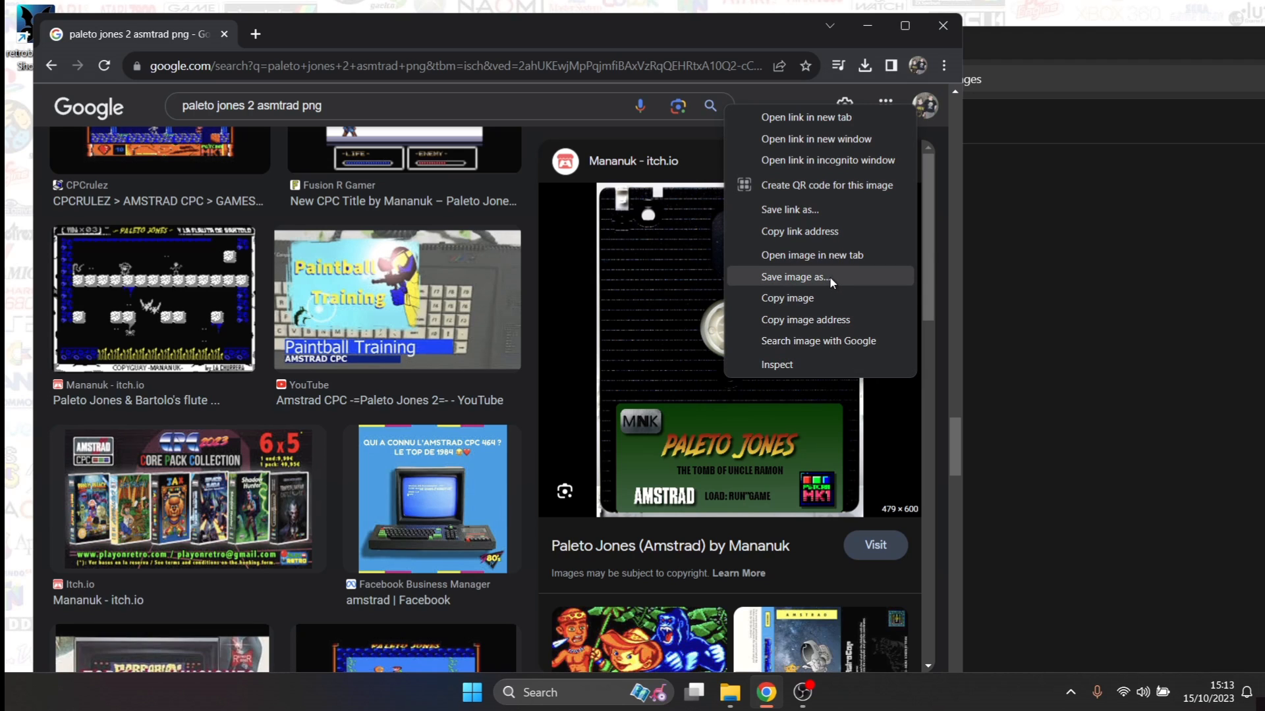
{"action": "left_click", "coordinate": [796, 276]}
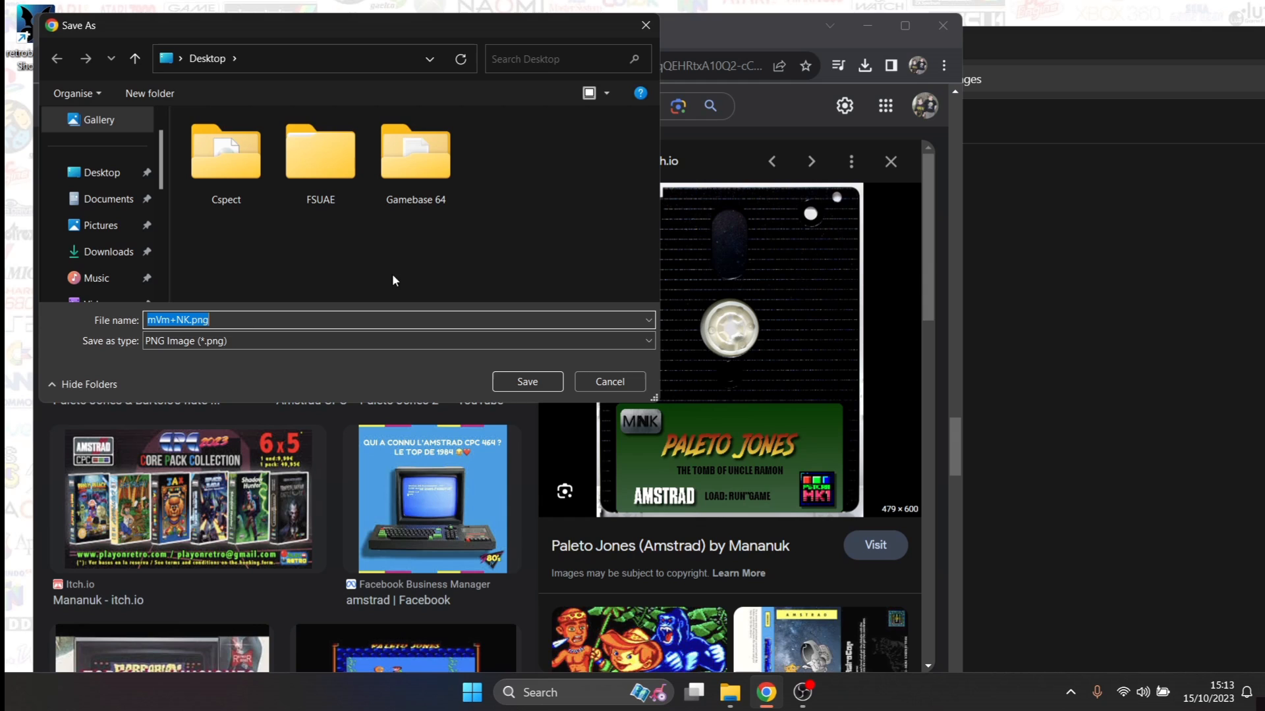
{"action": "mouse_move", "coordinate": [122, 199]}
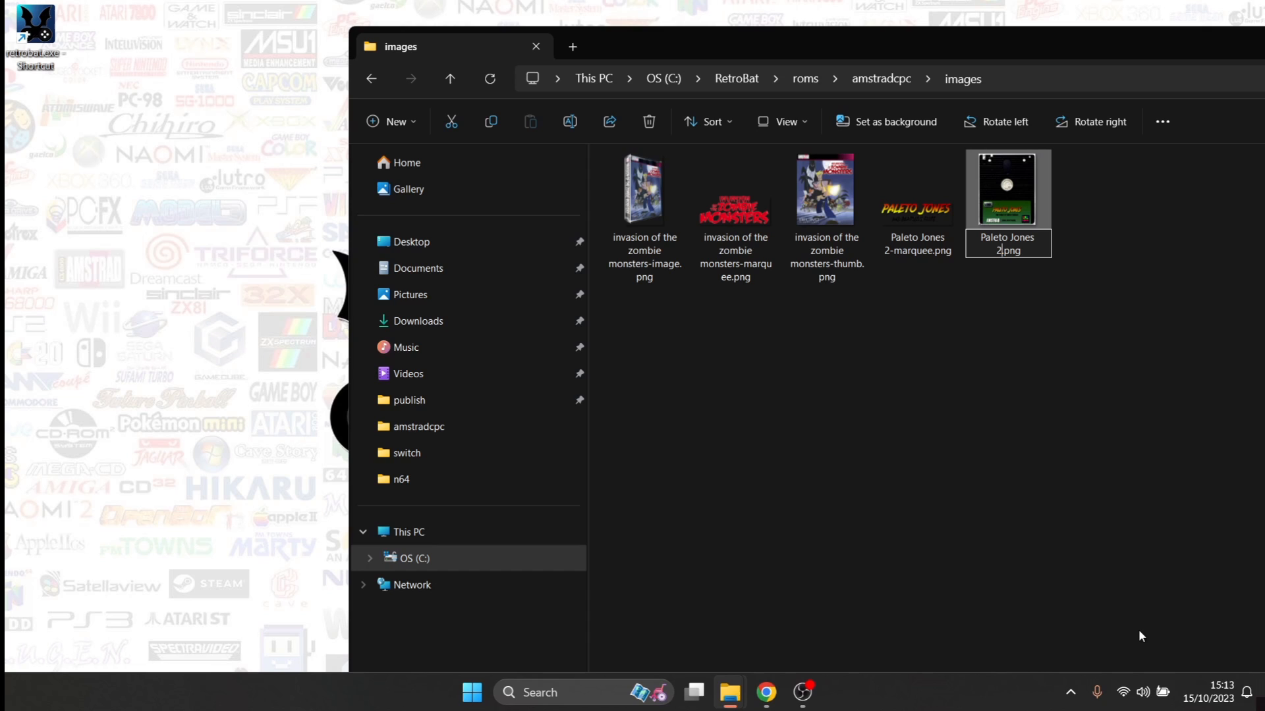
Rename the disk artwork to Paleto Jones 2-image.png in the amstradcpc images folder
{"action": "type", "text": "-image"}
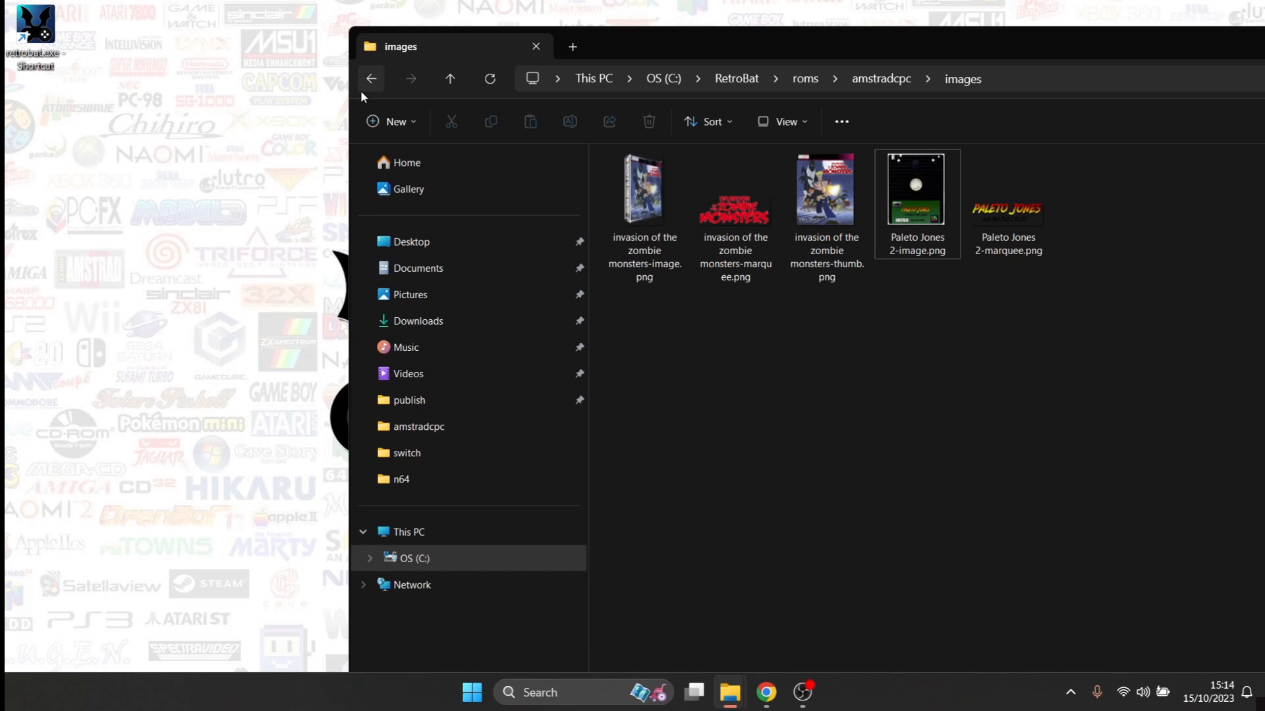
Play the Invasion of the Zombie Monsters preview mp4 from the videos folder in VLC, then close it
{"action": "left_click", "coordinate": [371, 79]}
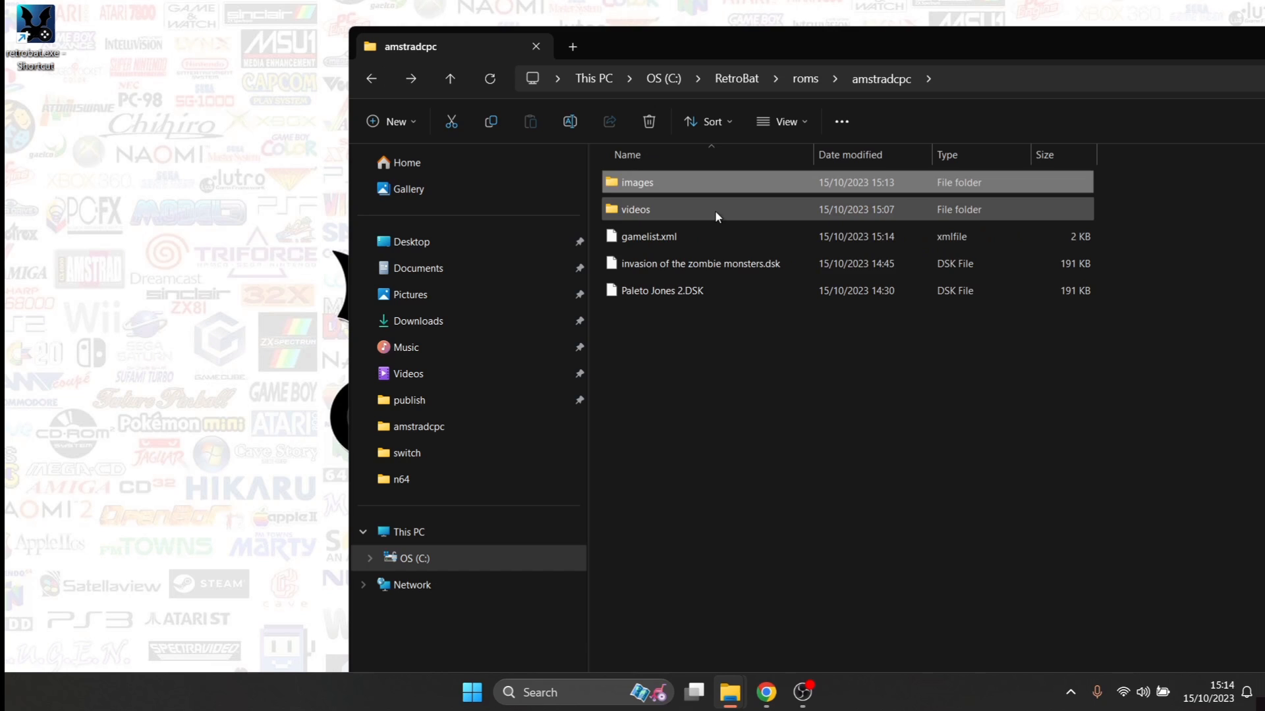
{"action": "double_click", "coordinate": [636, 208]}
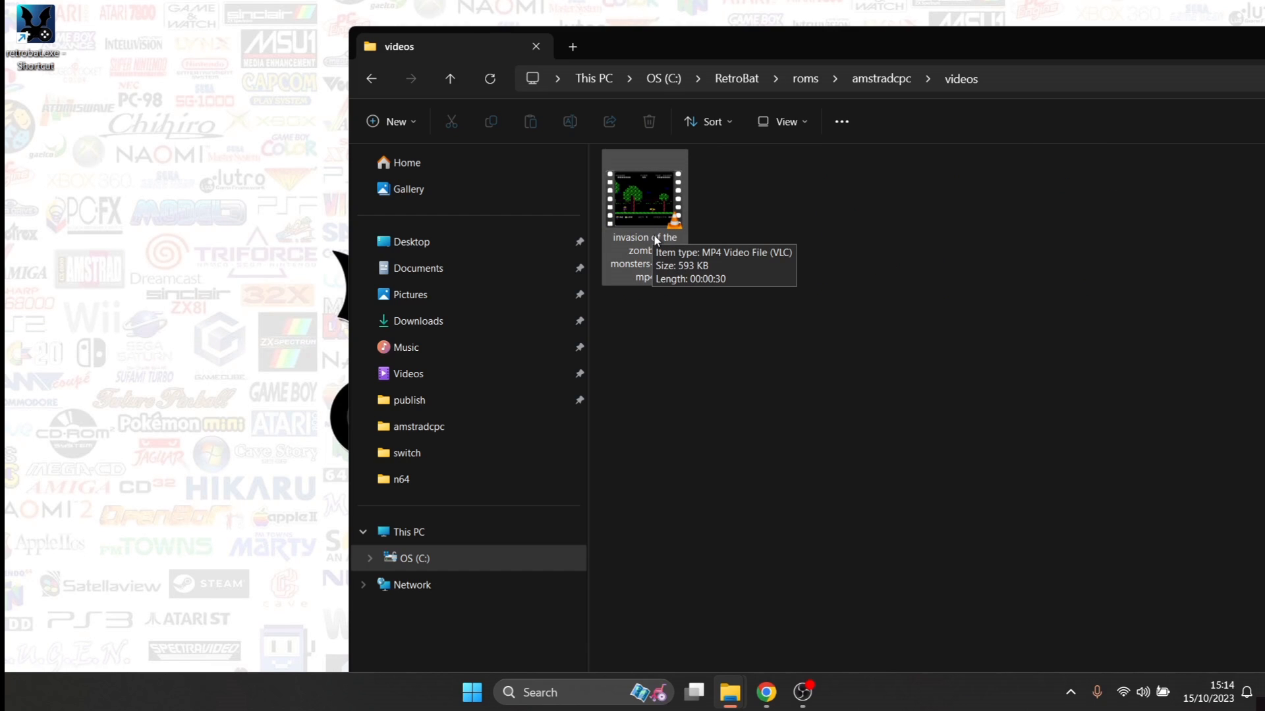
{"action": "mouse_move", "coordinate": [648, 226]}
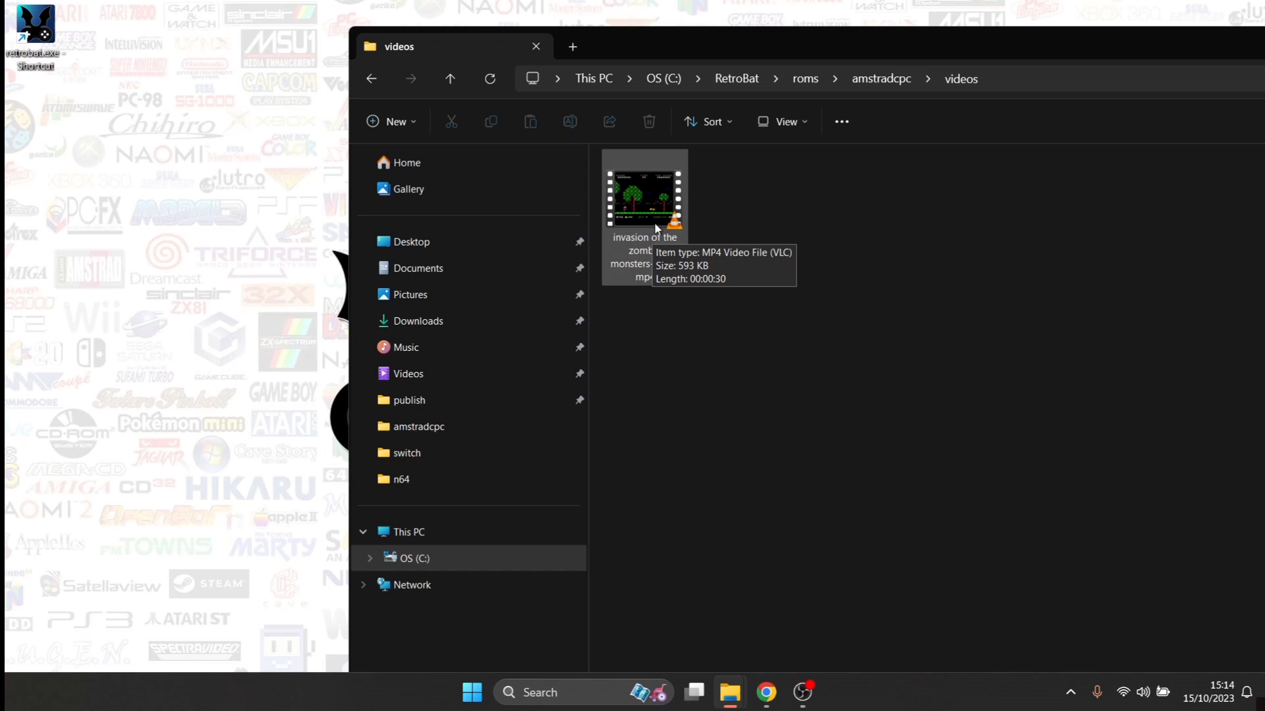
{"action": "mouse_move", "coordinate": [645, 358]}
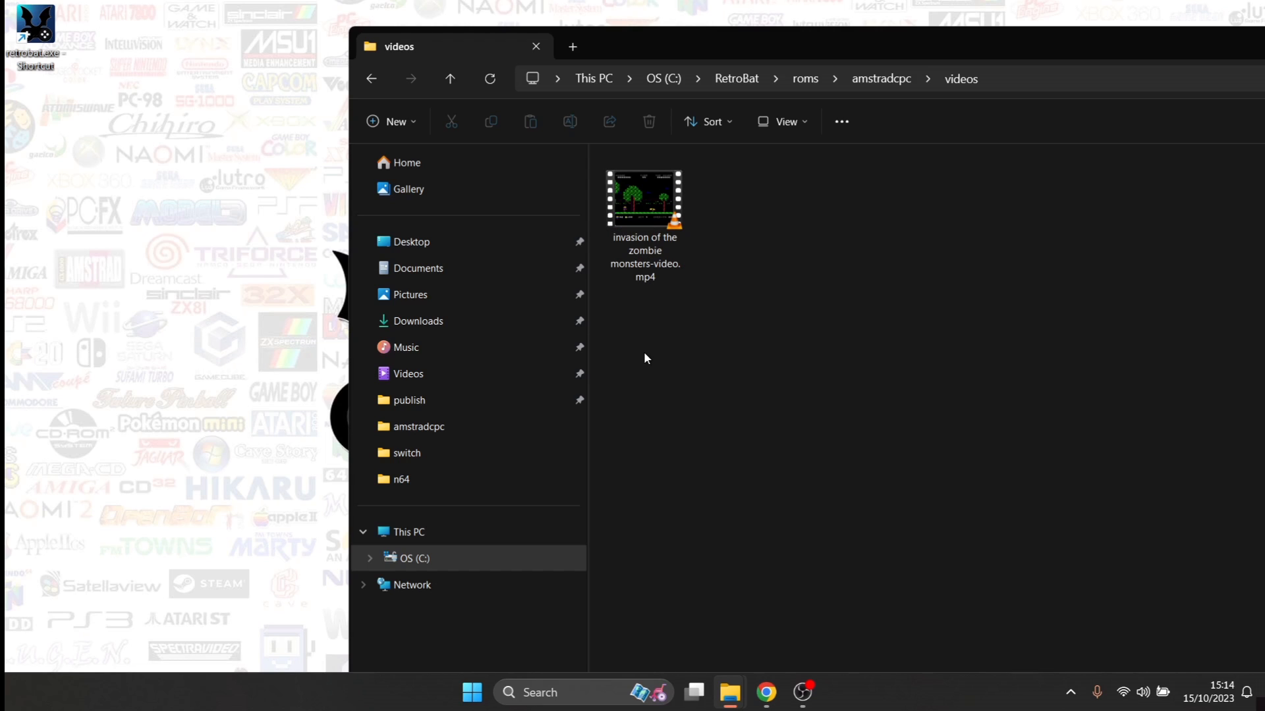
{"action": "mouse_move", "coordinate": [690, 342]}
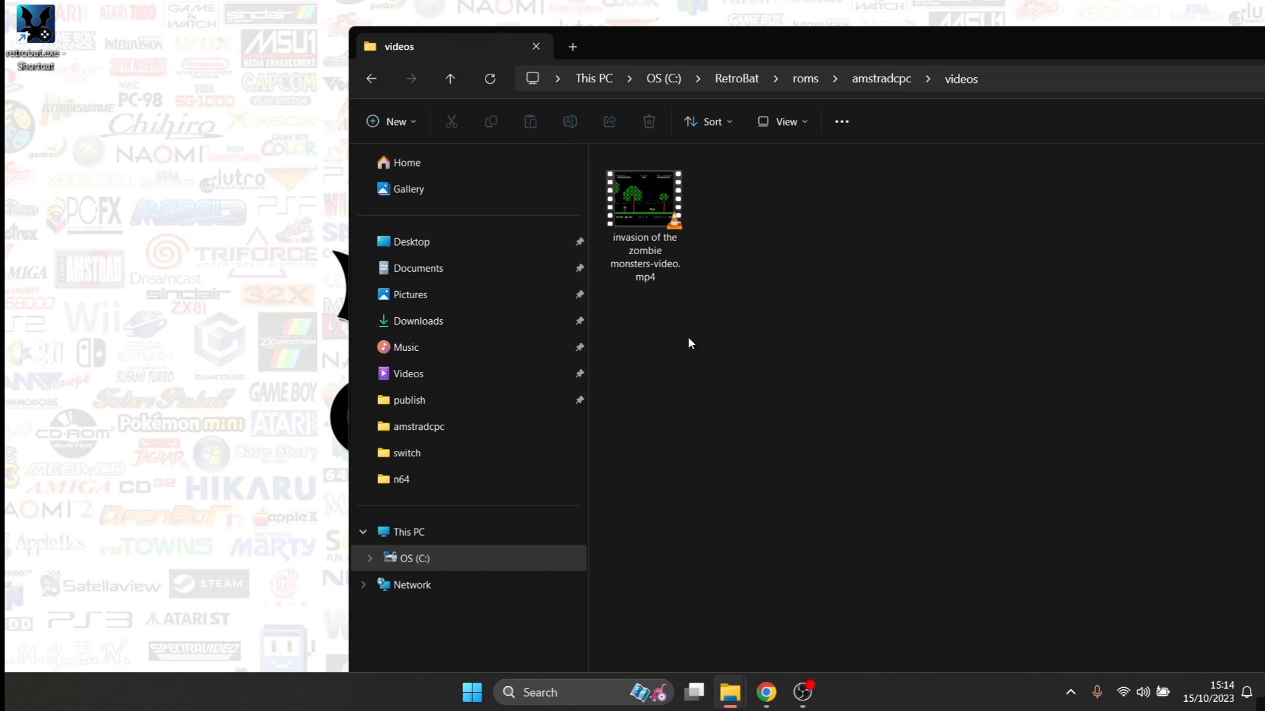
{"action": "double_click", "coordinate": [644, 200]}
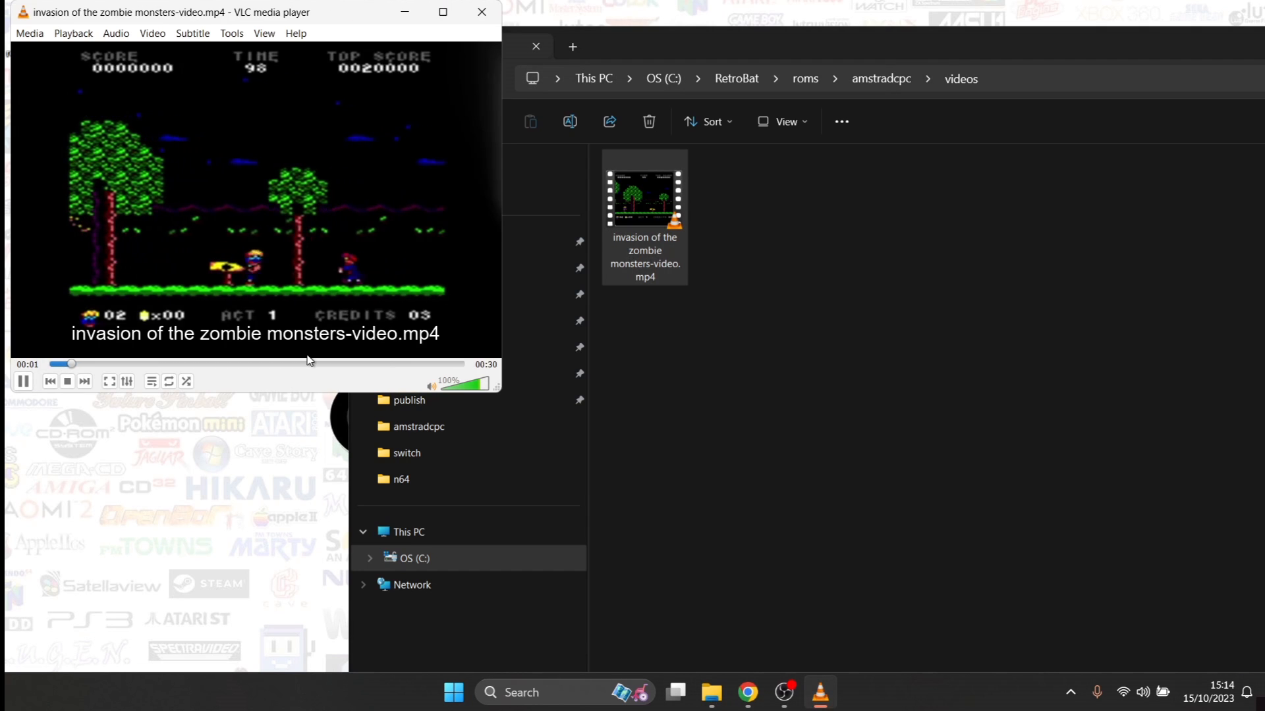
{"action": "left_click_drag", "start_coordinate": [476, 380], "coordinate": [445, 391]}
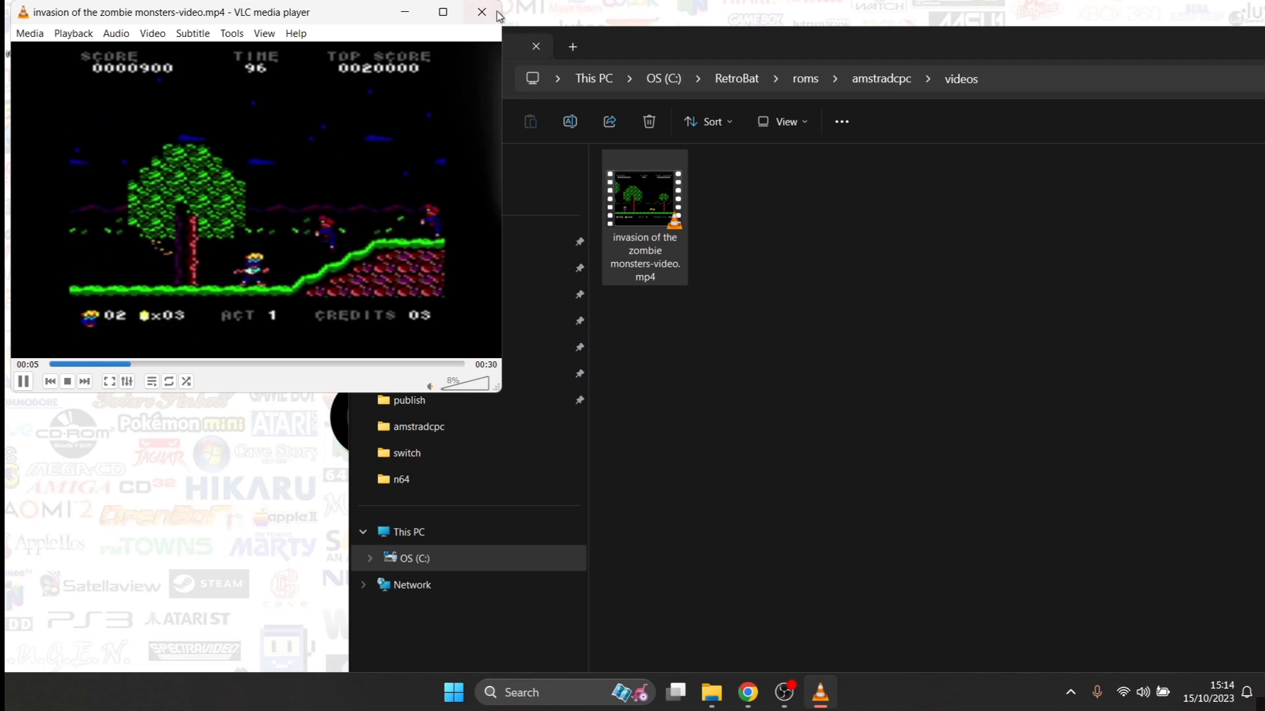
{"action": "left_click", "coordinate": [481, 10]}
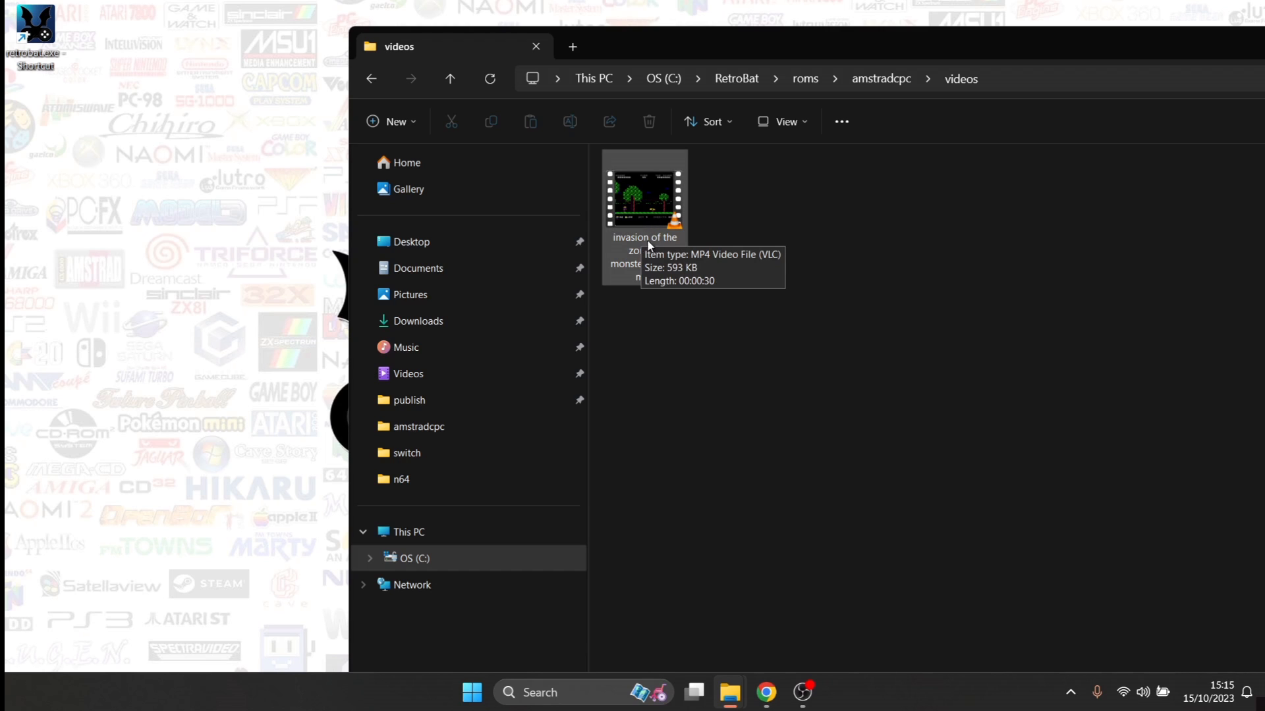
{"action": "mouse_move", "coordinate": [772, 274]}
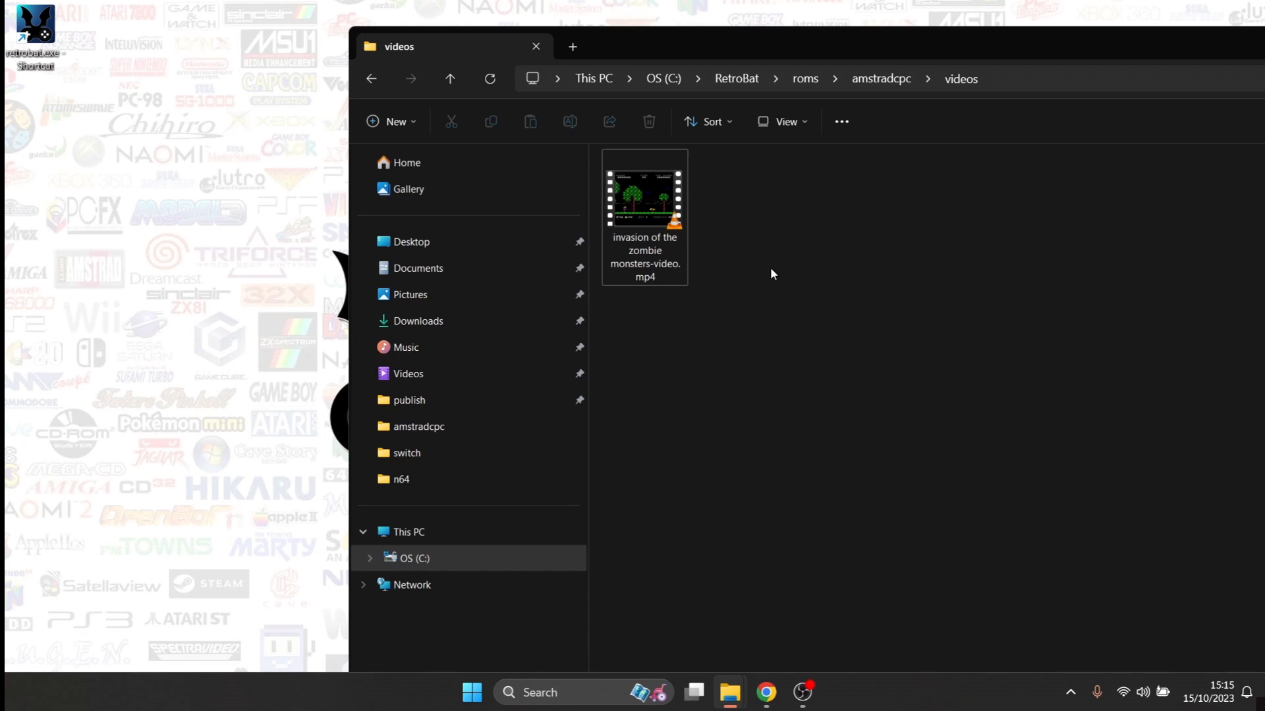
{"action": "mouse_move", "coordinate": [730, 293]}
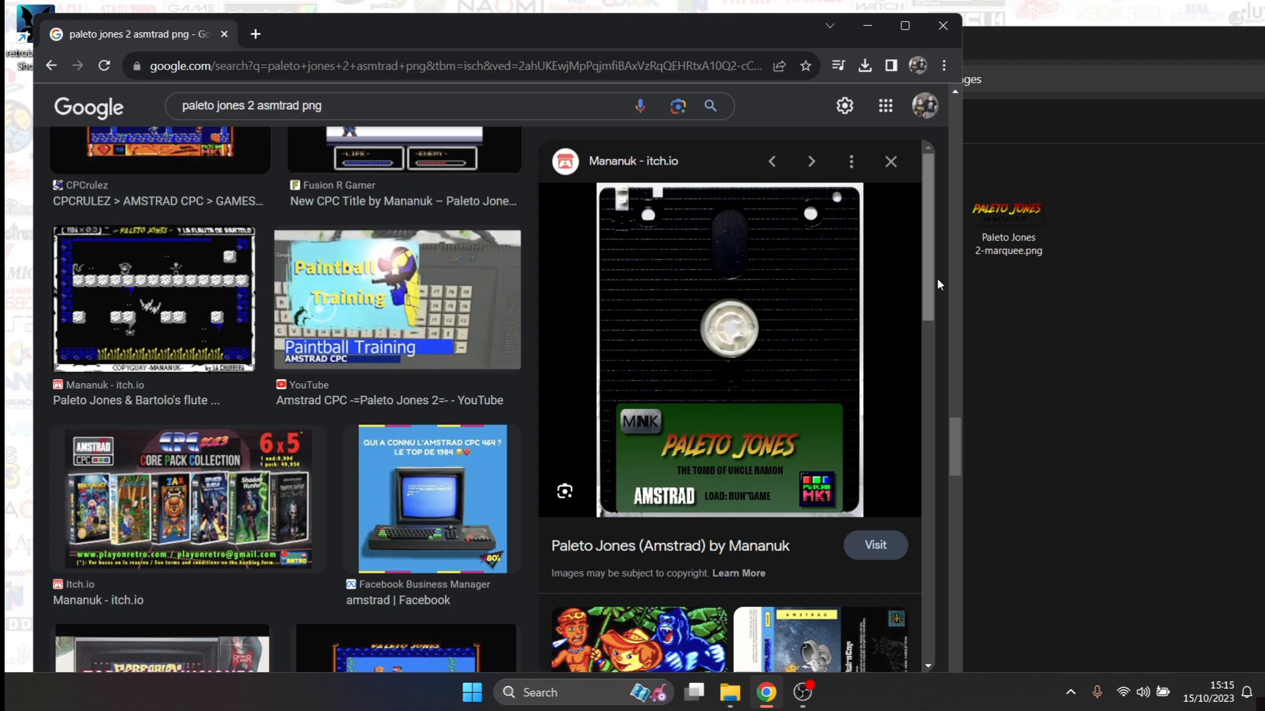
Find the Paleto Jones 2 (Amstrad) itch.io artwork in the Google Images results and save it
{"action": "scroll", "scroll_direction": "down", "scroll_amount": 3}
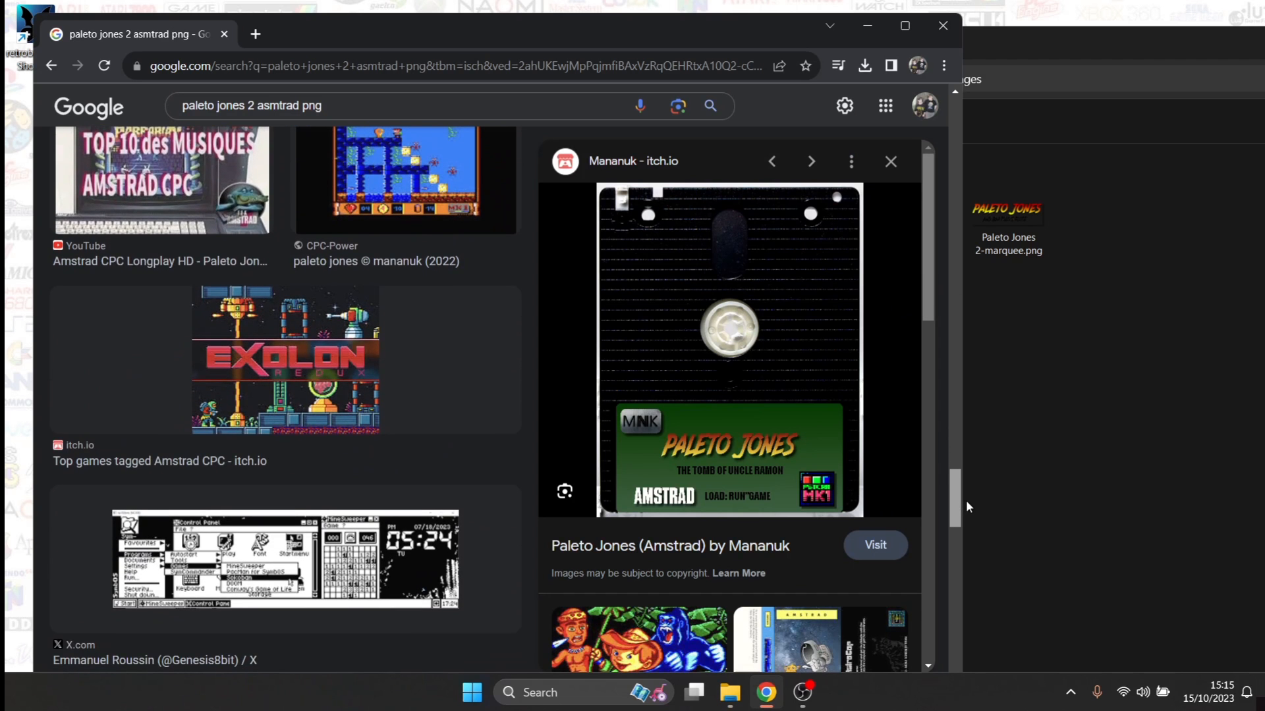
{"action": "scroll", "scroll_direction": "down", "scroll_amount": 3}
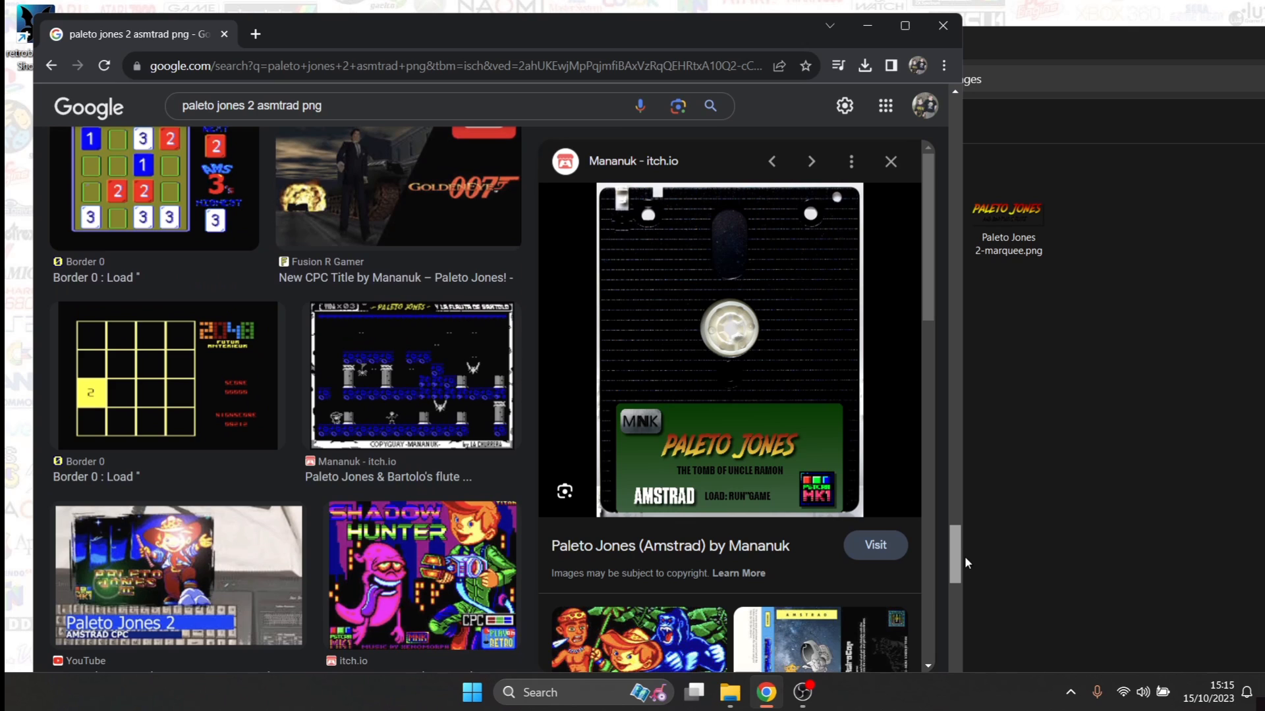
{"action": "scroll", "scroll_direction": "down", "scroll_amount": 3}
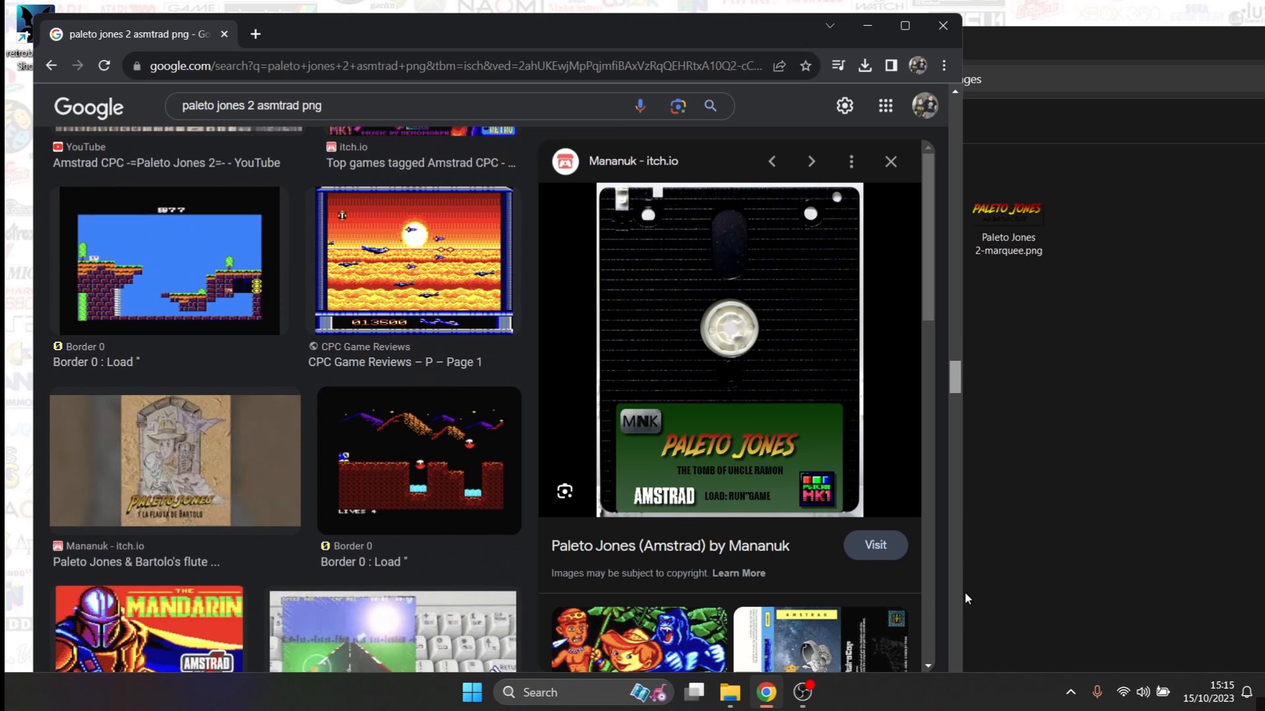
{"action": "scroll", "scroll_direction": "down", "scroll_amount": 3}
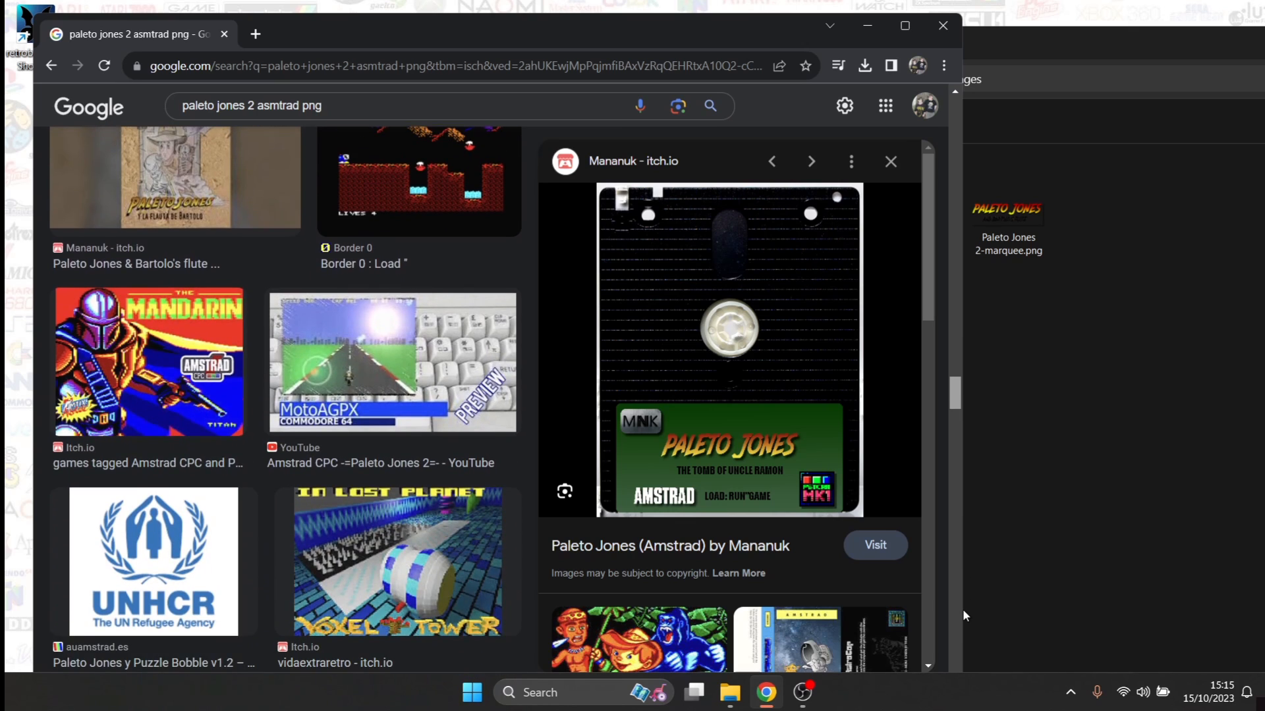
{"action": "scroll", "scroll_direction": "down", "scroll_amount": 3}
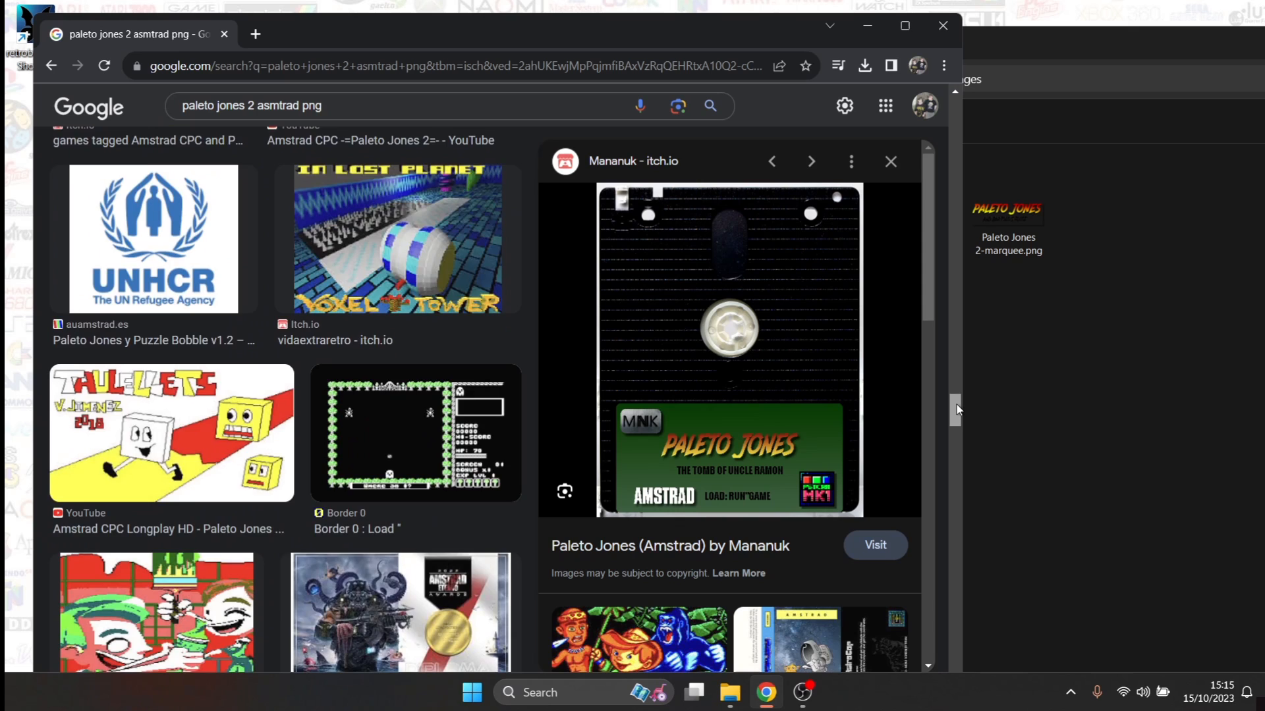
{"action": "scroll", "scroll_direction": "down", "scroll_amount": 3}
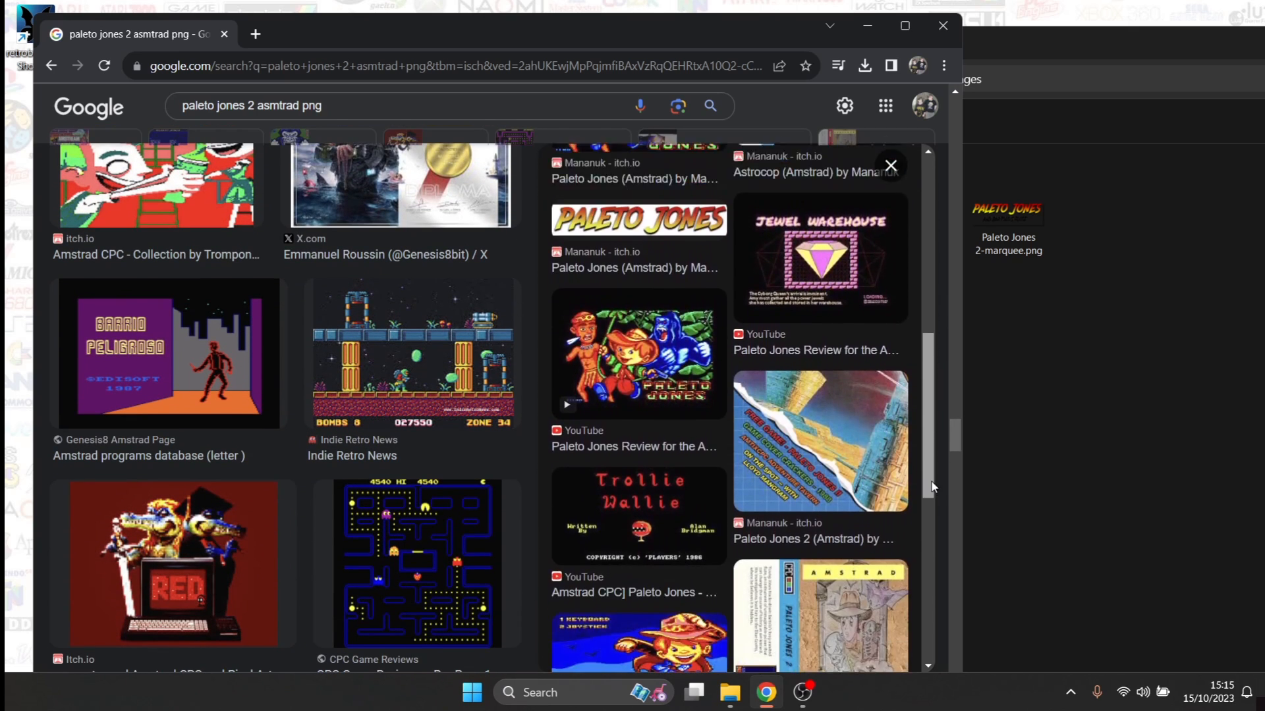
{"action": "scroll", "scroll_direction": "down", "scroll_amount": 3}
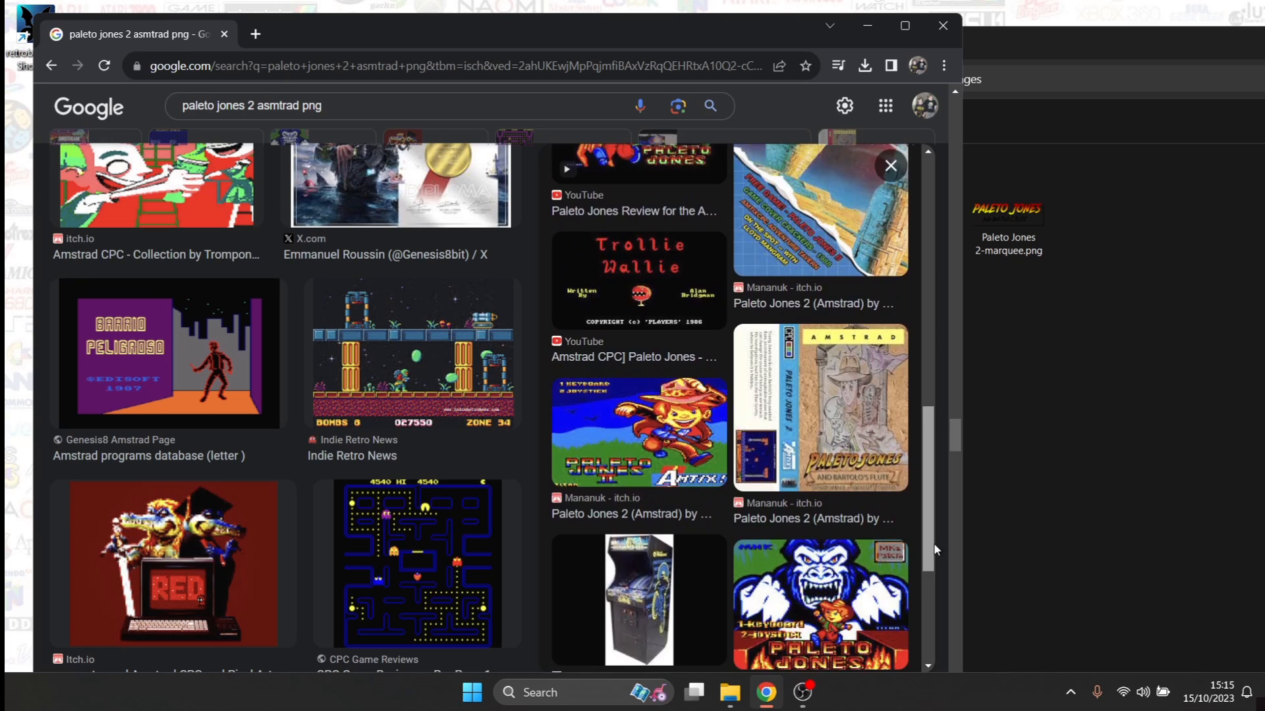
{"action": "scroll", "scroll_direction": "down", "scroll_amount": 3}
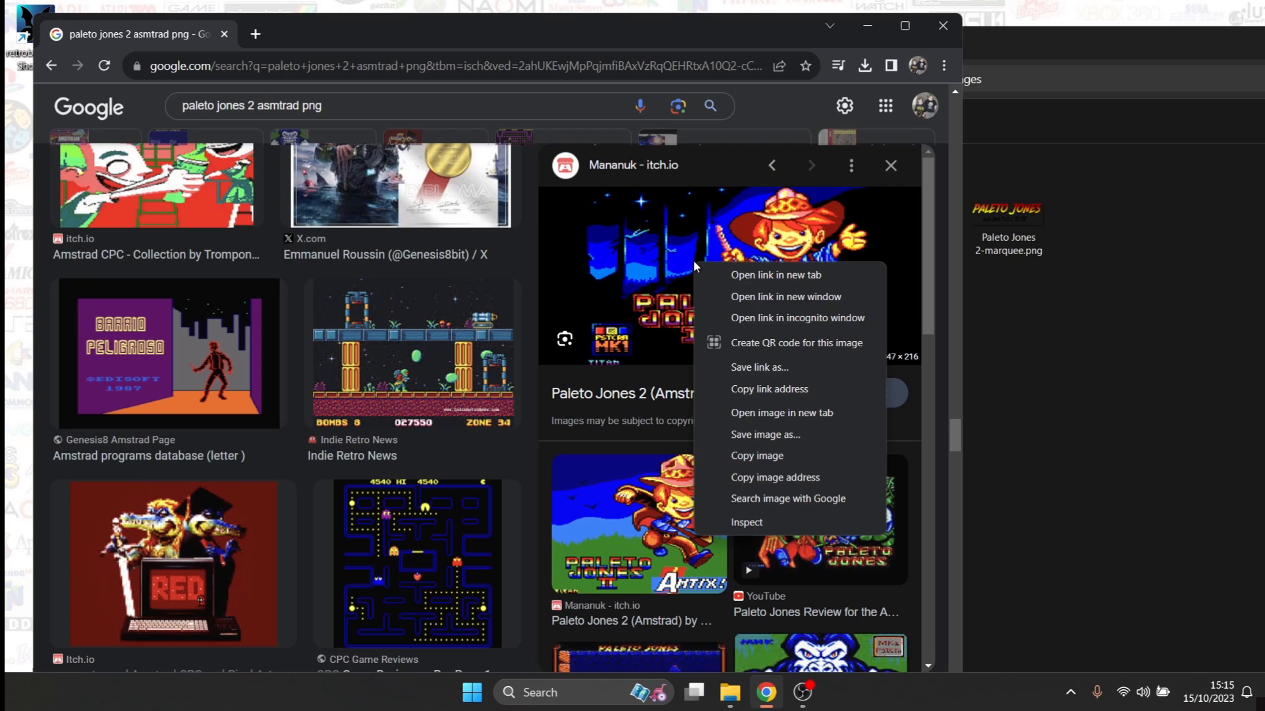
{"action": "left_click", "coordinate": [766, 435]}
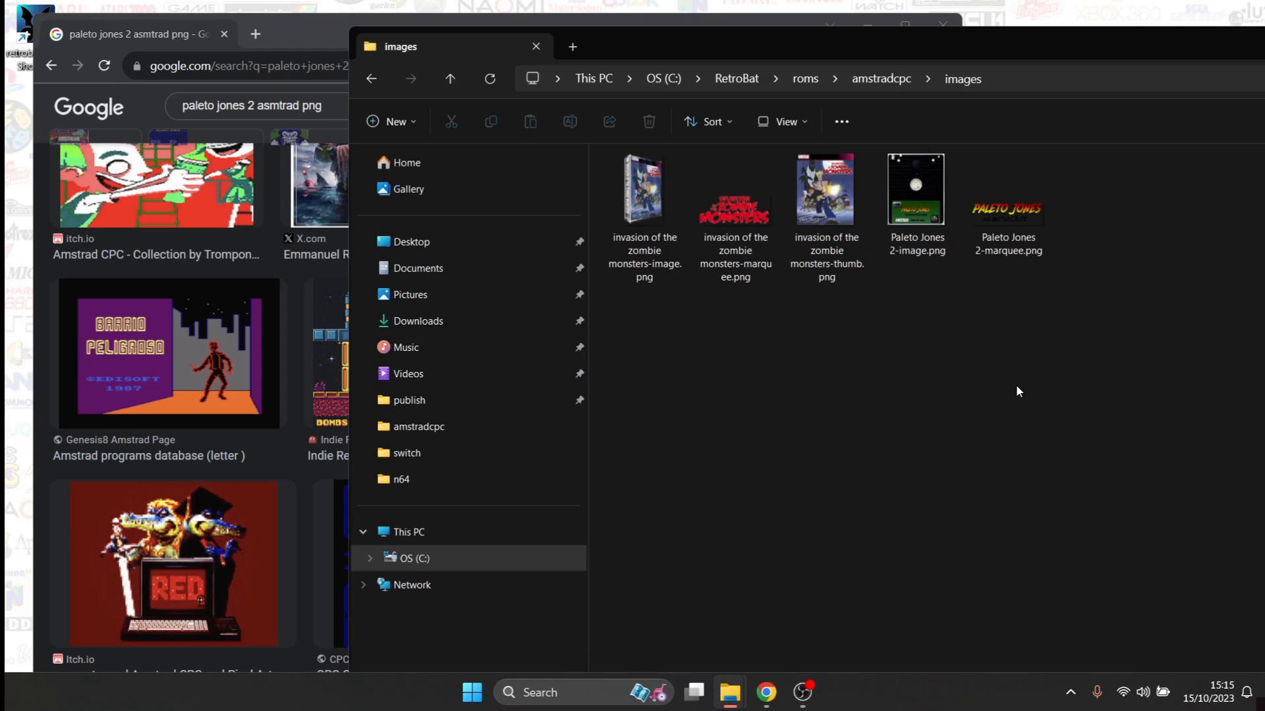
Move the downloaded OX+ydv.png artwork from the desktop into the amstradcpc images folder
{"action": "left_click", "coordinate": [224, 34]}
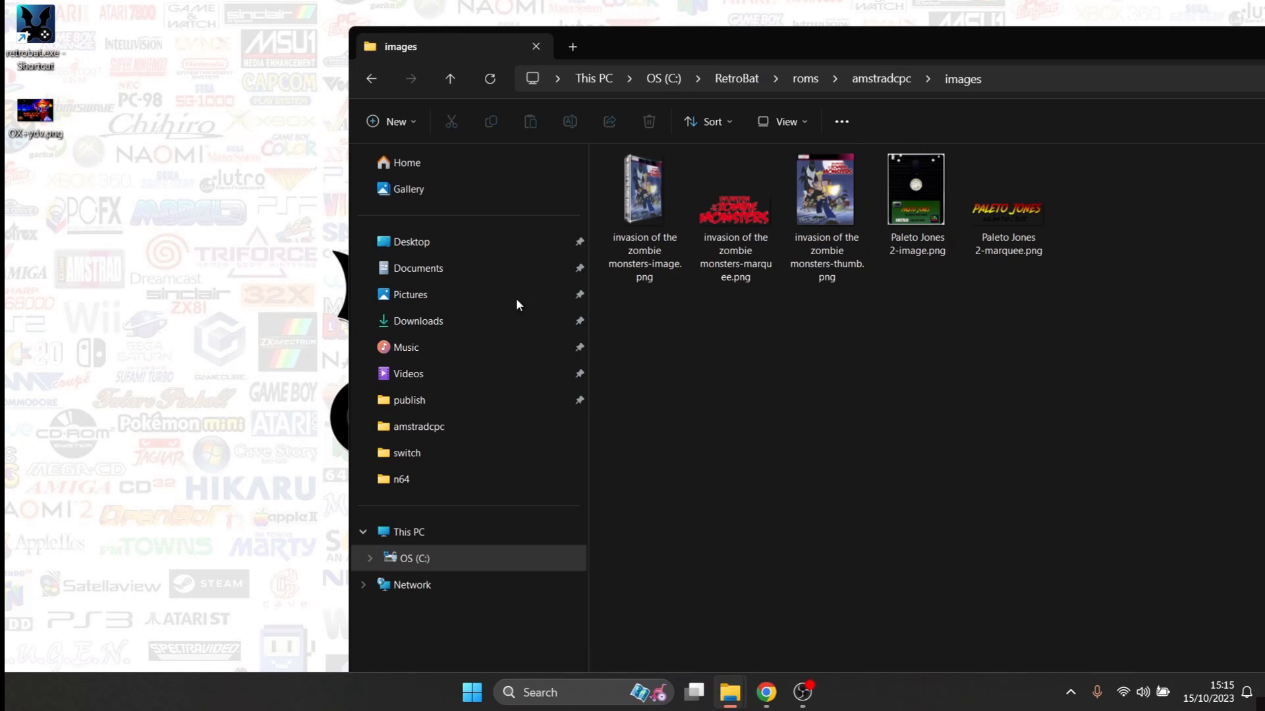
{"action": "left_click_drag", "start_coordinate": [35, 114], "coordinate": [847, 500]}
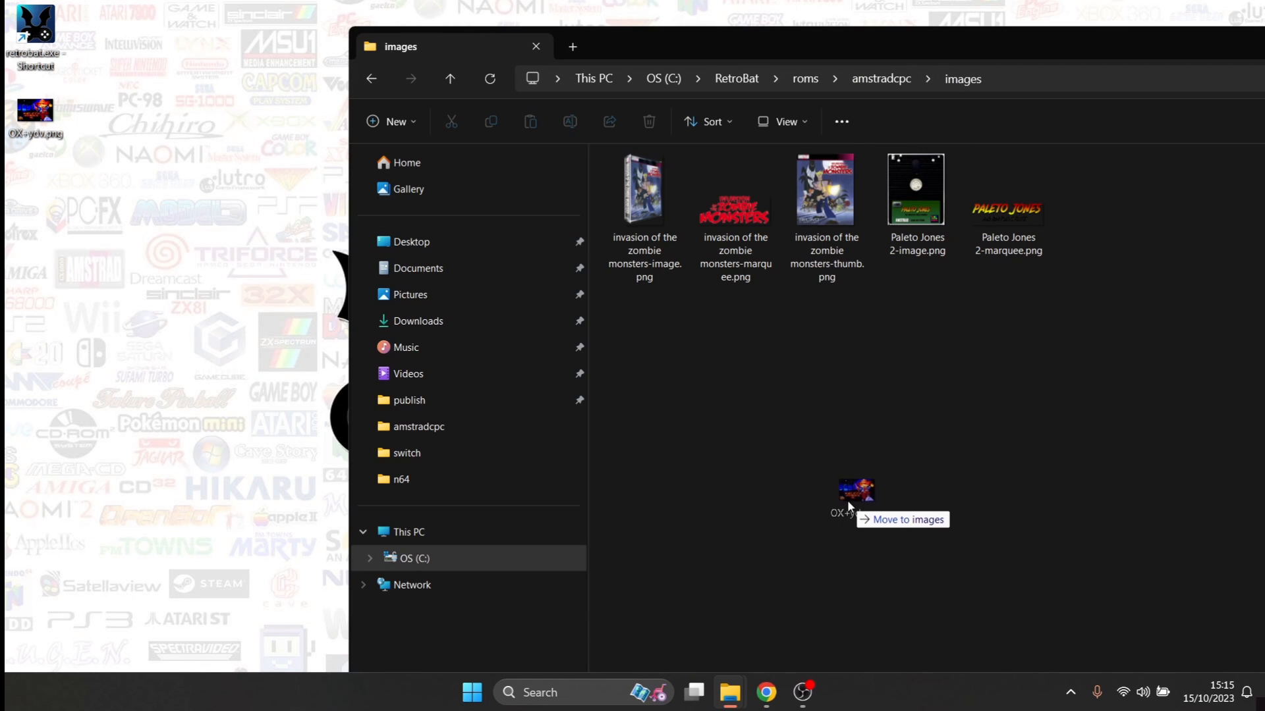
{"action": "left_click_drag", "start_coordinate": [851, 491], "coordinate": [887, 432]}
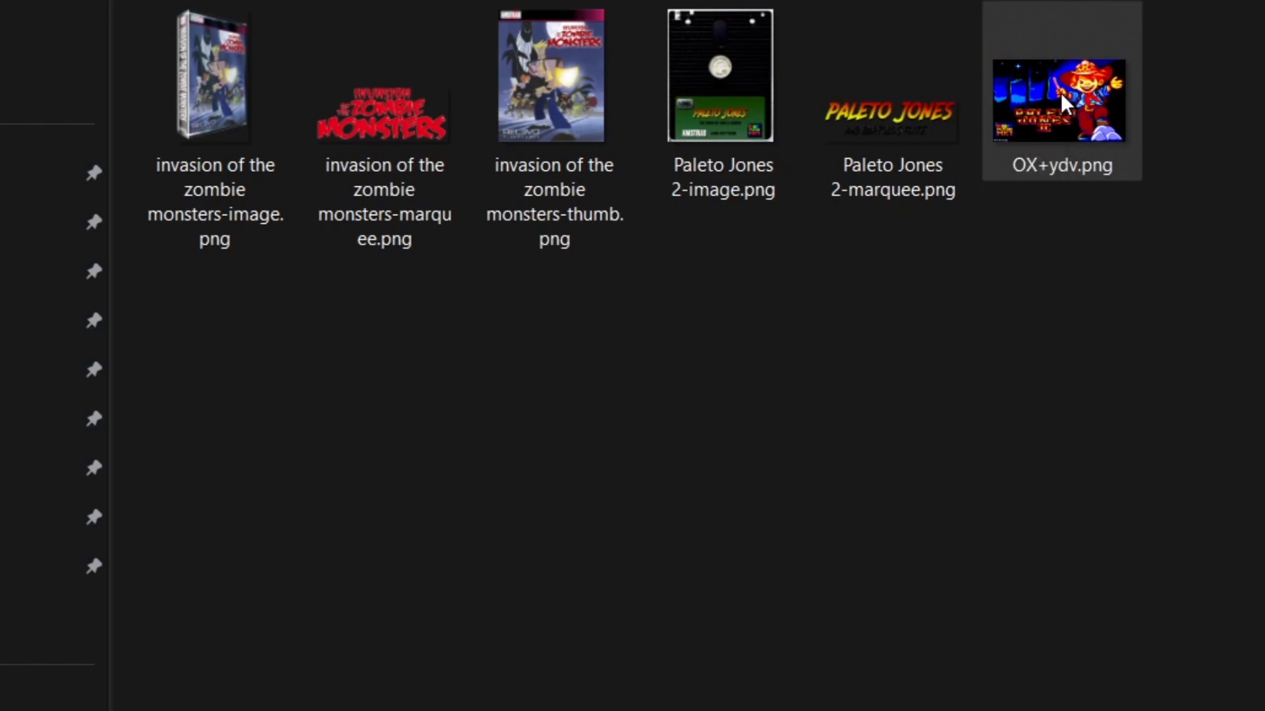
Rename the moved artwork file to Paleto Jones 2-thumb.png
{"action": "right_click", "coordinate": [1065, 102]}
{"action": "type", "text": "Paleto Jones 2"}
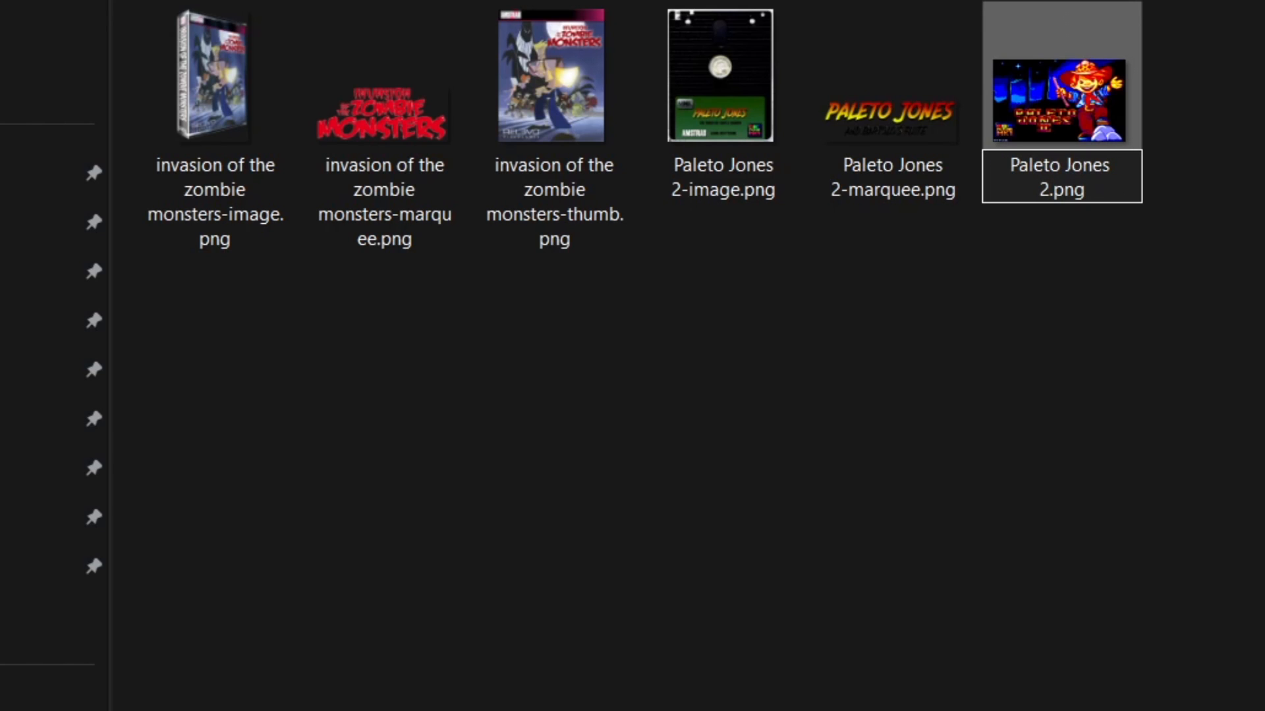
{"action": "type", "text": "-"}
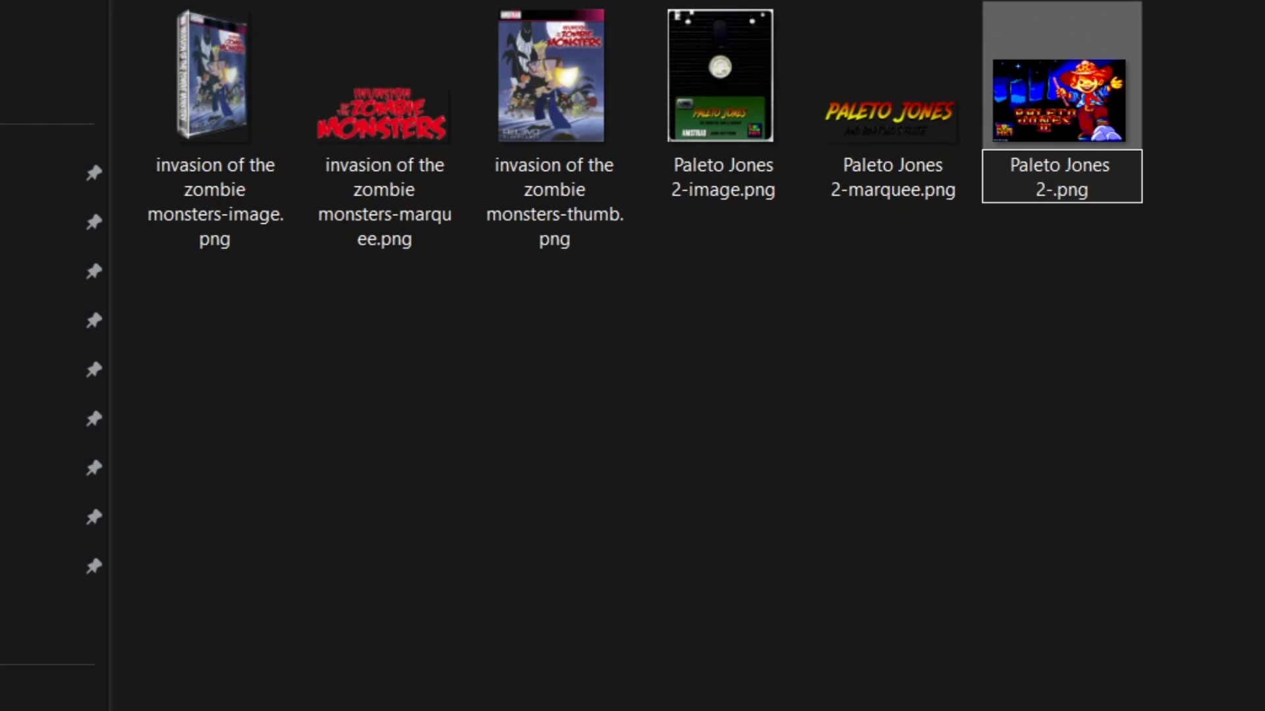
{"action": "type", "text": "thumb"}
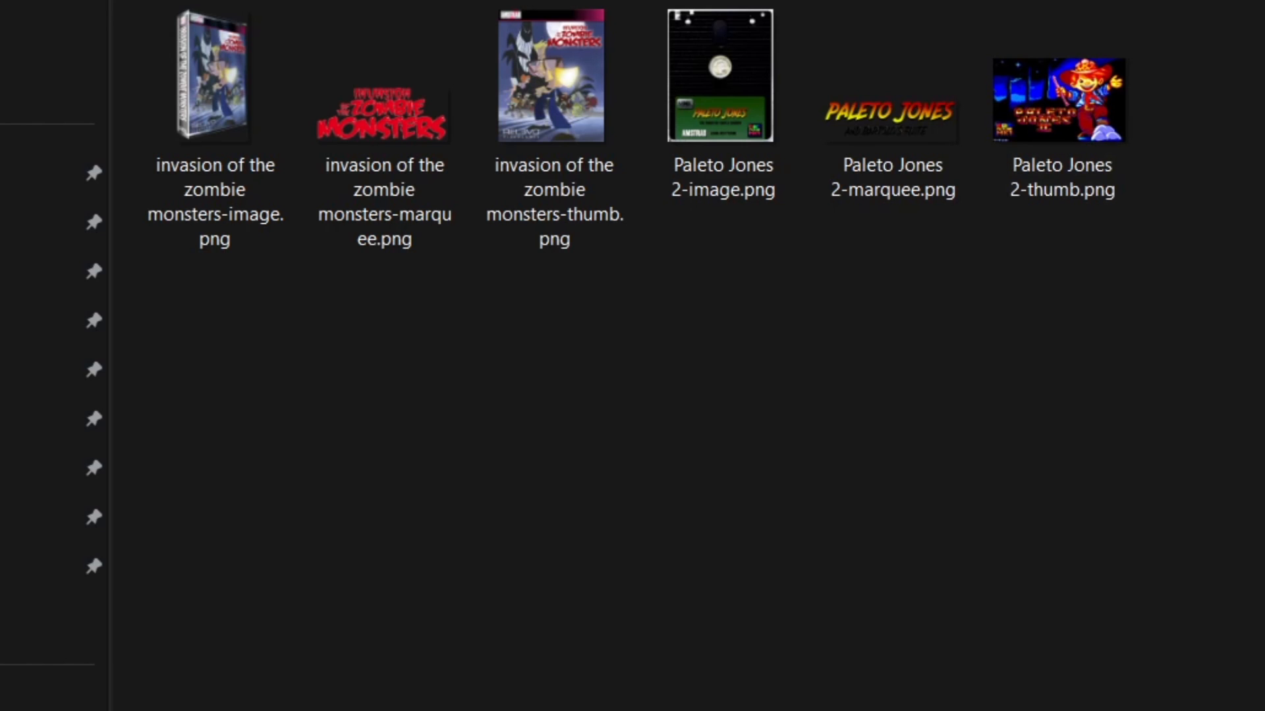
{"action": "mouse_move", "coordinate": [707, 295]}
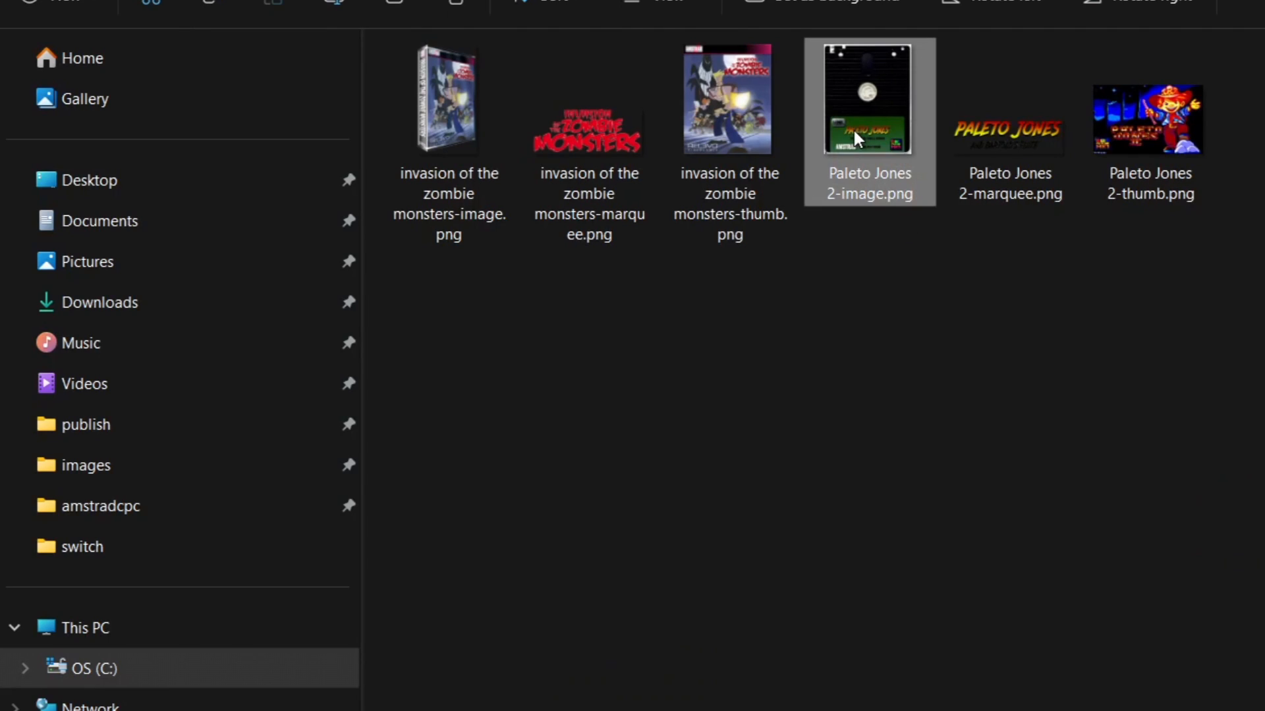
Rename the disk picture to -thumb, accepting the Paleto Jones 2-thumb (2).png name
{"action": "right_click", "coordinate": [865, 134]}
{"action": "type", "text": "thumb"}
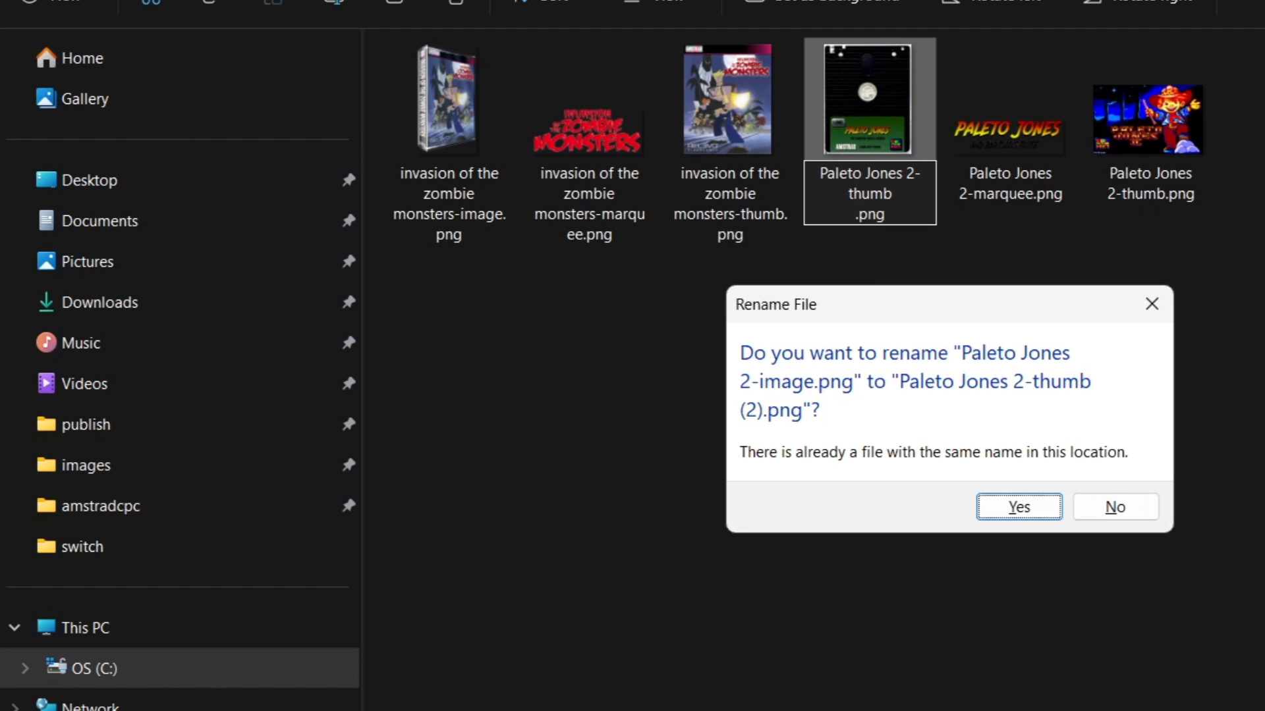
{"action": "left_click", "coordinate": [1020, 506]}
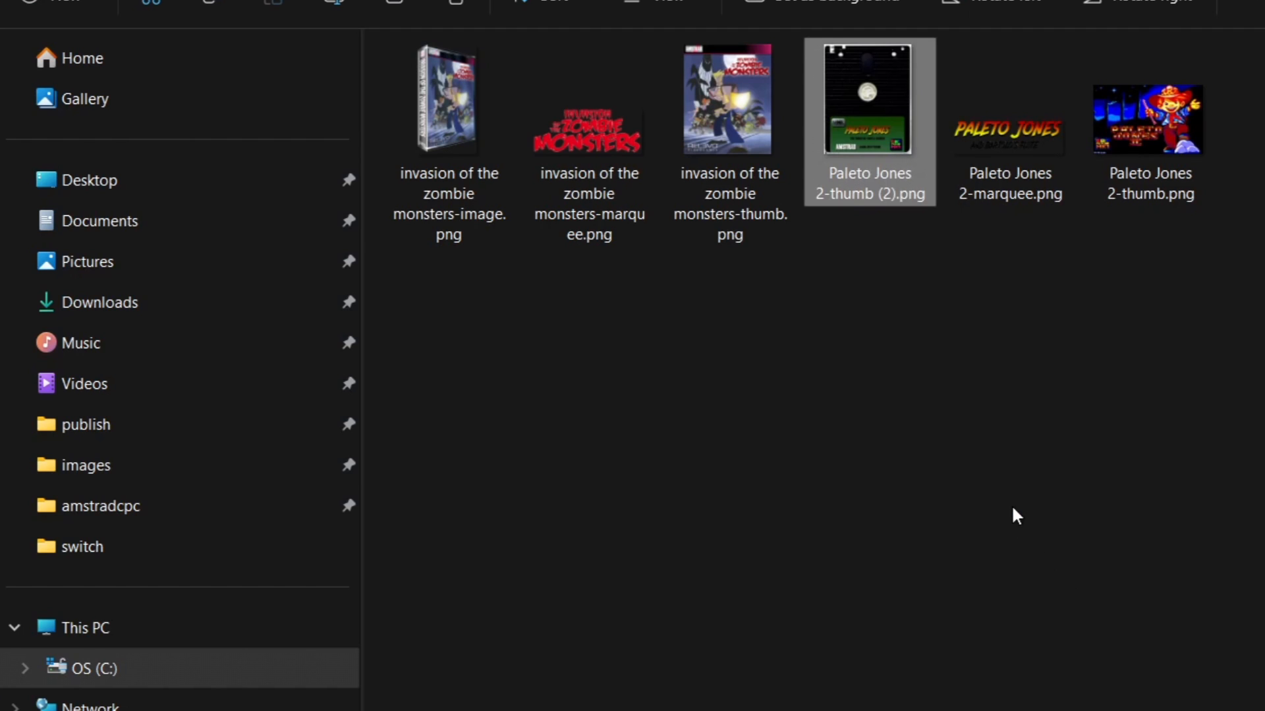
Rename the itch.io artwork Paleto Jones 2-thumb.png to Paleto Jones 2-image.png
{"action": "right_click", "coordinate": [1149, 119]}
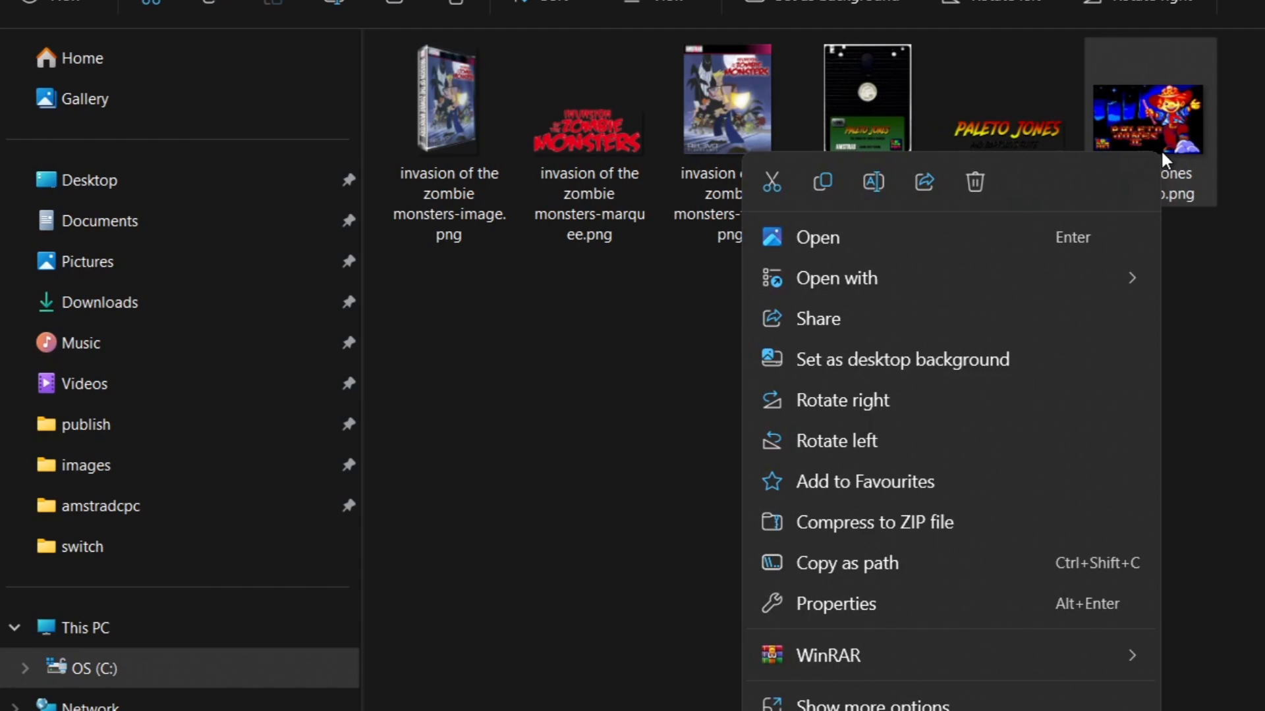
{"action": "left_click", "coordinate": [872, 702]}
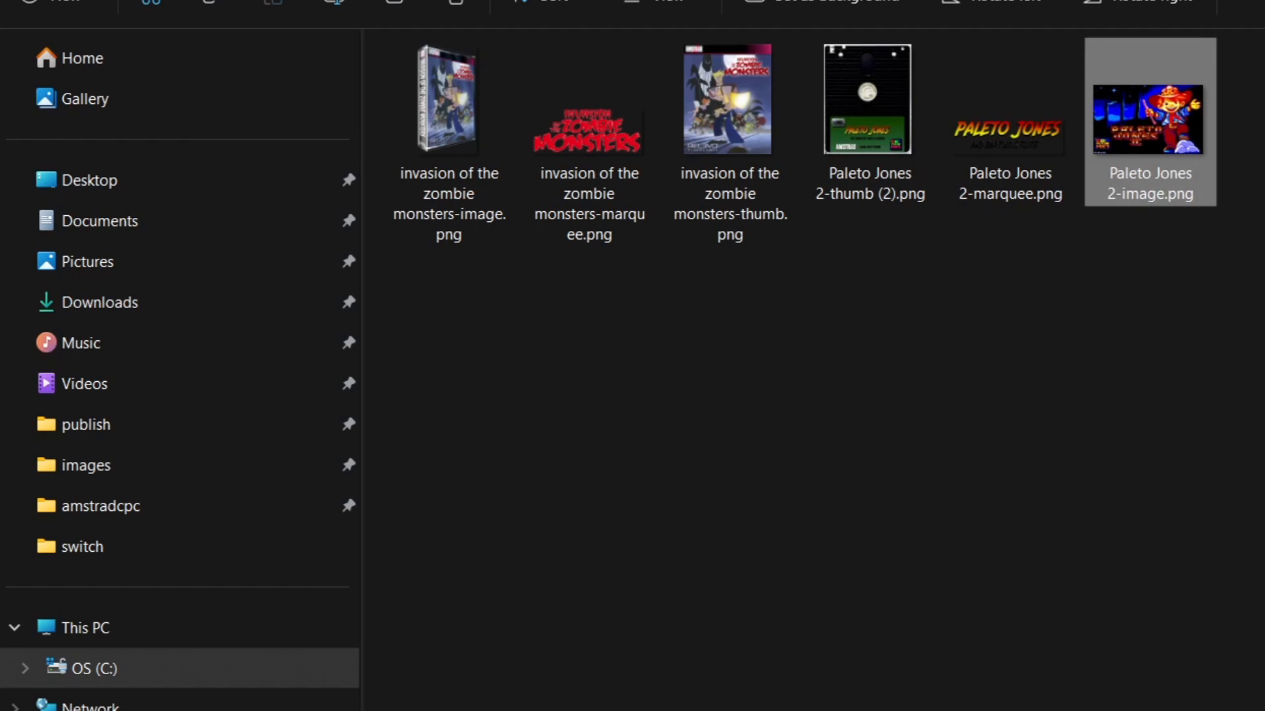
{"action": "left_click", "coordinate": [870, 99]}
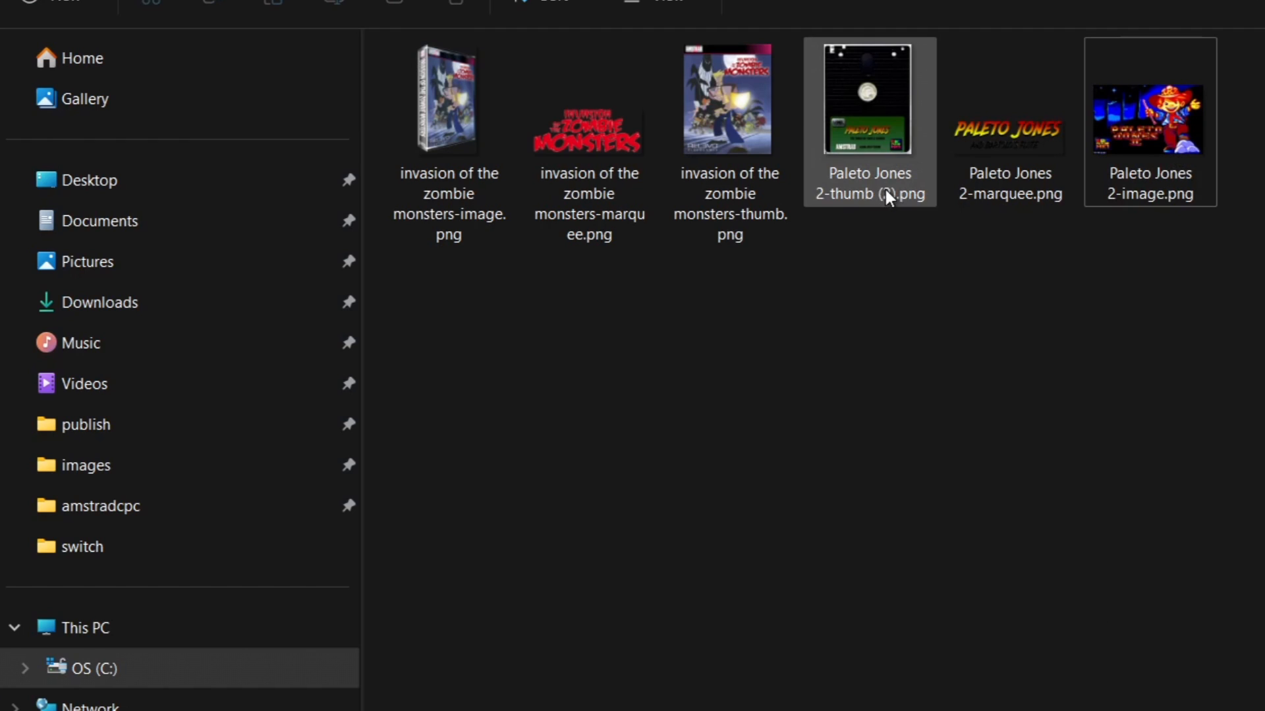
{"action": "mouse_move", "coordinate": [876, 179]}
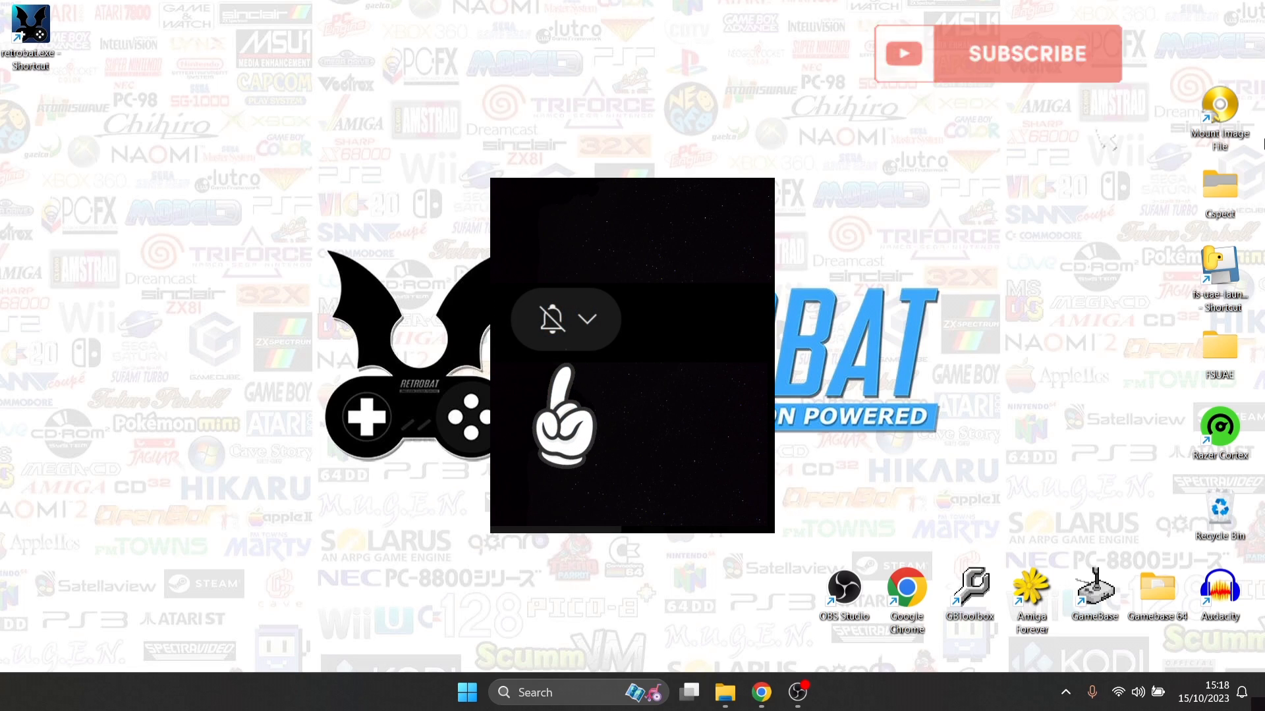
Exit RetroBat and return to the Windows desktop
{"action": "left_click", "coordinate": [588, 318]}
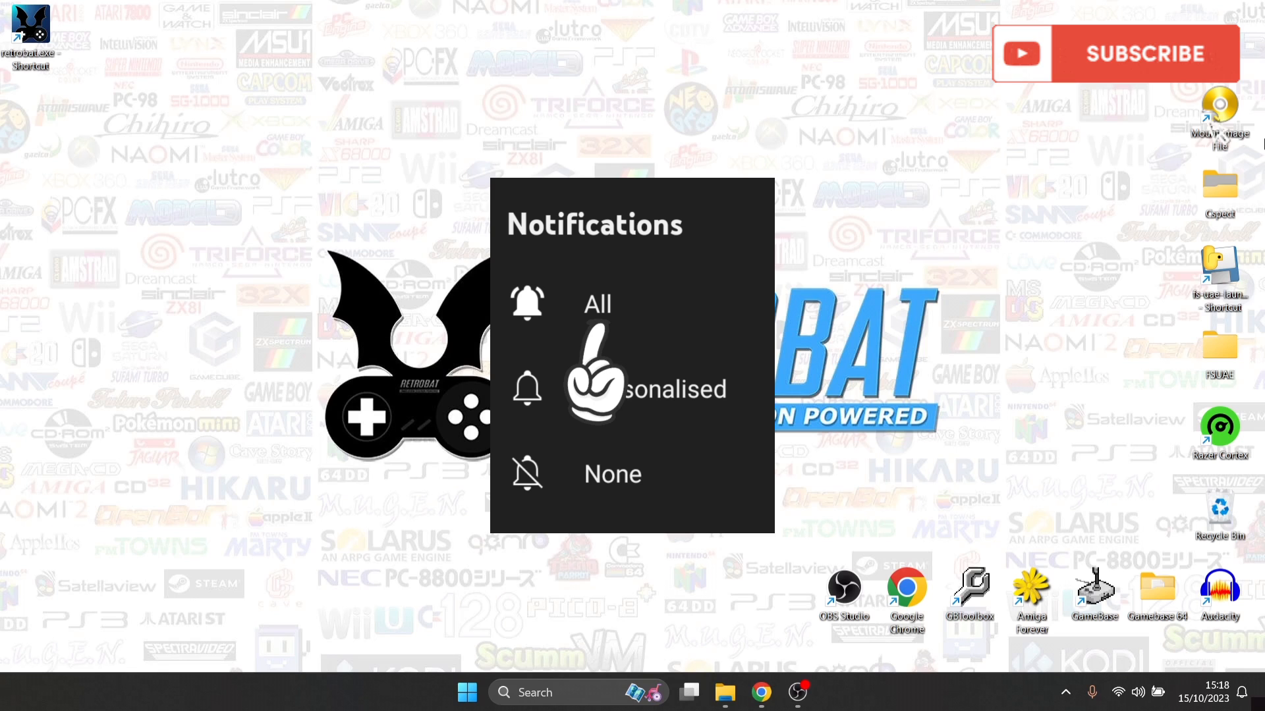